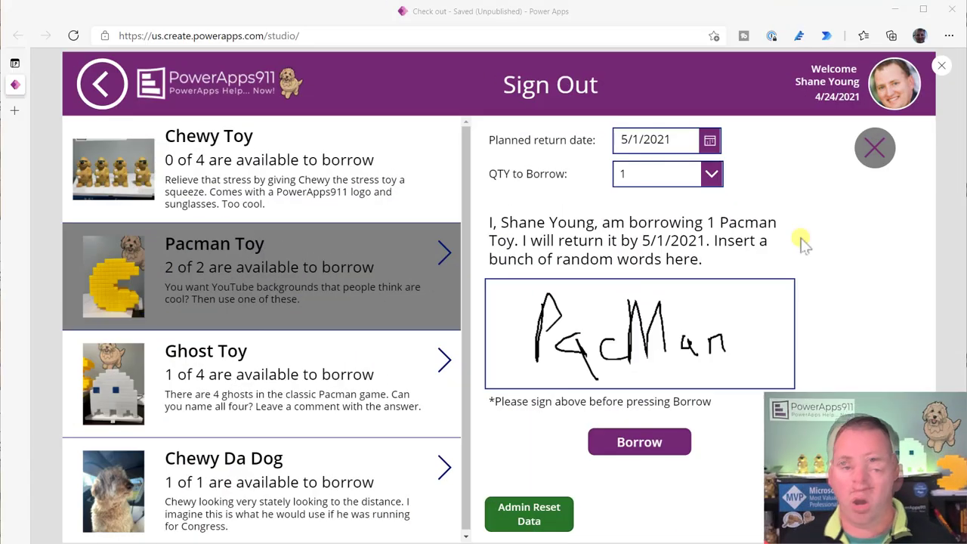
mouse_move(808, 210)
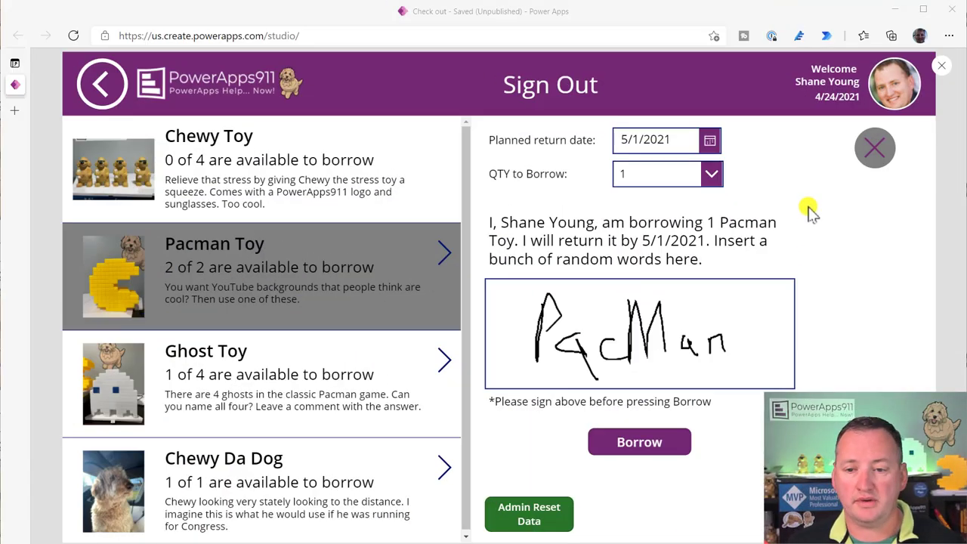
mouse_move(828, 198)
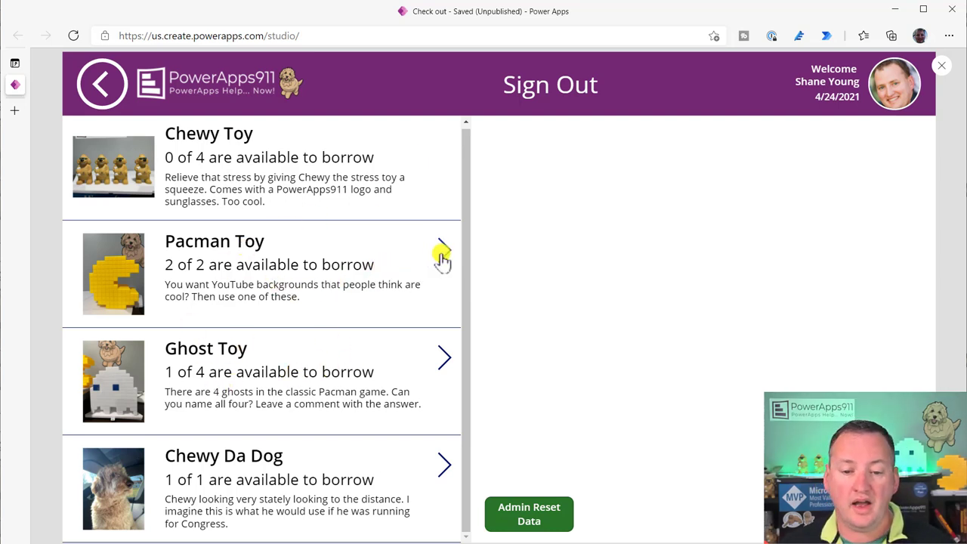
- Start a Ghost Toy loan with quantity 1 and draw a handwritten signature
click(444, 250)
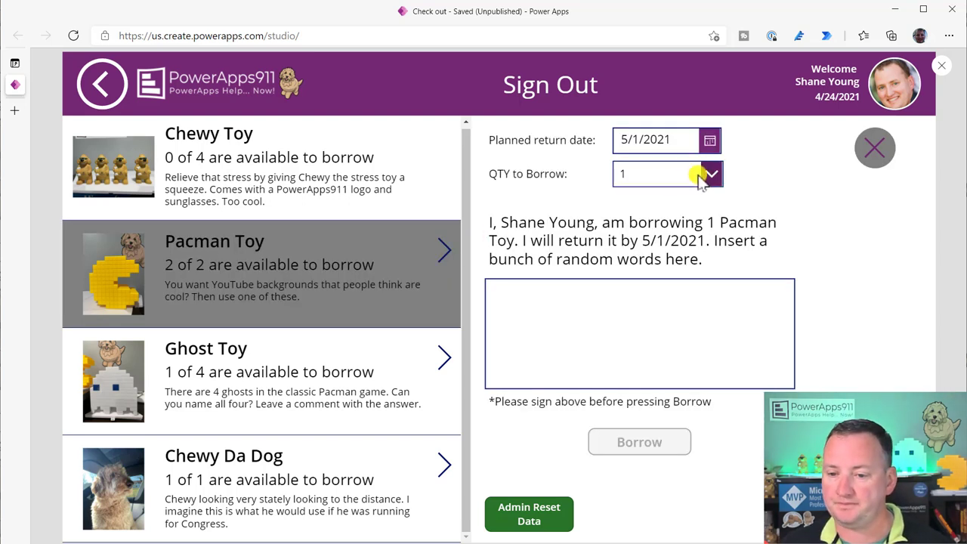
click(710, 174)
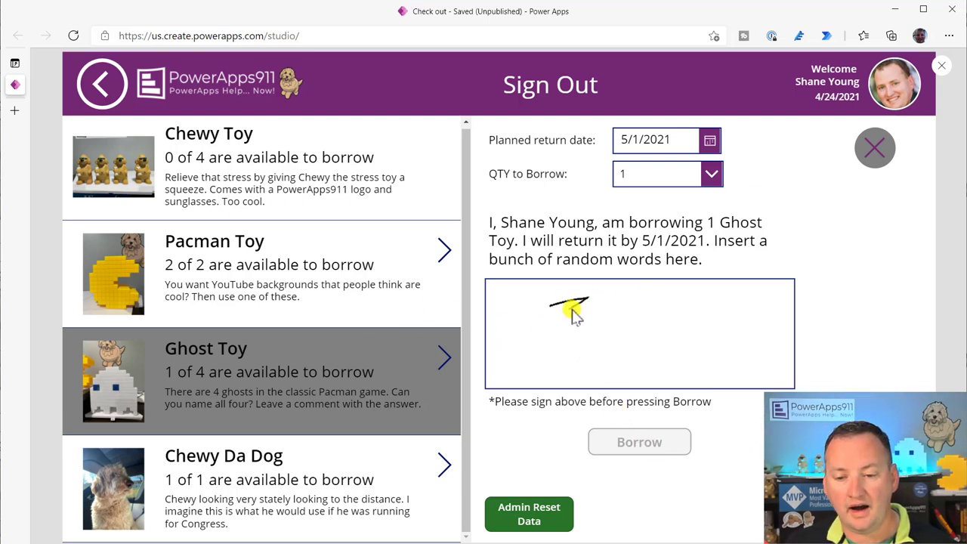
drag(551, 317, 717, 272)
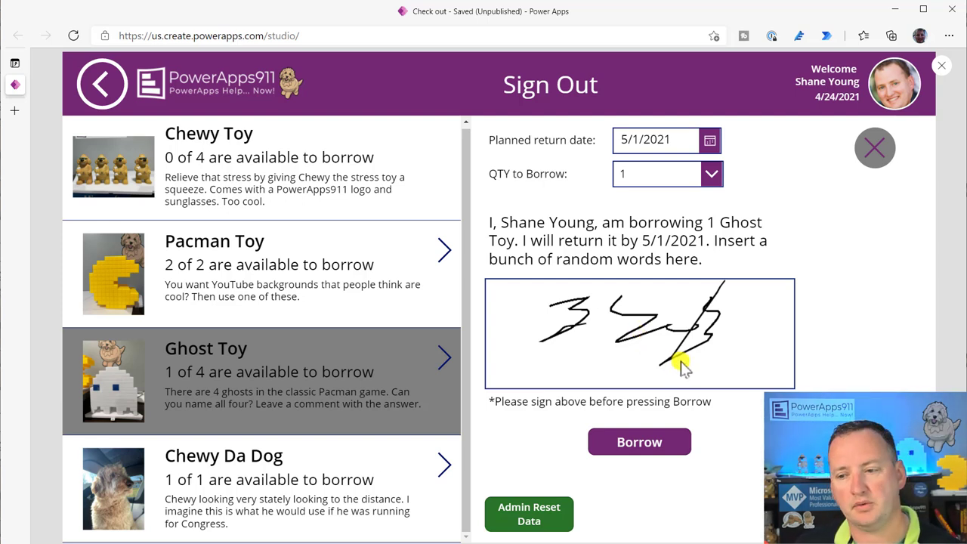
mouse_move(561, 362)
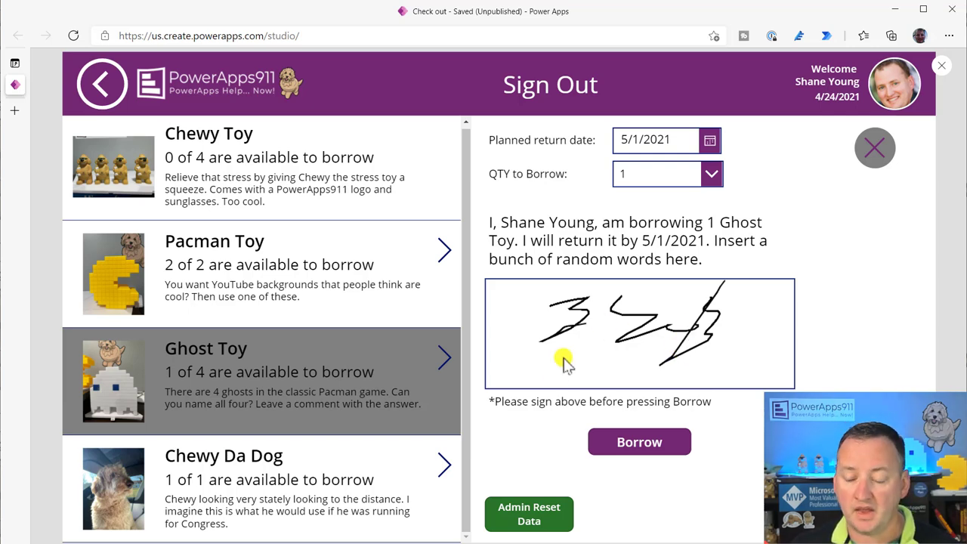
- Submit the Ghost Toy borrow request and go to the items-on-loan list
click(639, 441)
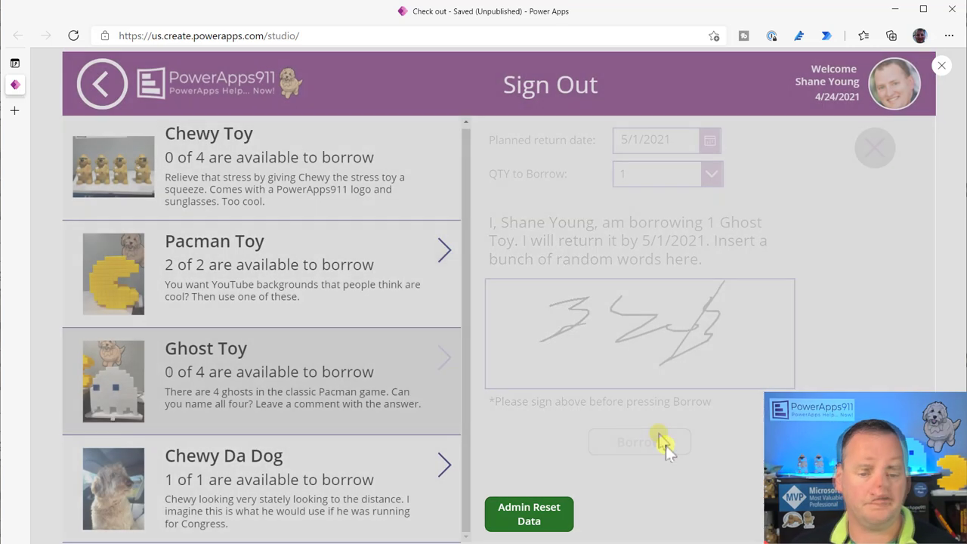
click(874, 148)
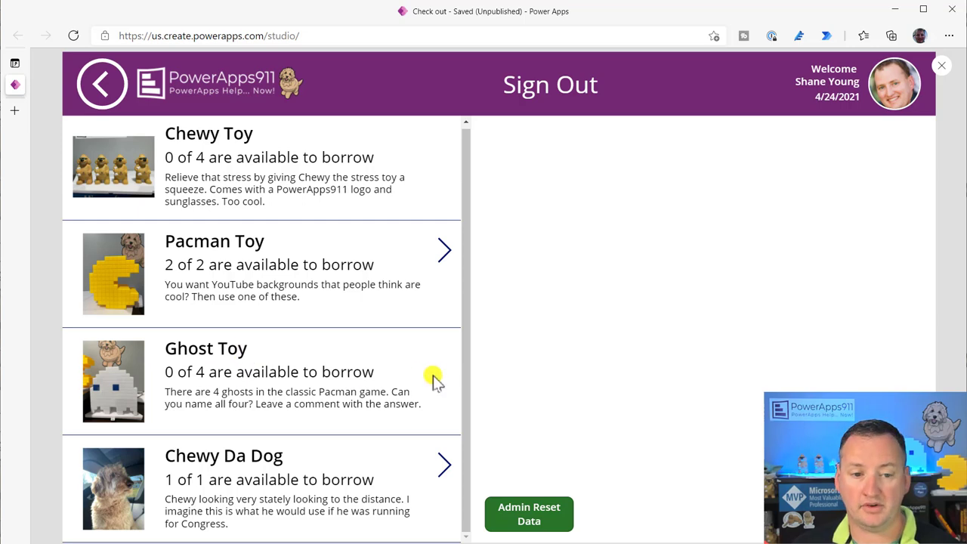
click(102, 83)
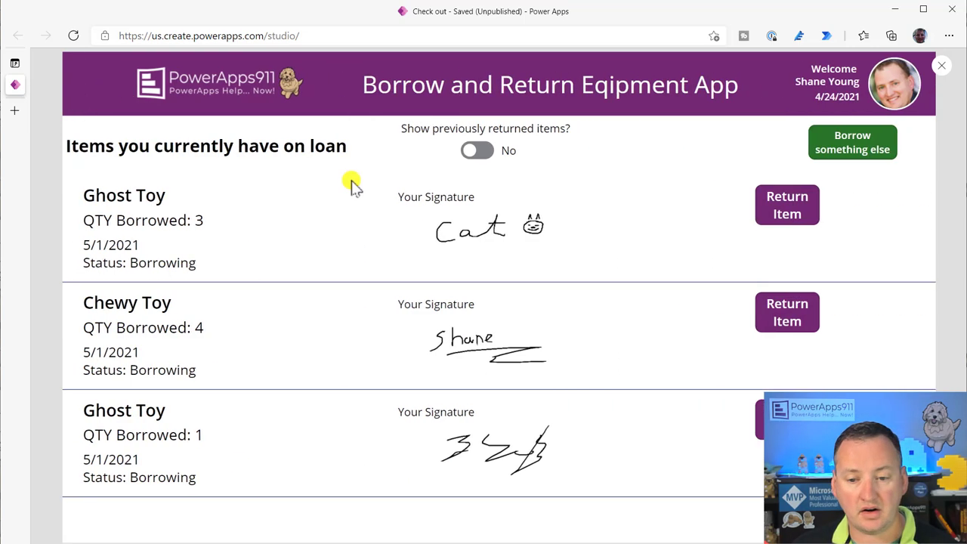
mouse_move(674, 340)
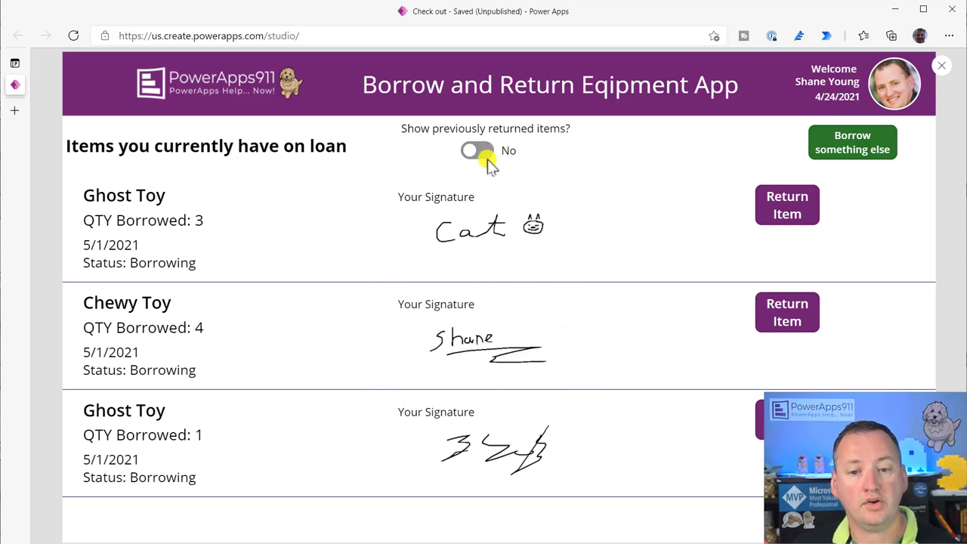
- Show previously returned items in the loan list, then go back to borrow something else
click(477, 151)
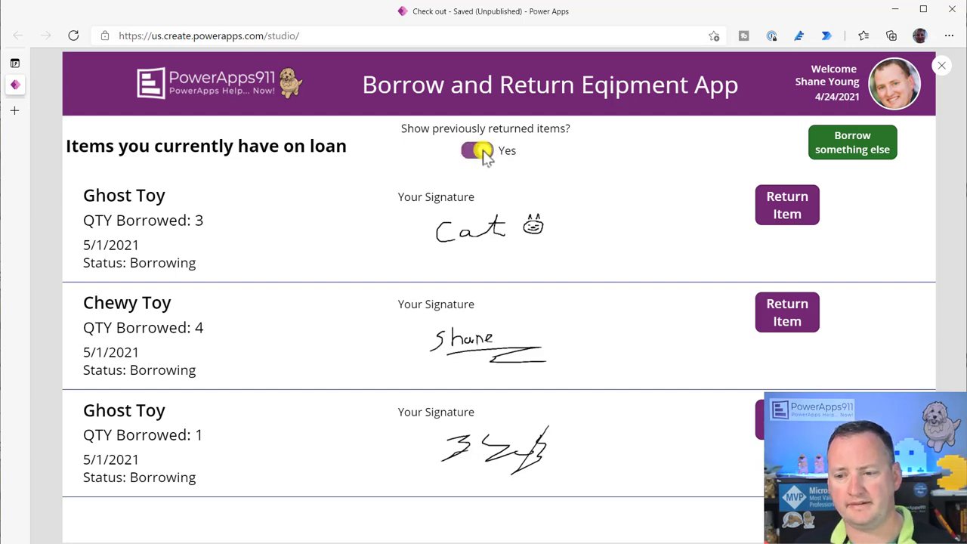
click(477, 152)
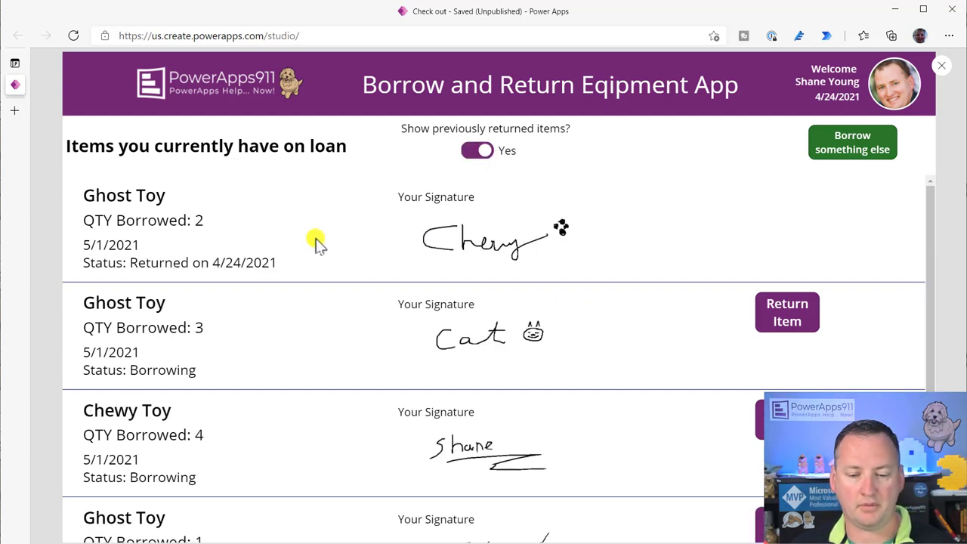
mouse_move(703, 230)
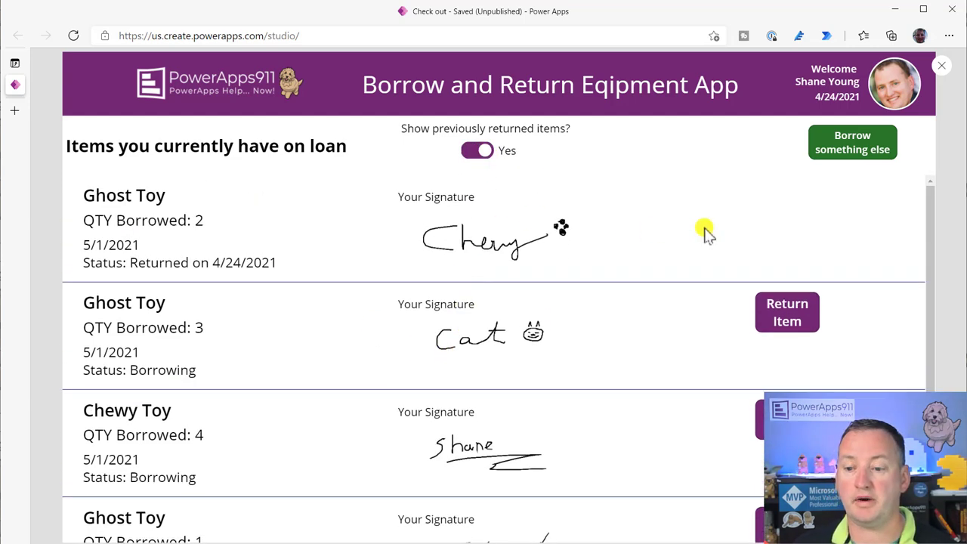
mouse_move(788, 219)
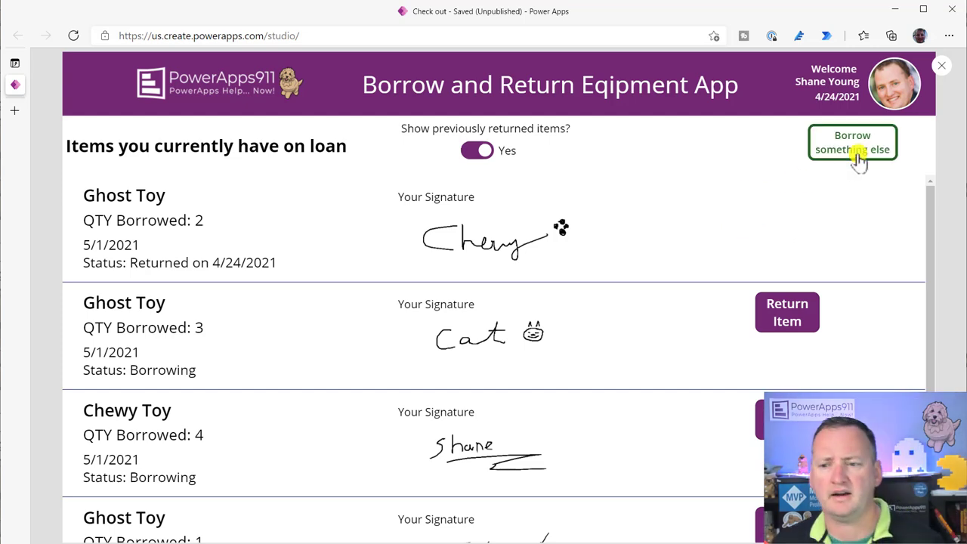
click(852, 142)
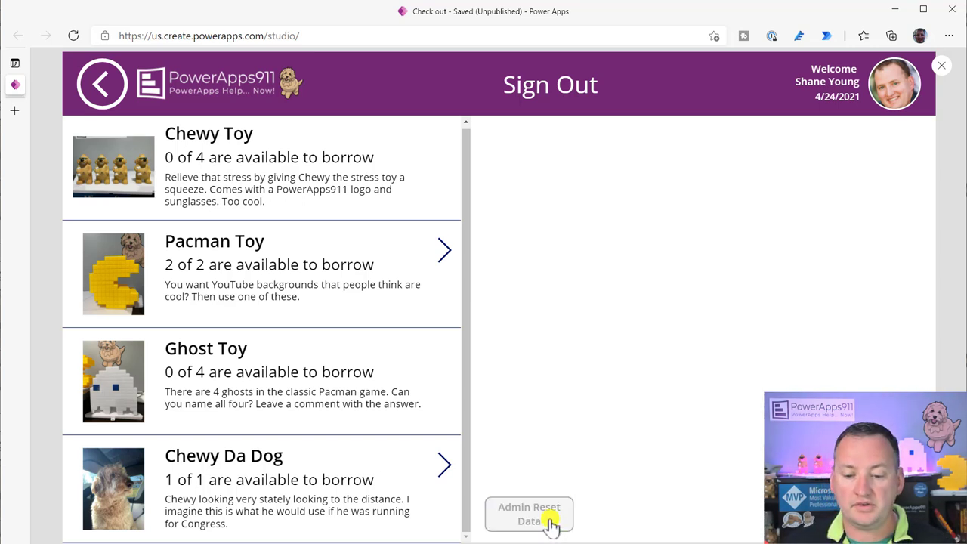
- Run Admin Reset Data, then view the loan list with returned items included to confirm it is cleared
click(529, 514)
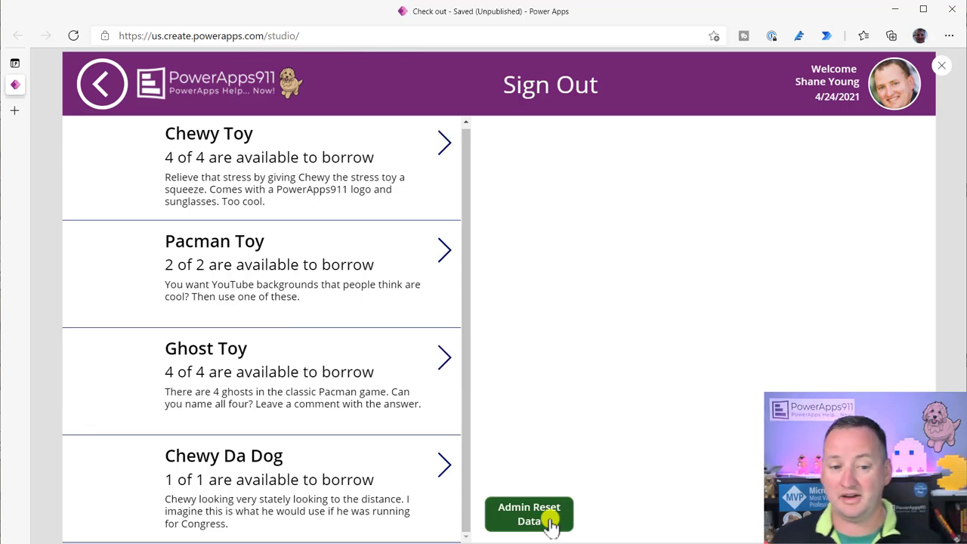
click(529, 514)
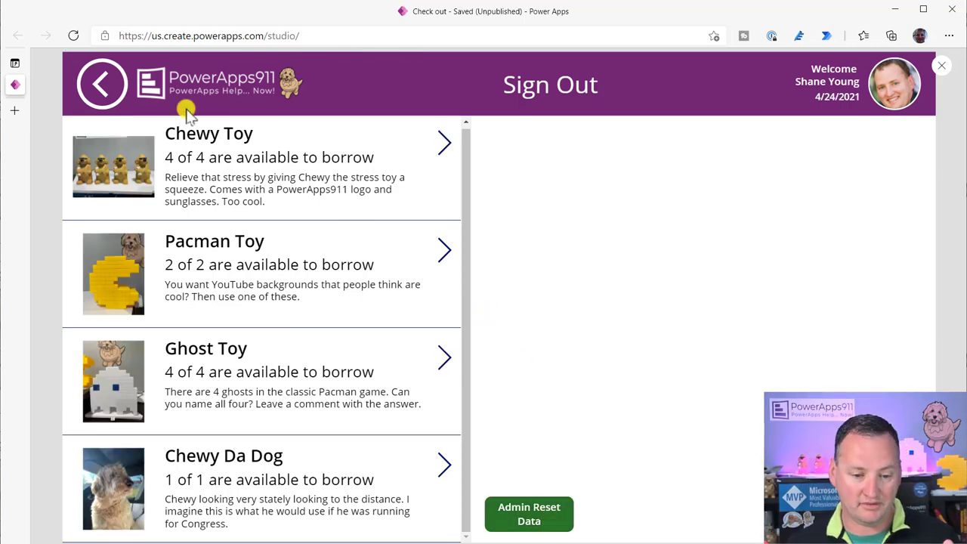
click(103, 83)
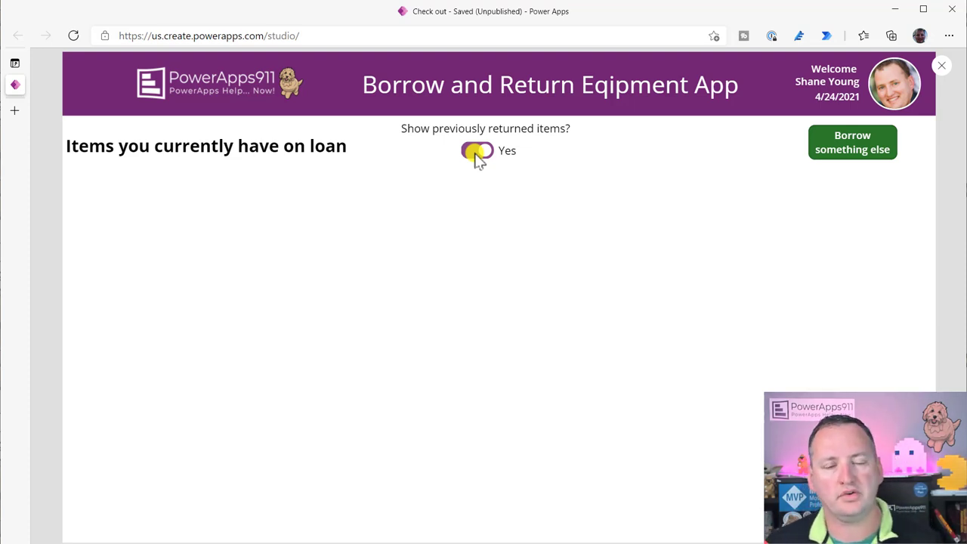
click(477, 152)
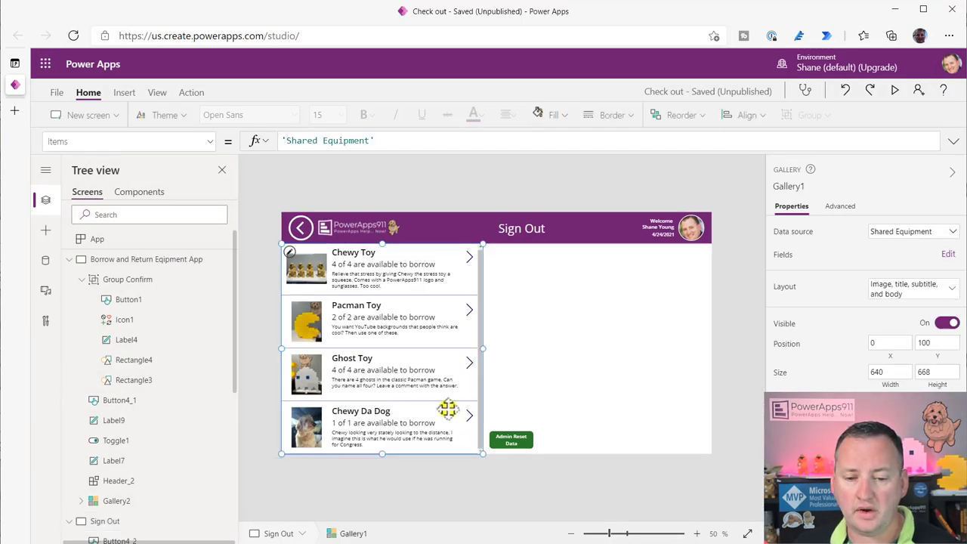
mouse_move(57, 92)
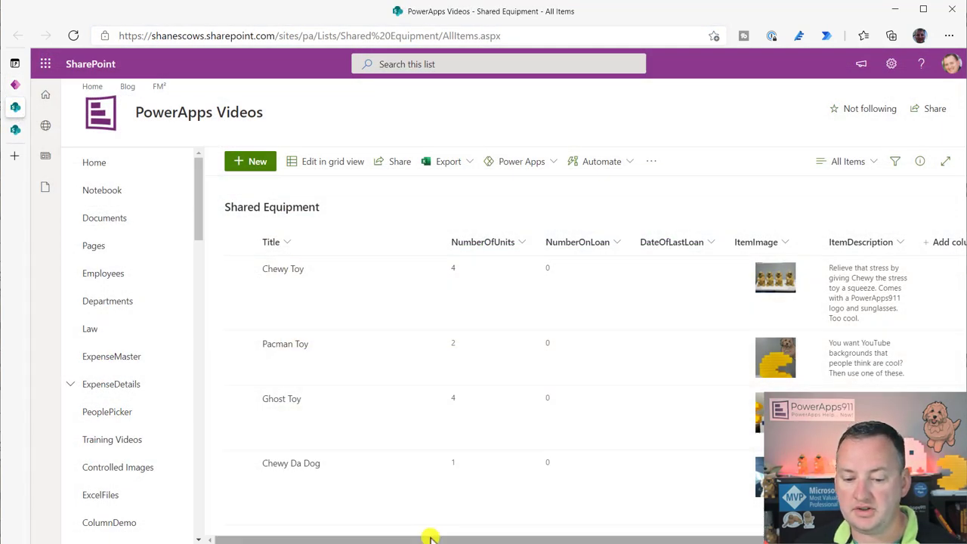
mouse_move(512, 349)
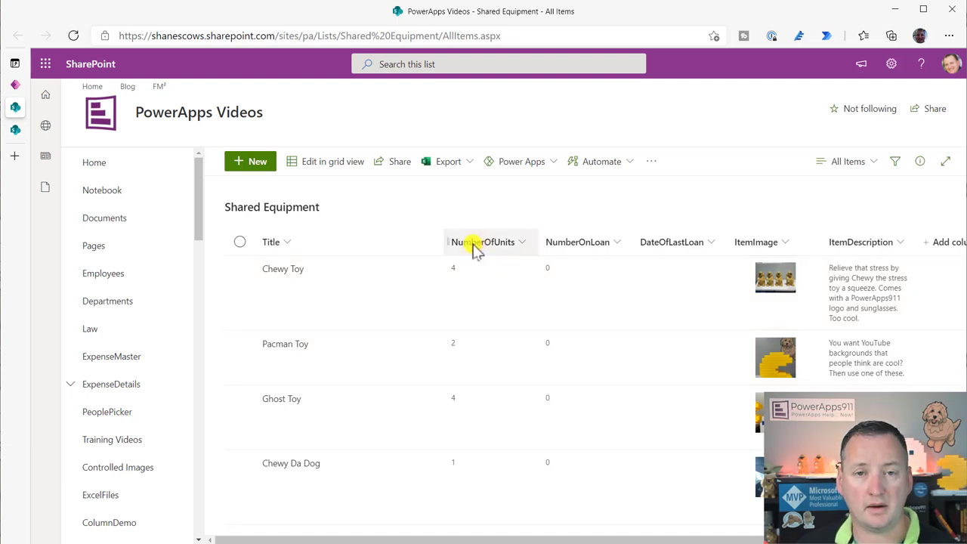
mouse_move(480, 264)
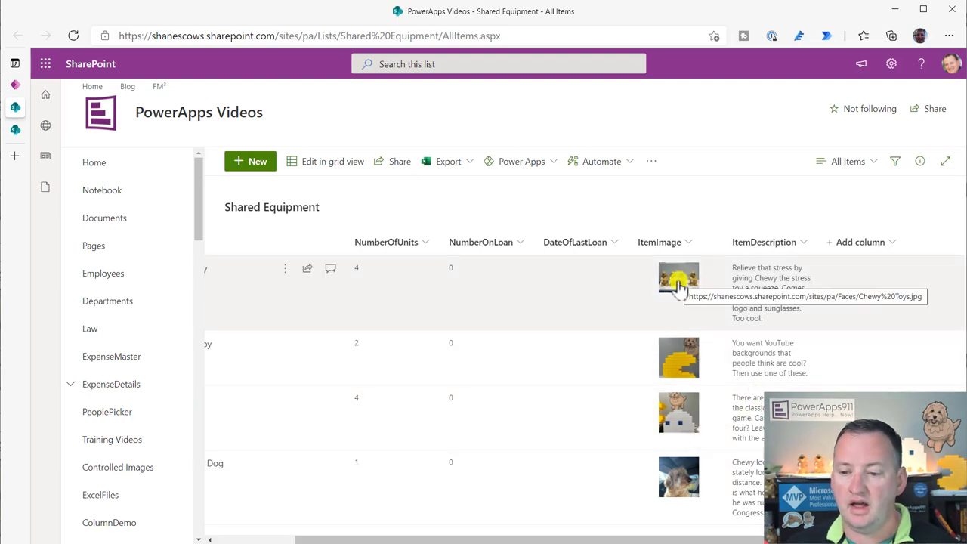
mouse_move(678, 313)
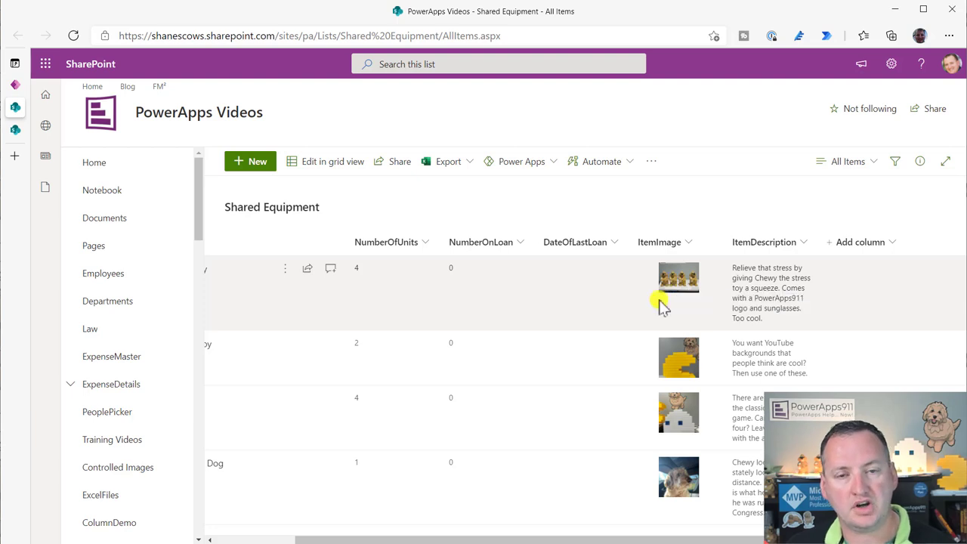
mouse_move(793, 272)
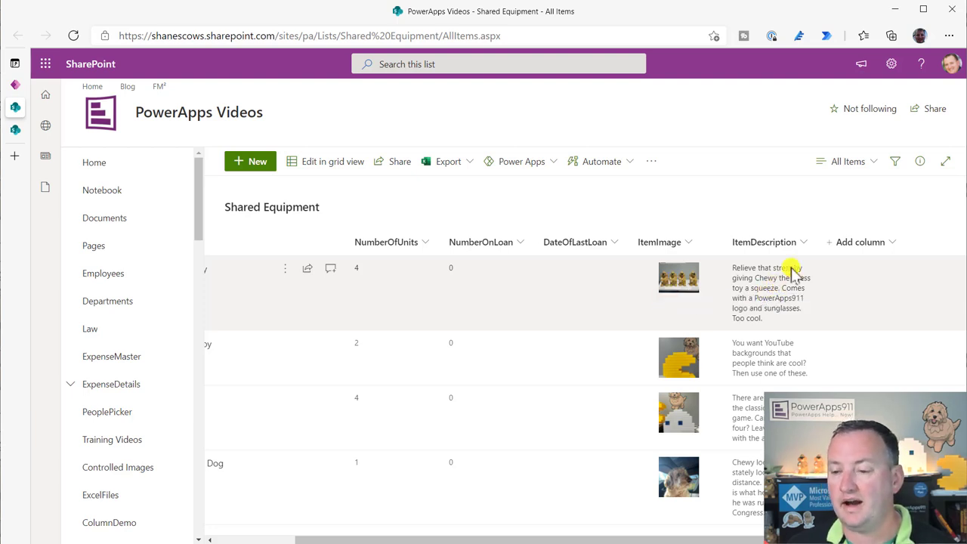
- Bring up the Shared Equipment list's settings menu in SharePoint
click(891, 63)
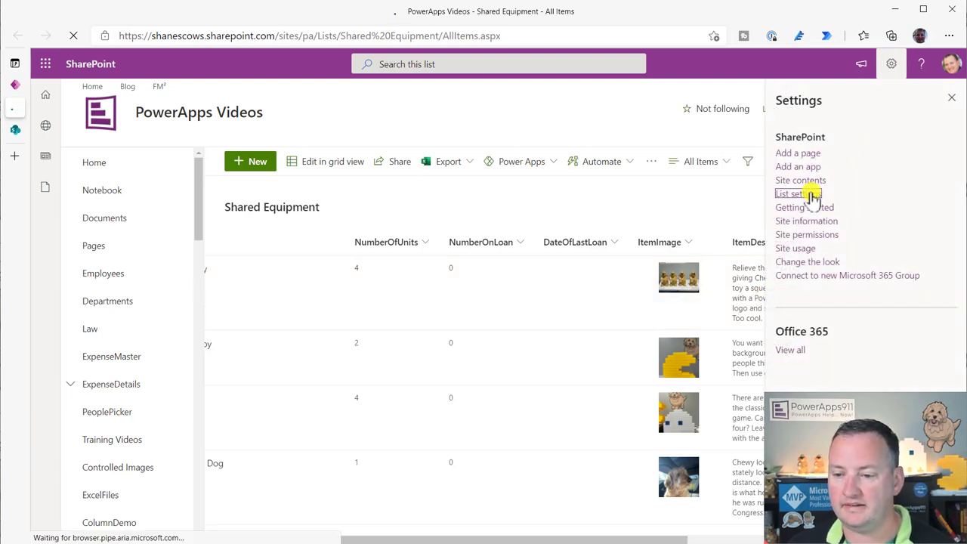
- Review the Shared Equipment list's columns in List settings, including the ItemImage column
click(792, 194)
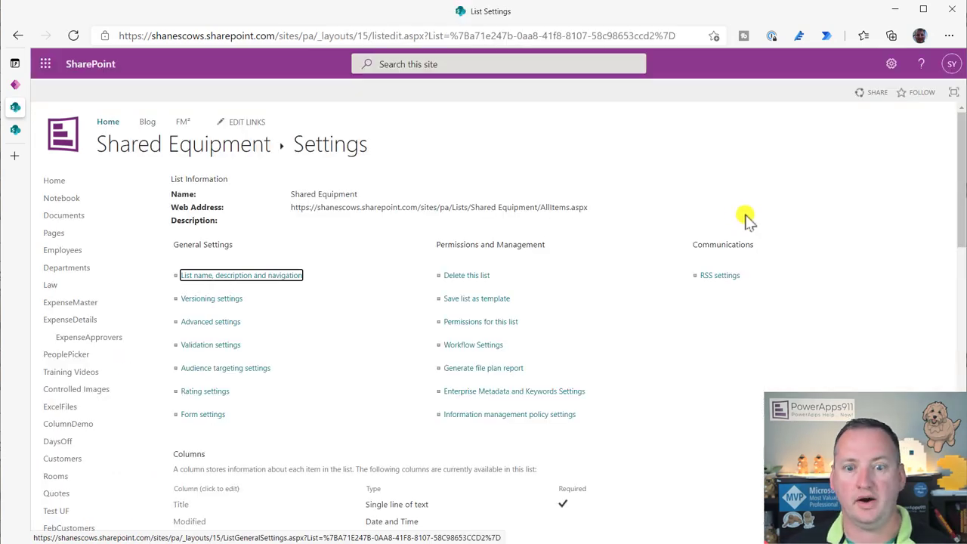
scroll(down, 3)
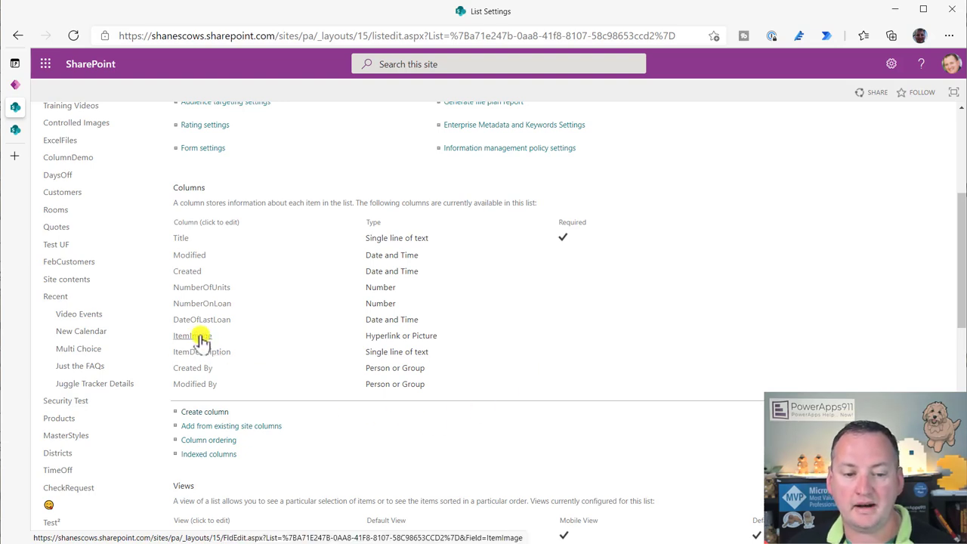
click(192, 335)
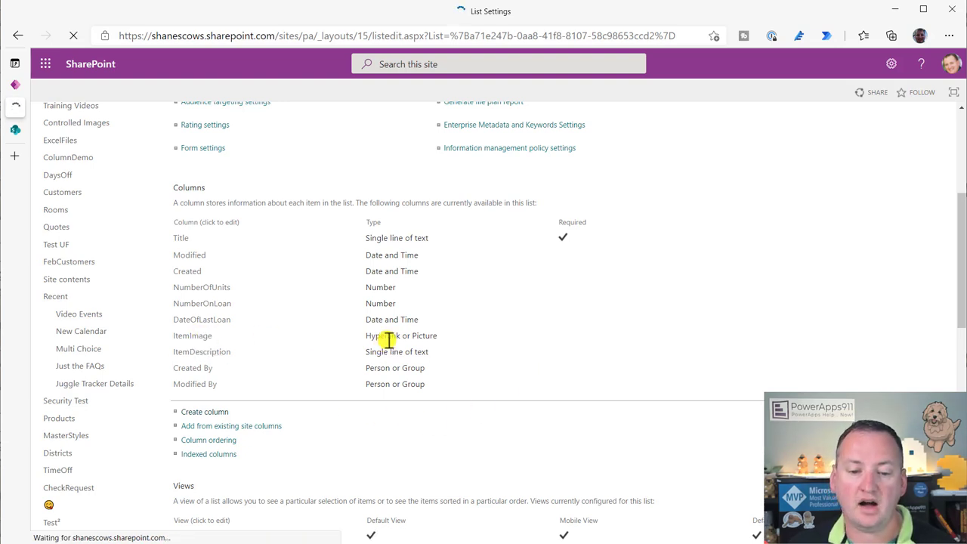
click(193, 335)
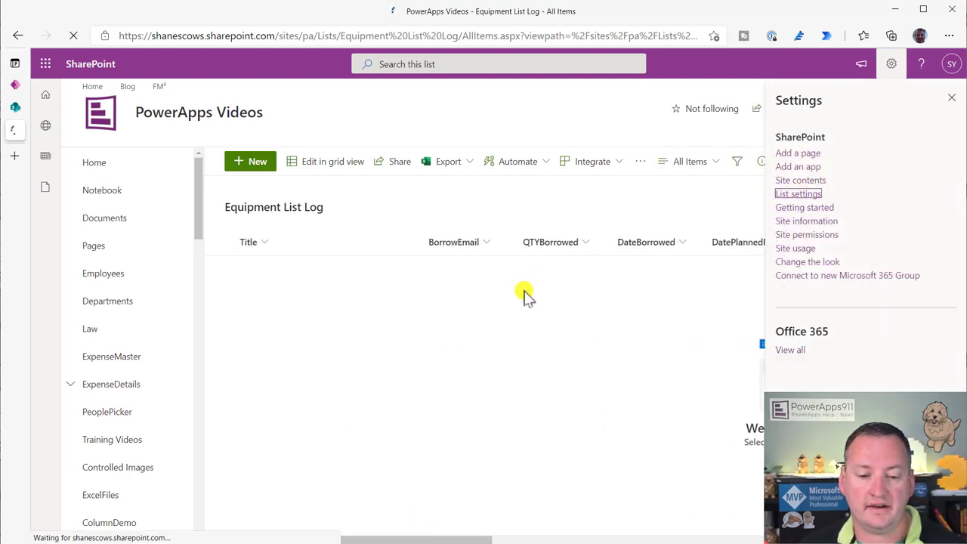
- Review the Equipment List Log columns in List settings, including BorrowEmail, QTYBorrowed, Status and Signature
click(798, 193)
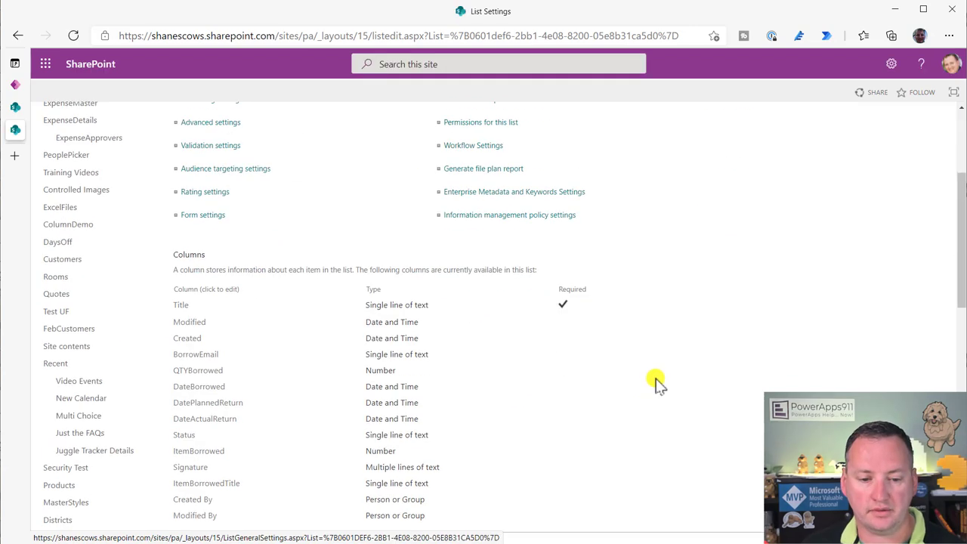
scroll(down, 3)
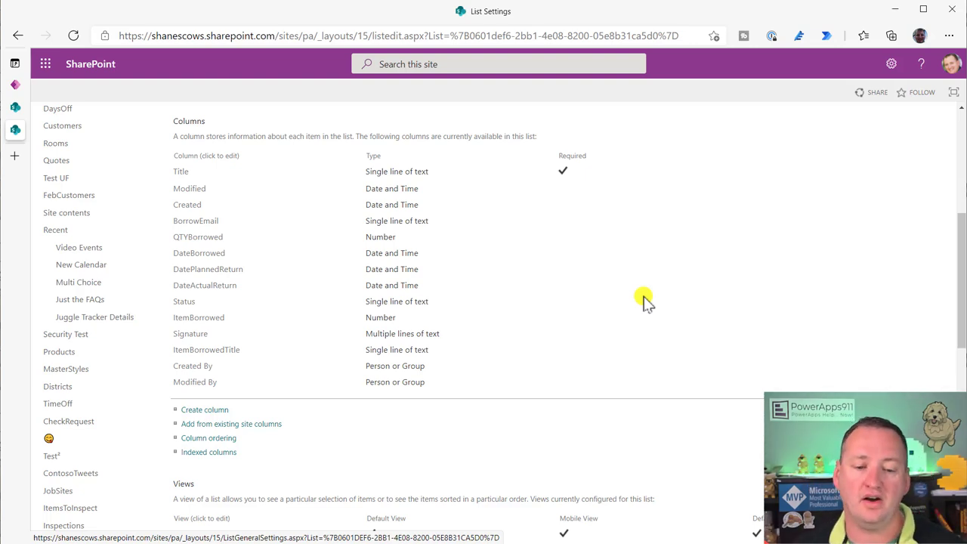
mouse_move(618, 301)
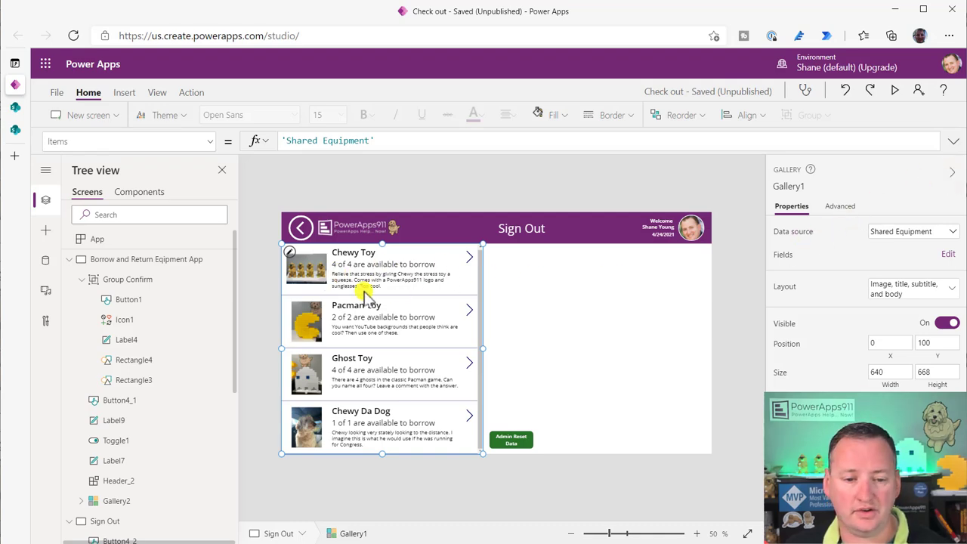
click(697, 533)
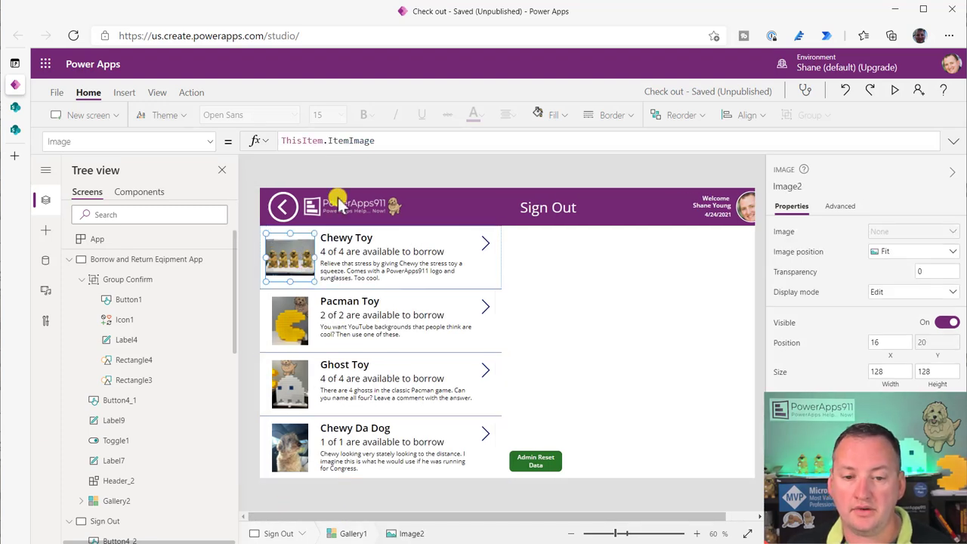
click(346, 237)
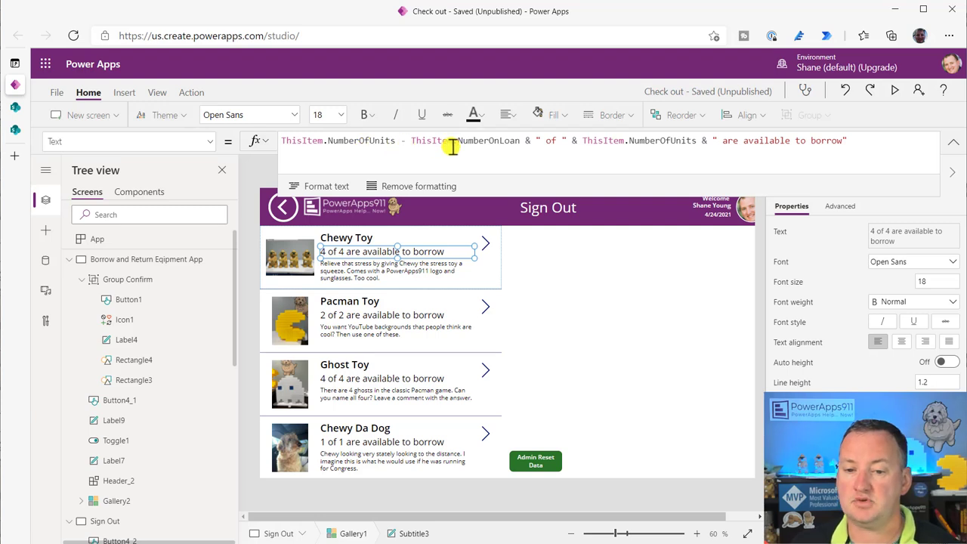
mouse_move(383, 155)
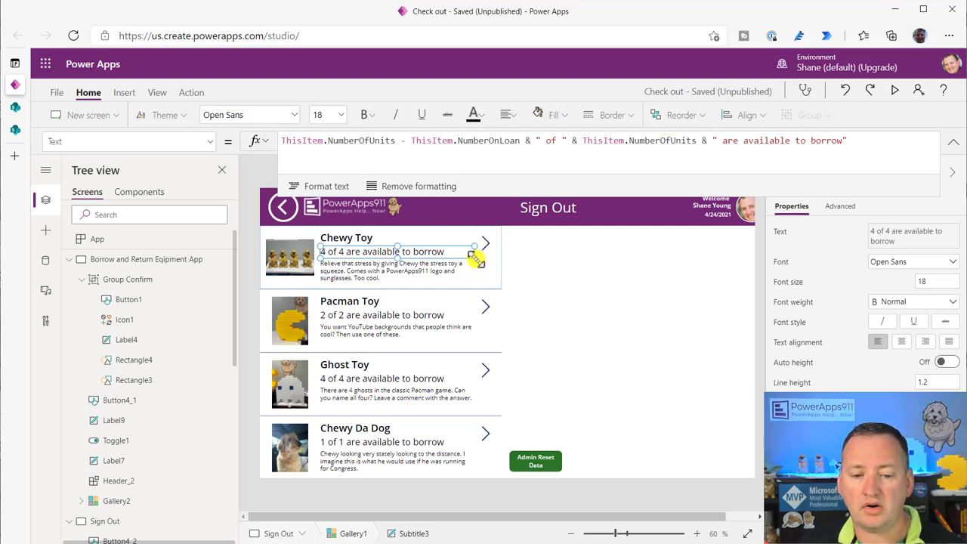
mouse_move(476, 254)
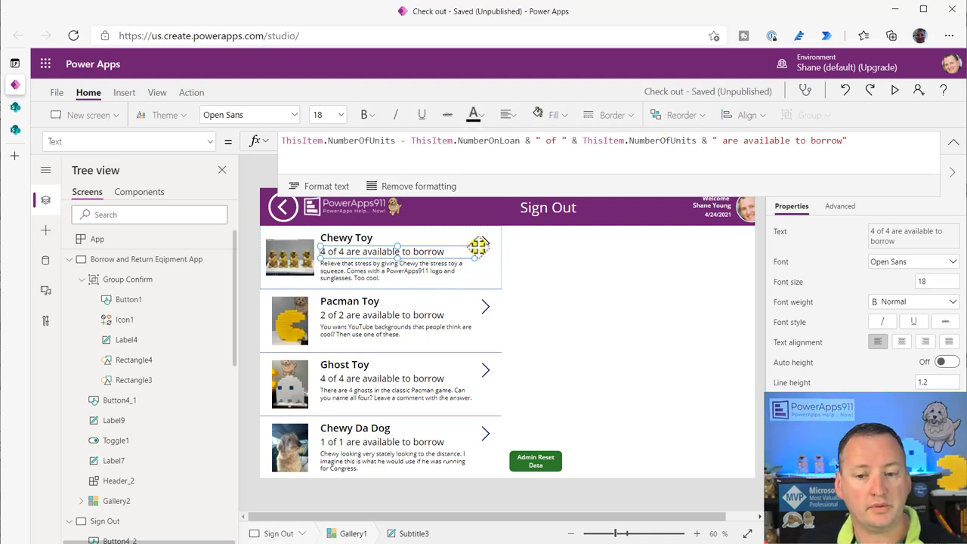
click(485, 243)
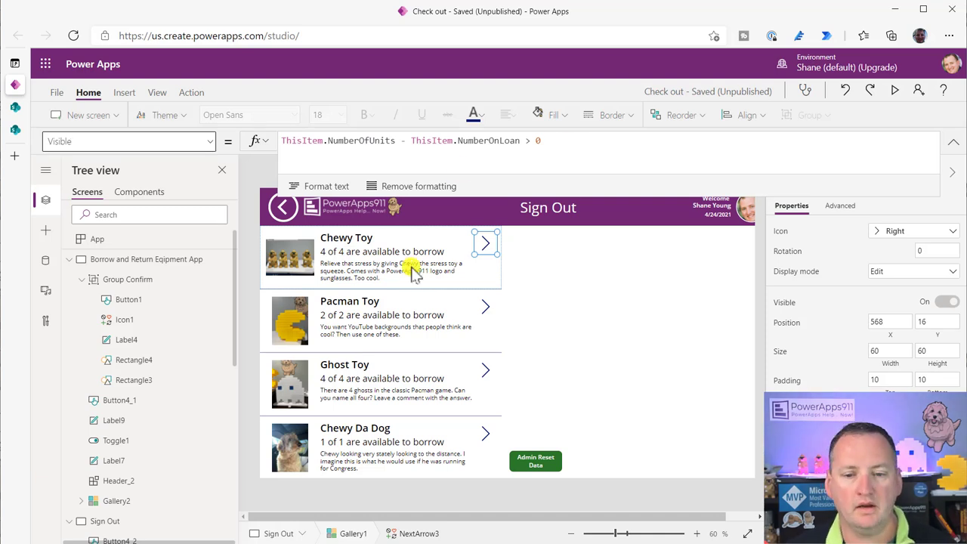
click(128, 142)
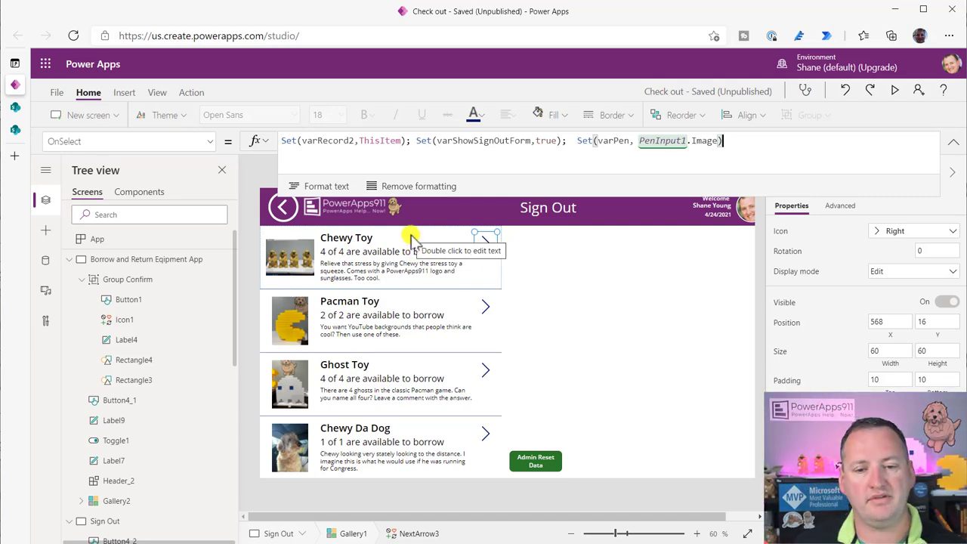
mouse_move(414, 240)
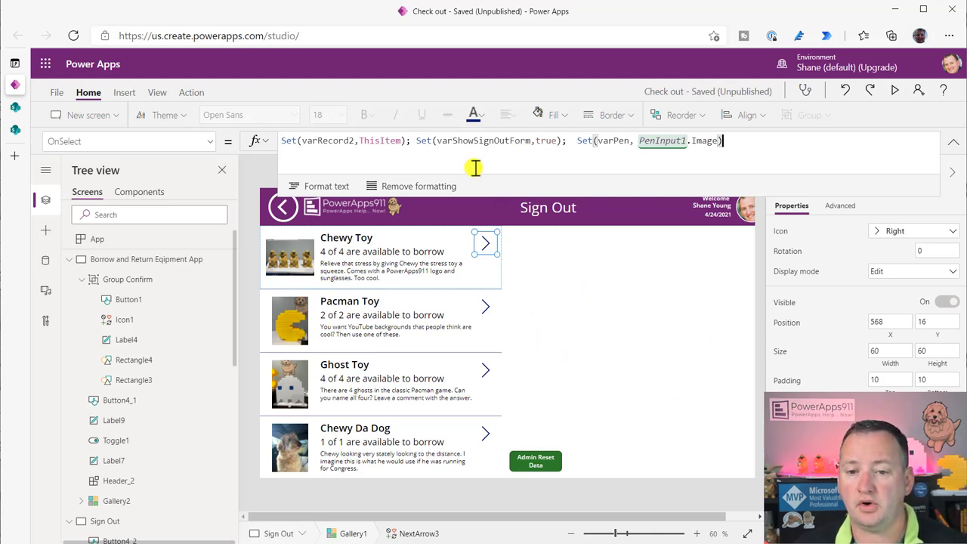
mouse_move(577, 294)
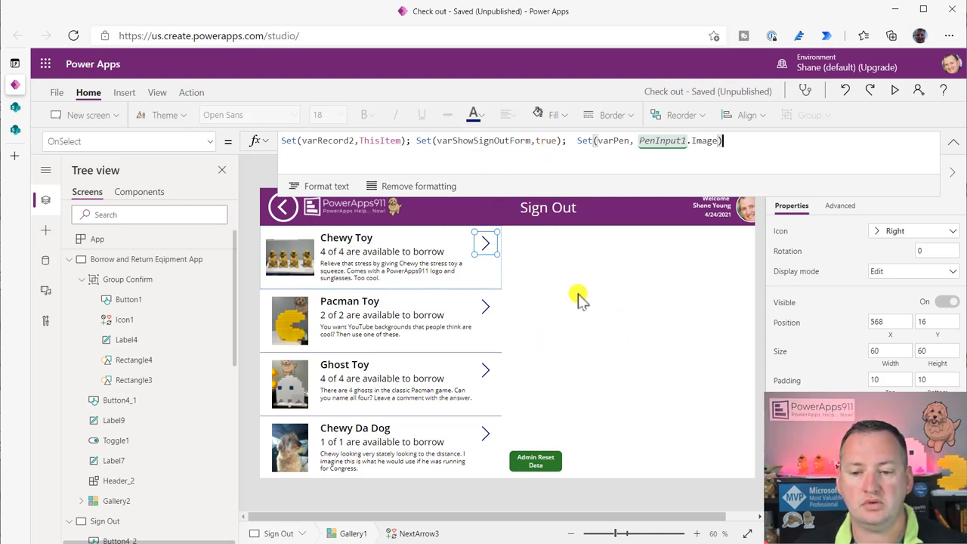
mouse_move(633, 308)
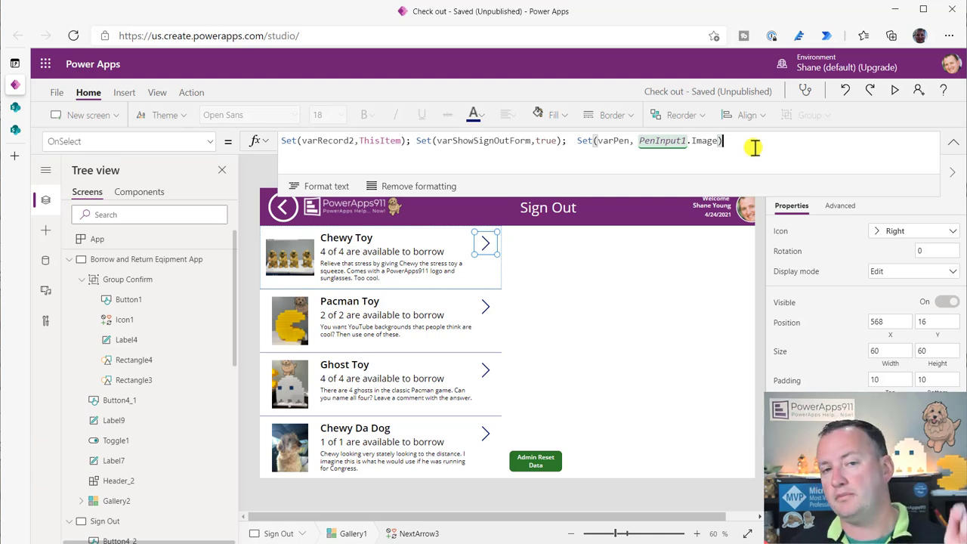
mouse_move(739, 147)
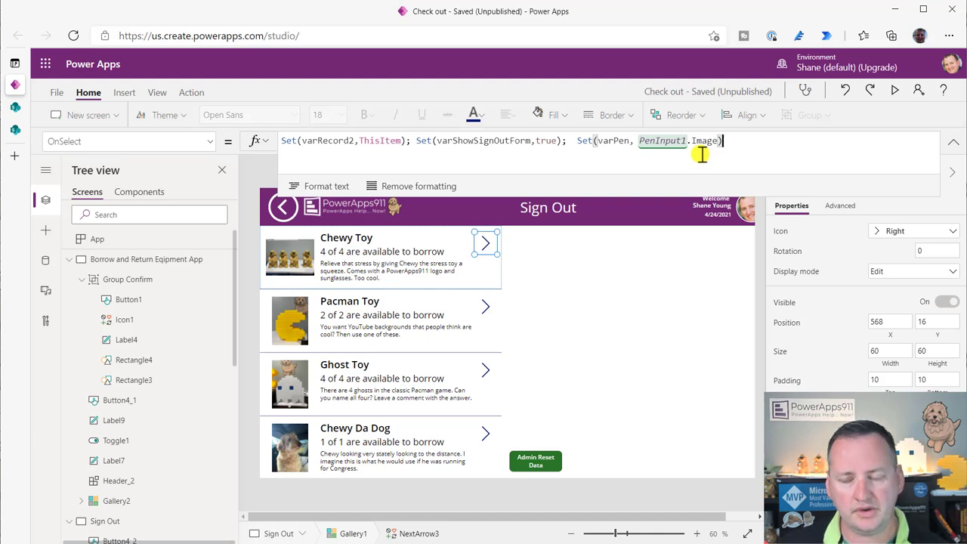
mouse_move(467, 355)
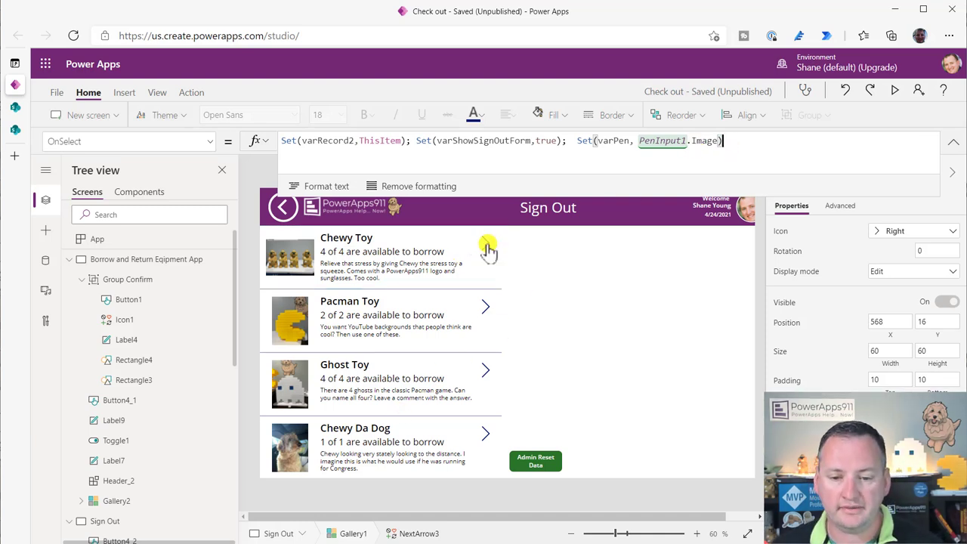
- Select the planned return date picker on the Chewy Toy sign-out form
click(486, 249)
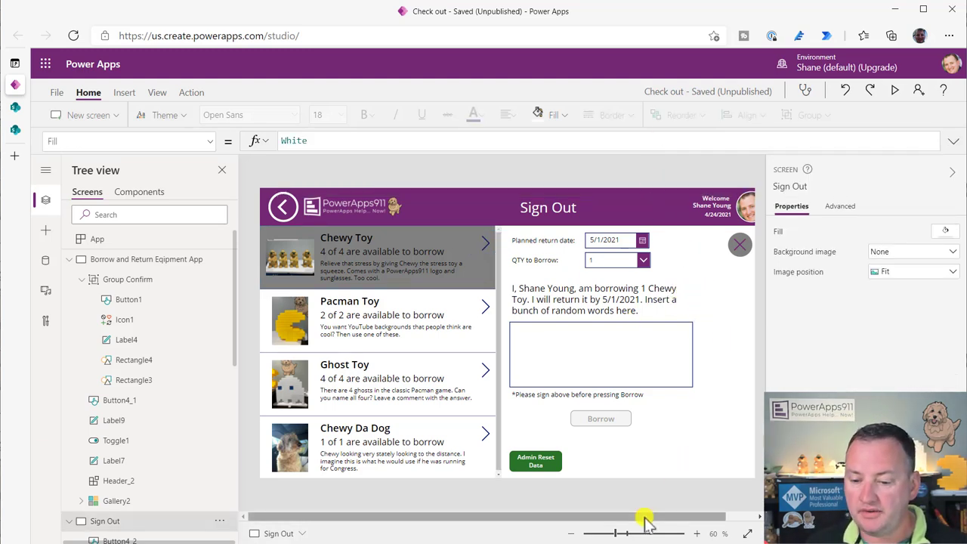
click(610, 239)
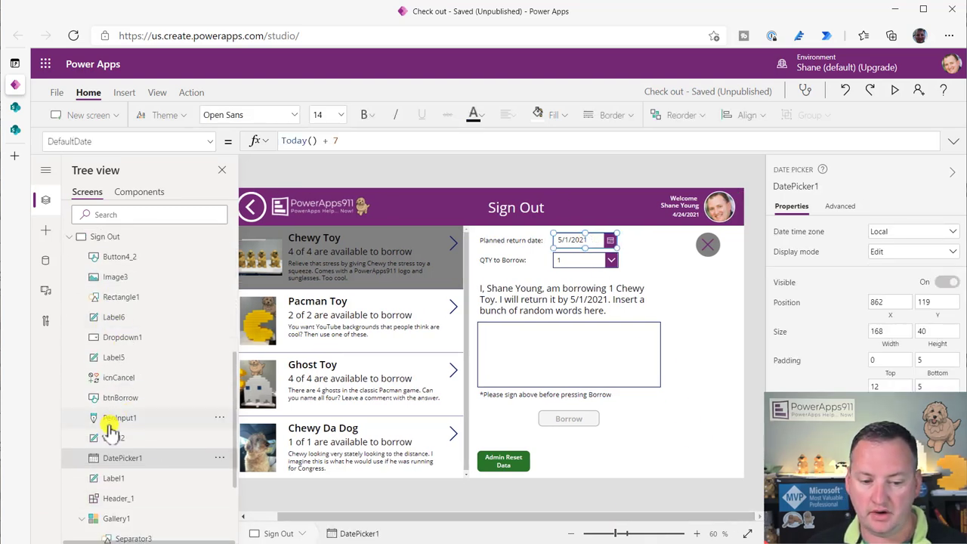
mouse_move(118, 337)
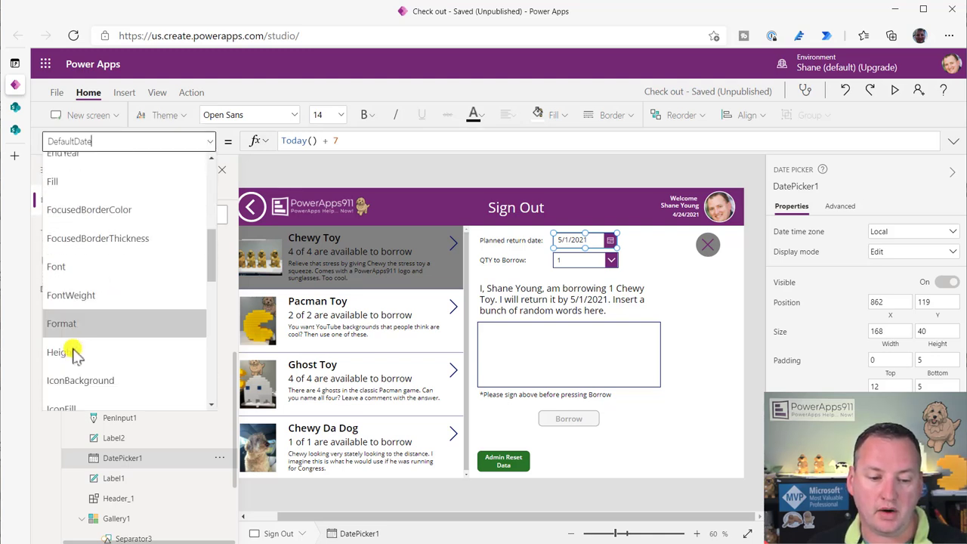
scroll(down, 3)
text(Visible)
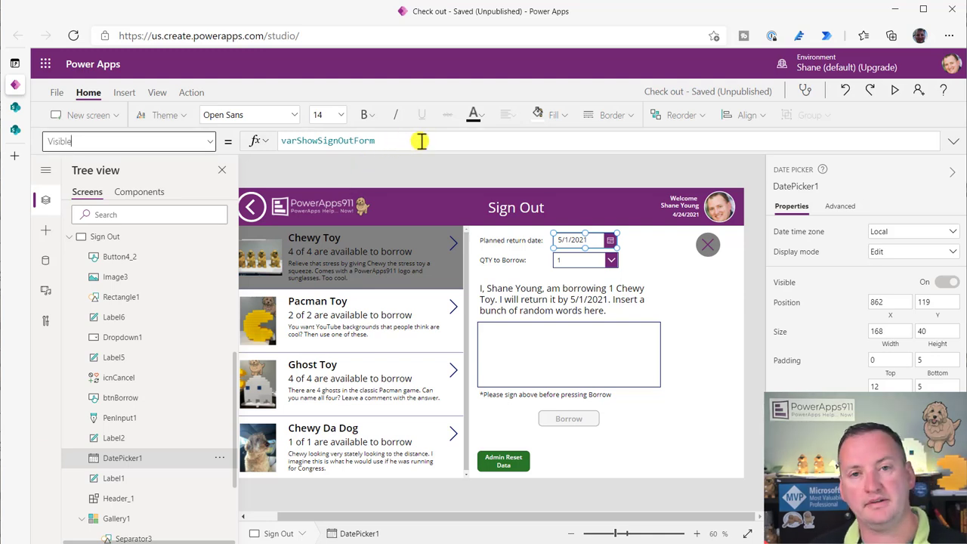
mouse_move(508, 194)
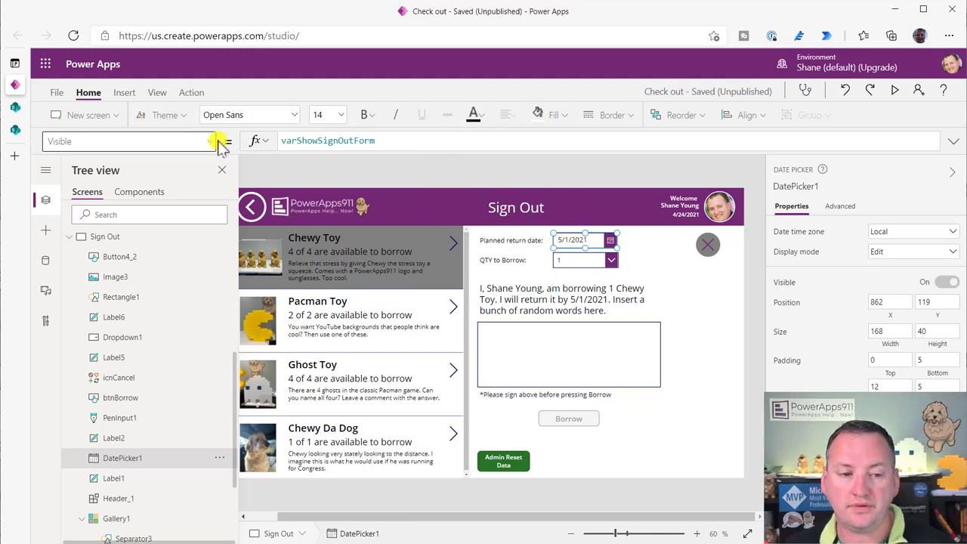
- Show the date picker's DefaultDate formula, Today() + 7
click(227, 142)
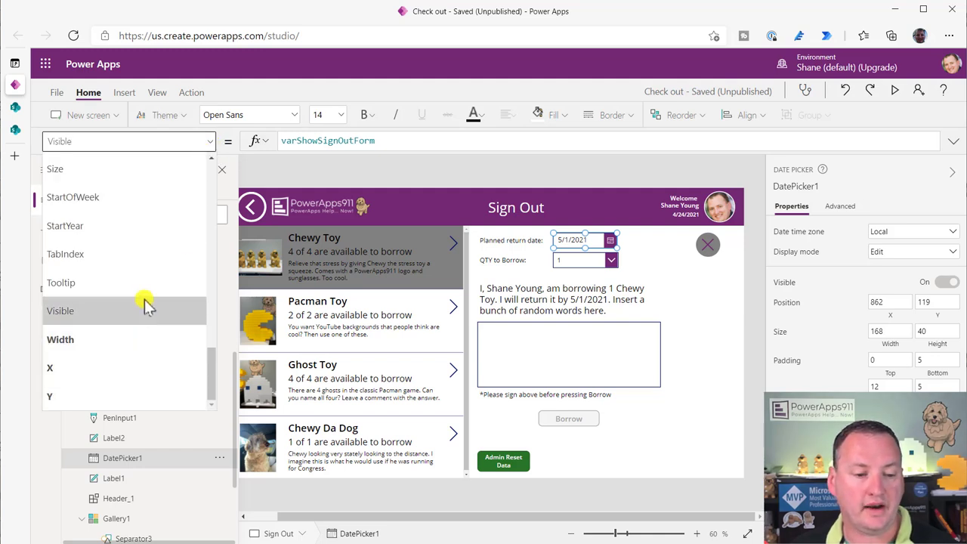
scroll(down, 3)
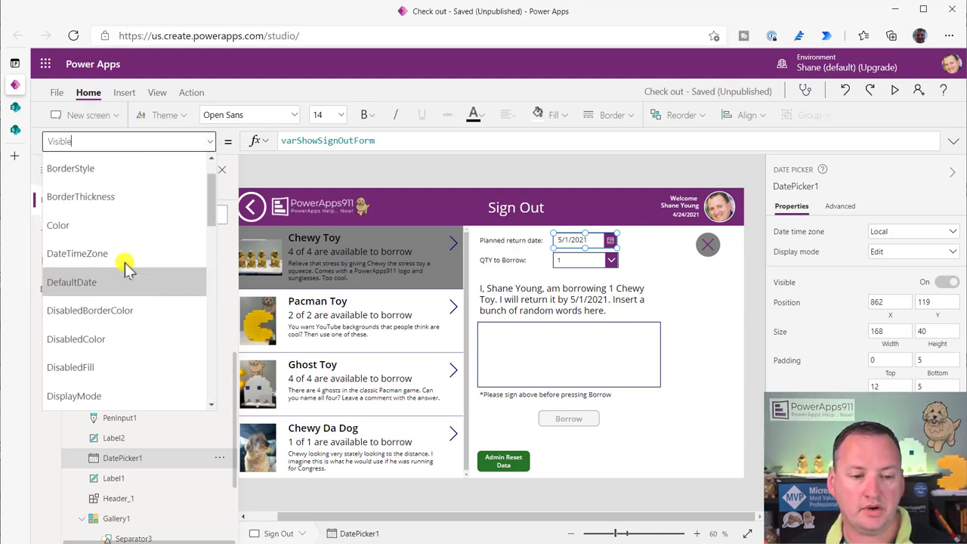
click(73, 283)
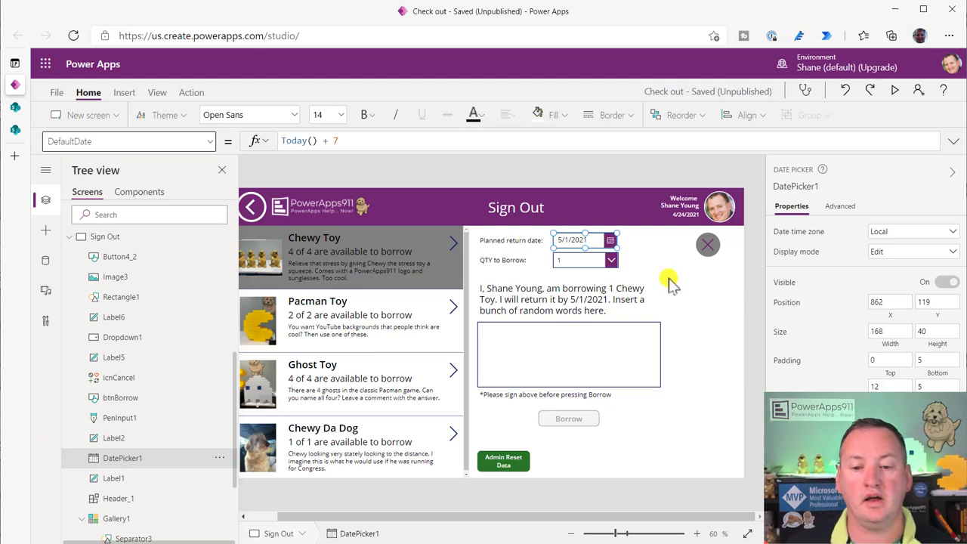
mouse_move(625, 287)
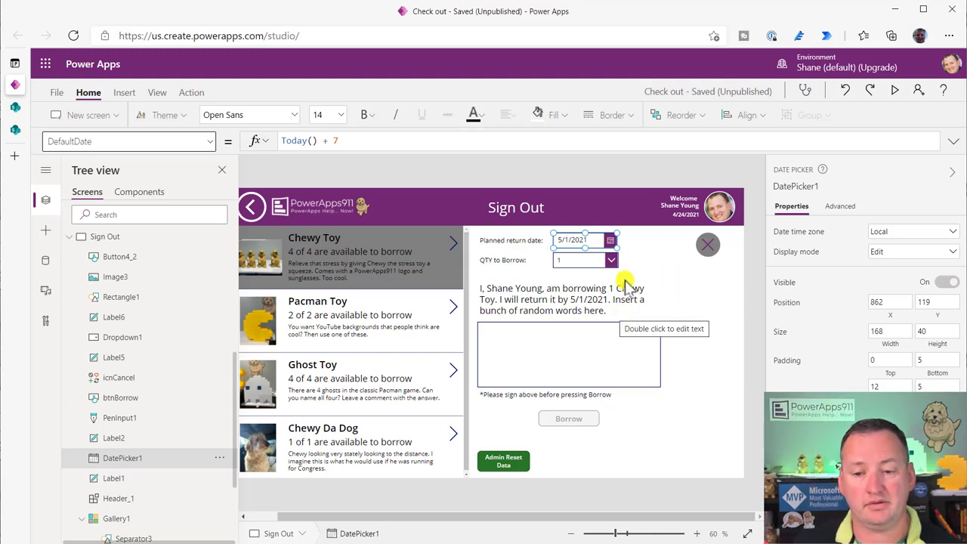
mouse_move(641, 250)
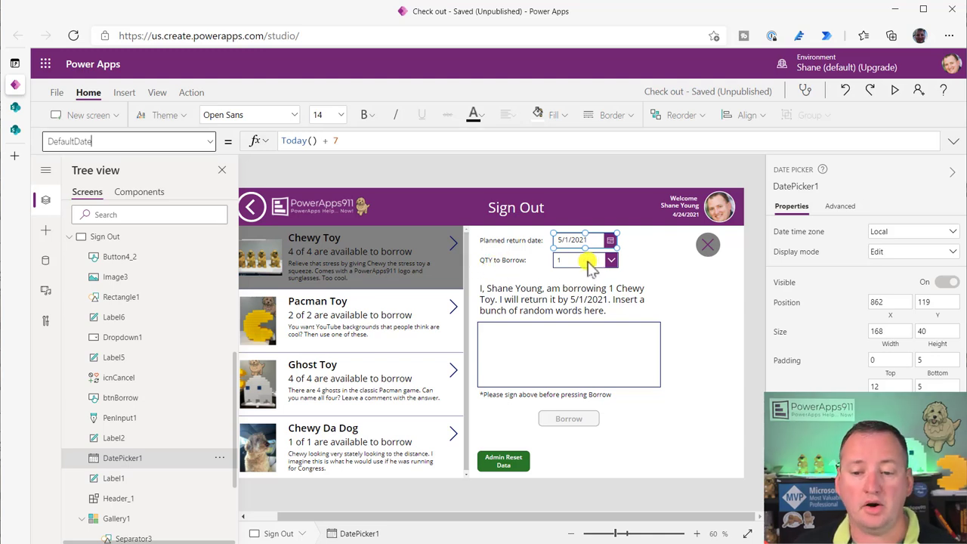
- Inspect the quantity dropdown's Items, Sequence(NumberOfUnits - NumberOnLoan), and test its choices for Chewy Toy
click(586, 260)
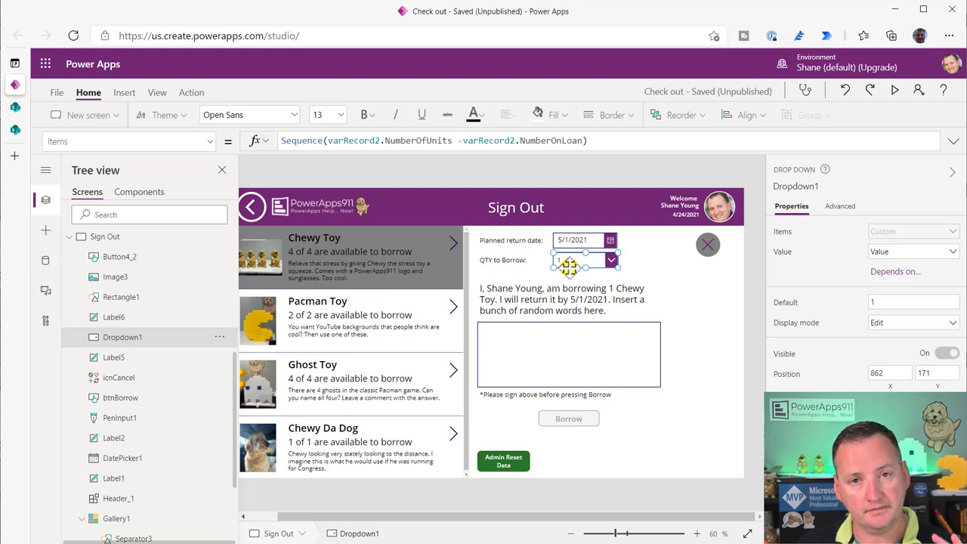
mouse_move(354, 295)
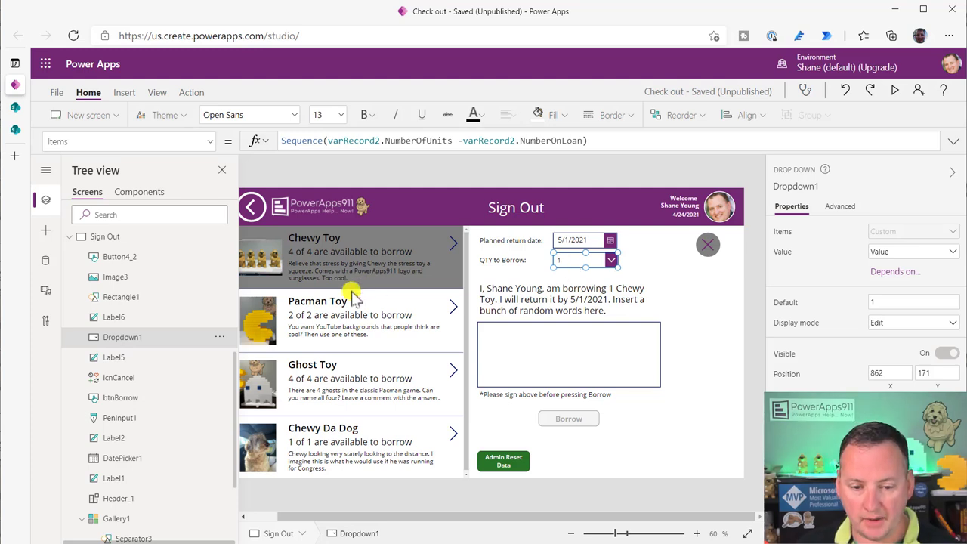
mouse_move(562, 279)
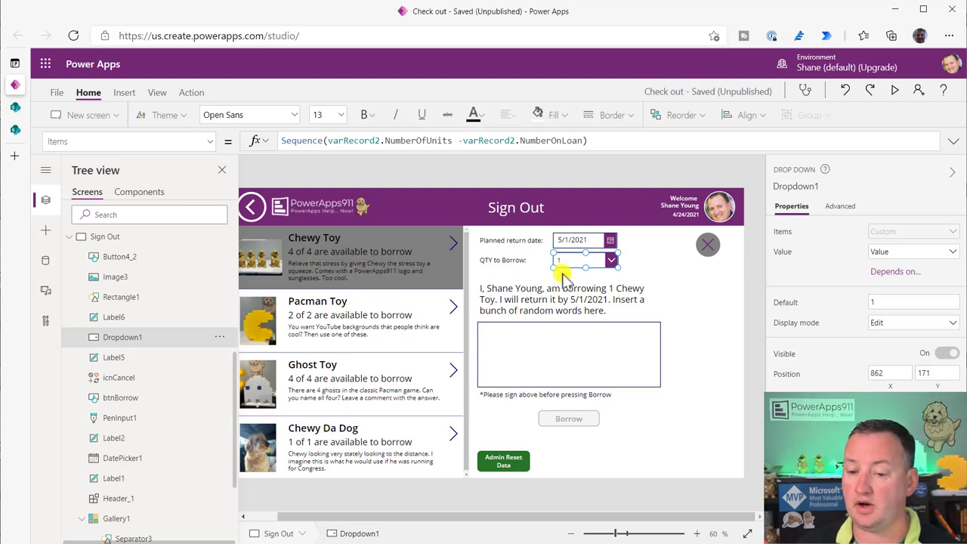
click(611, 260)
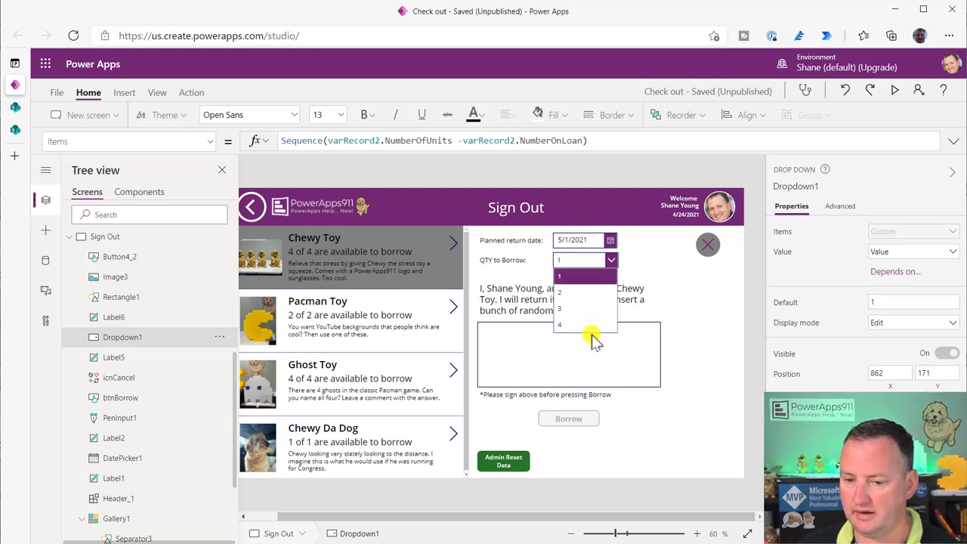
click(586, 275)
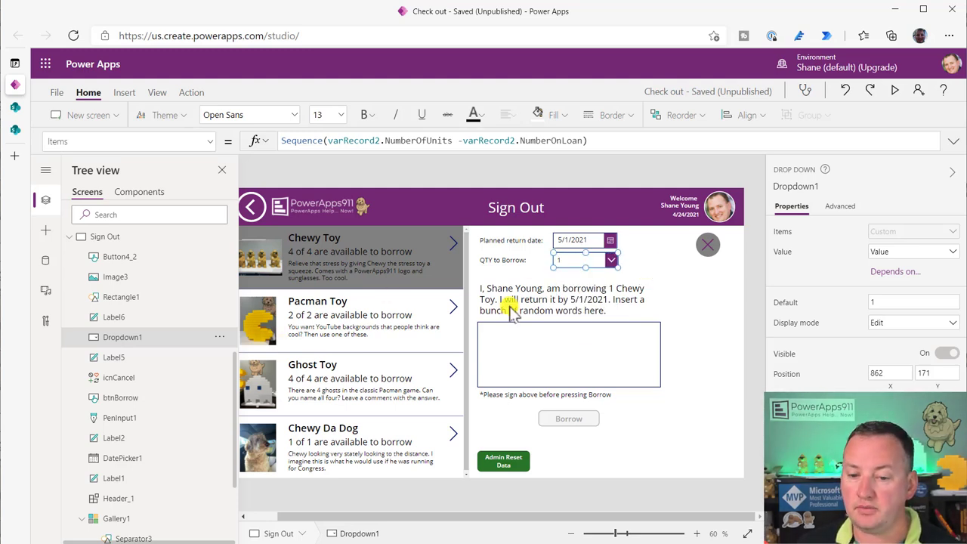
- Switch the sign-out form to Pacman Toy, check its quantity choices, and select the Borrow button
click(340, 316)
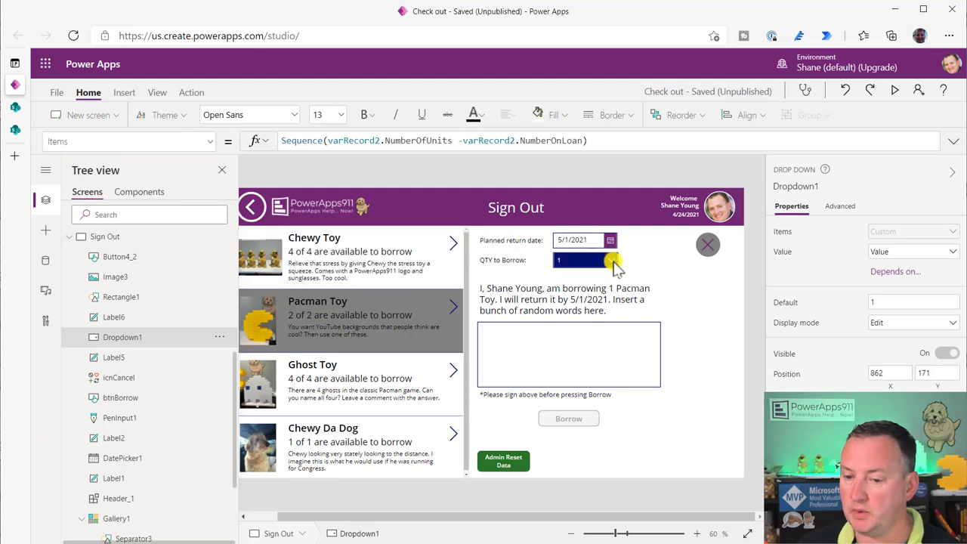
click(587, 260)
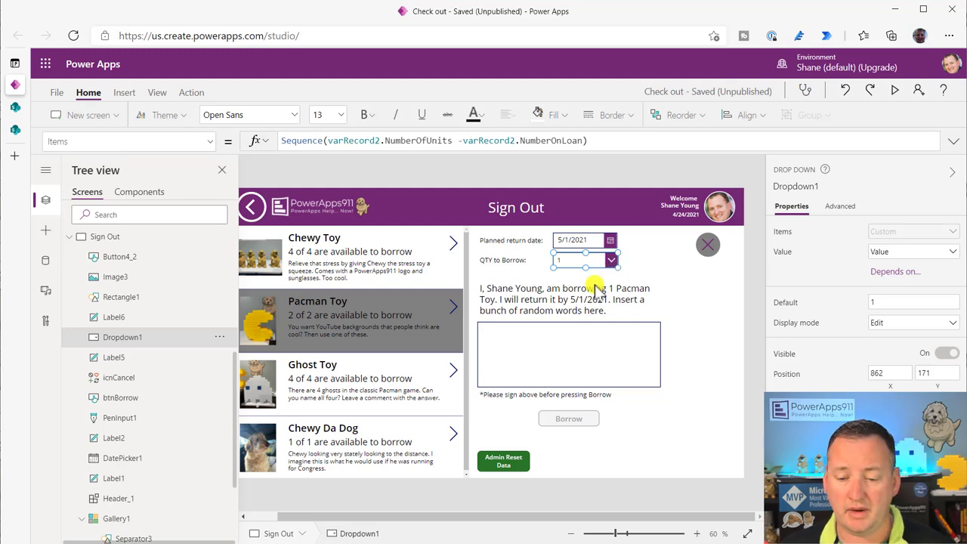
click(565, 299)
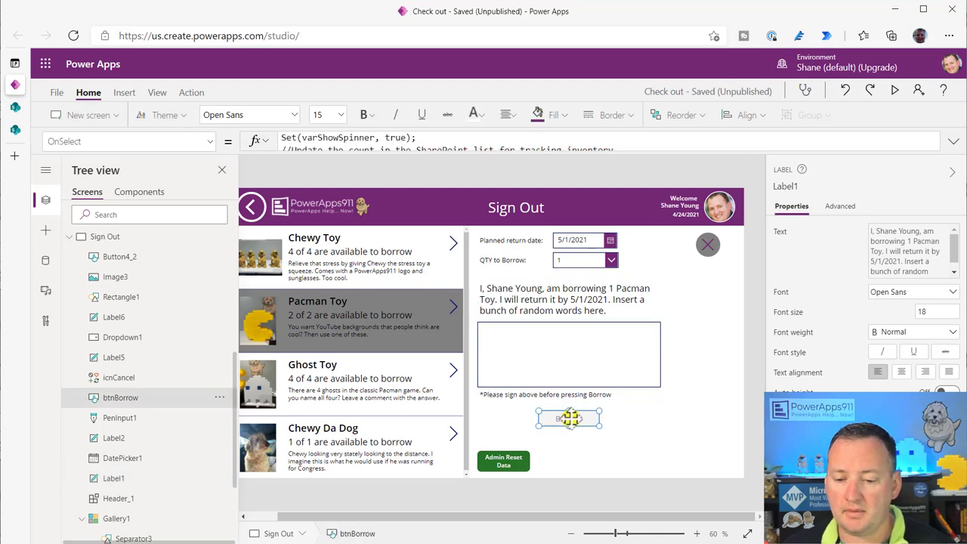
- Review btnBorrow's DisplayMode If(varPen = PenInput1.Image, Disabled, Edit), then draw a signature in preview
click(129, 142)
text(DisplayMode)
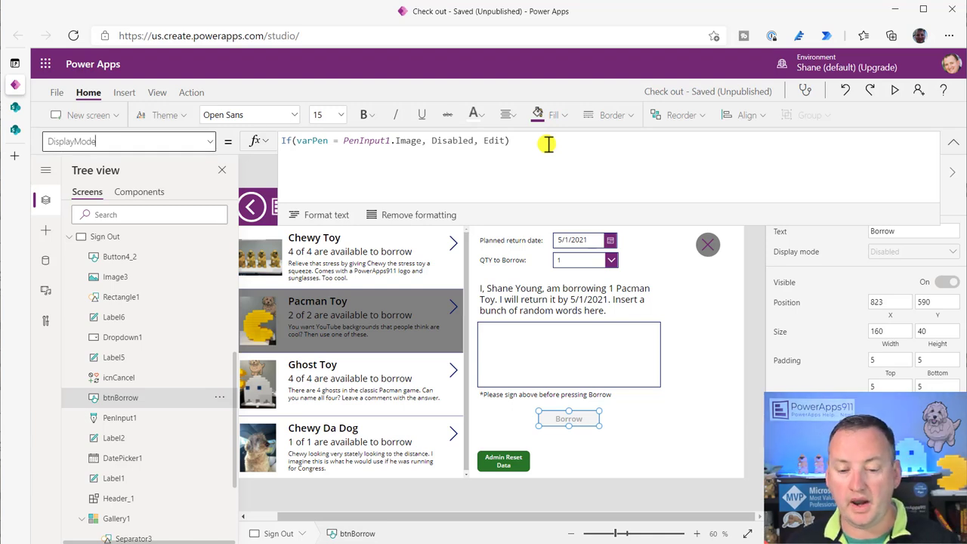
mouse_move(368, 184)
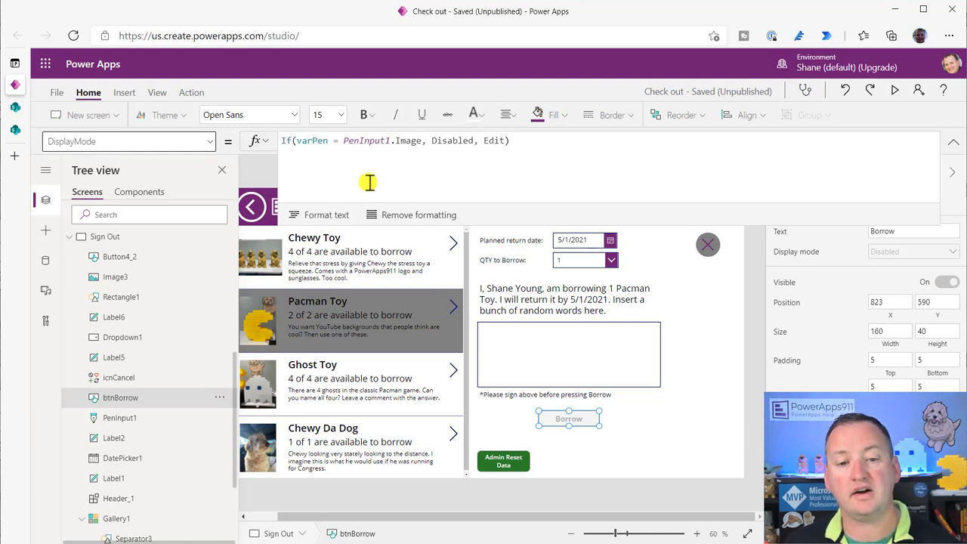
mouse_move(332, 172)
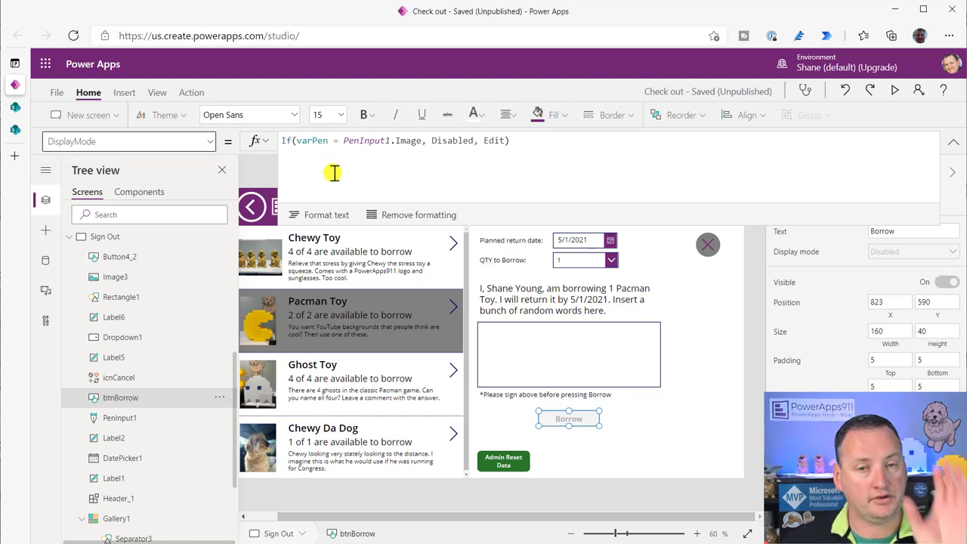
mouse_move(373, 156)
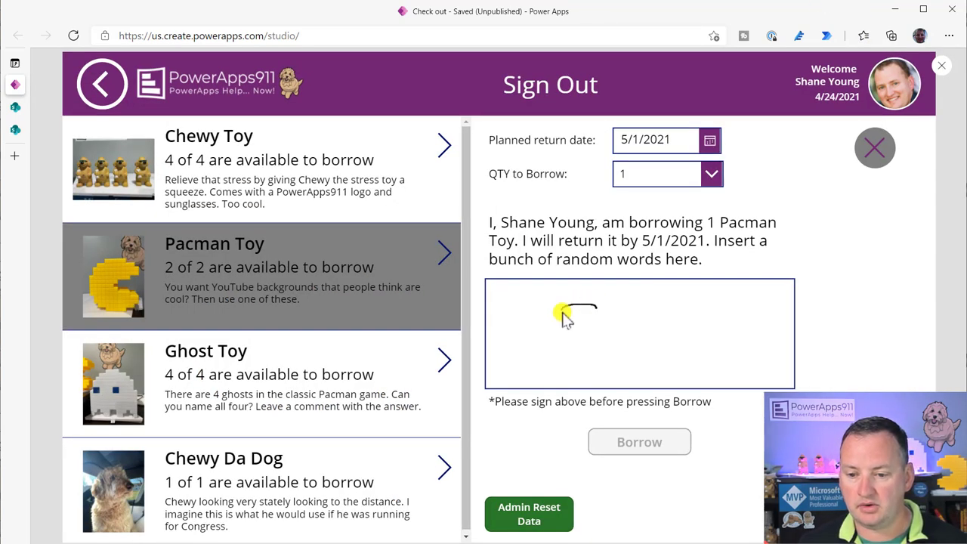
drag(562, 310, 597, 340)
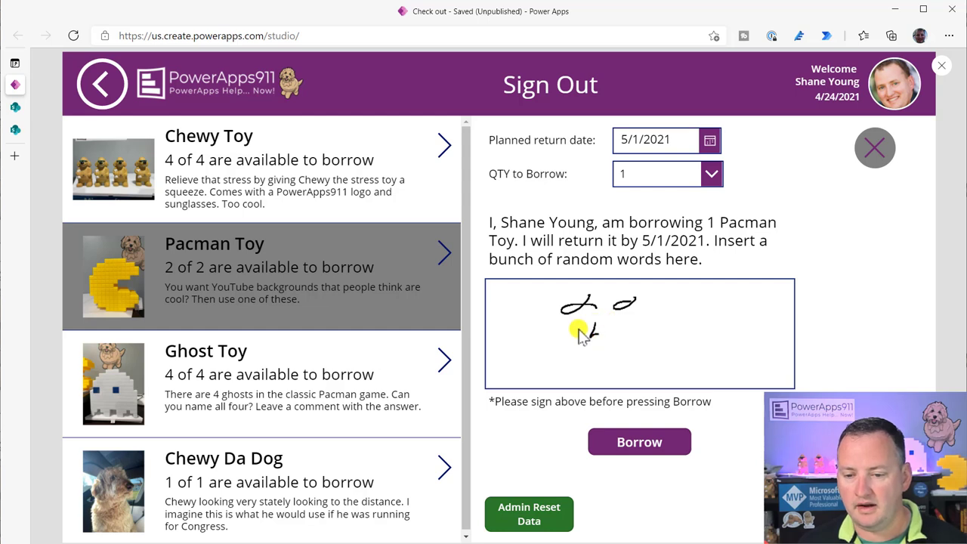
drag(587, 310, 642, 329)
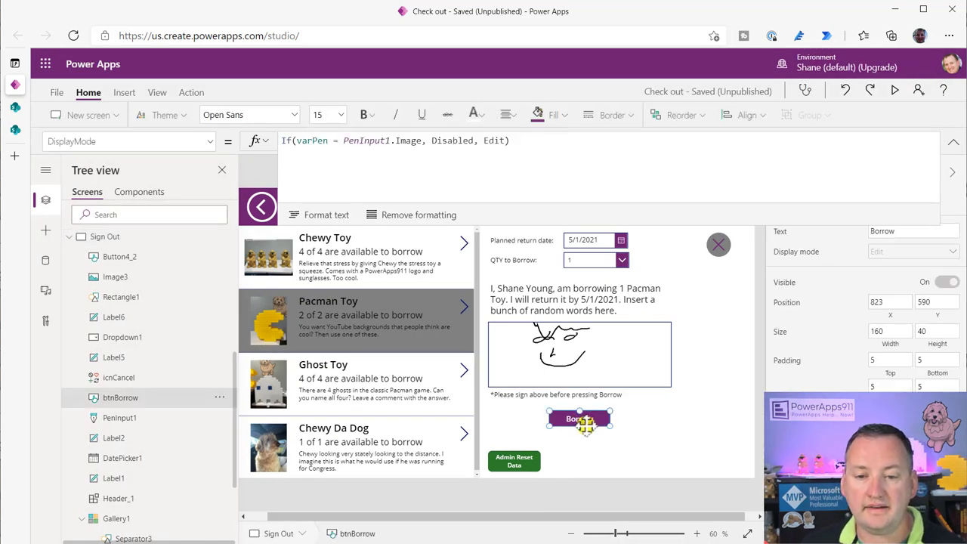
- Walk through btnBorrow's OnSelect: the inventory Patch, signature JSON base64 conversion and log entry
click(128, 142)
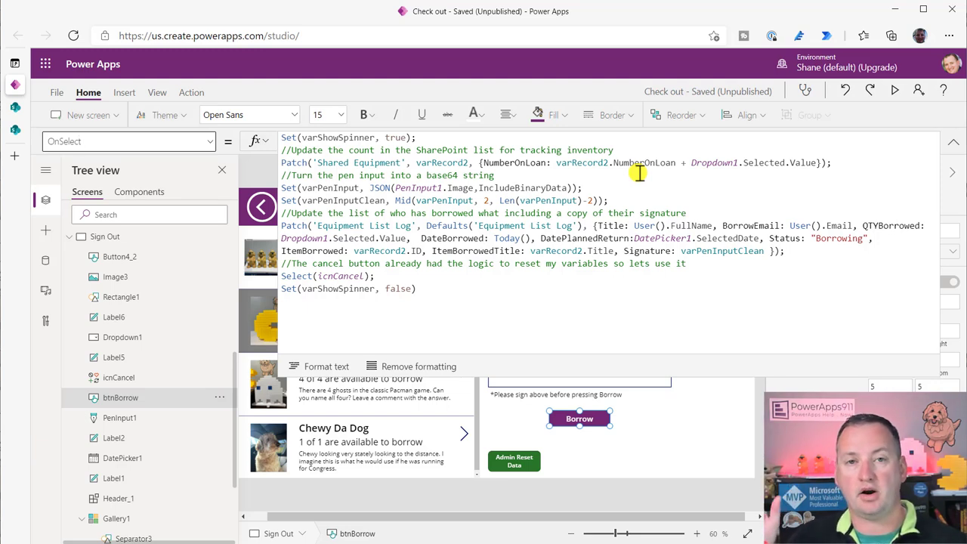
click(128, 142)
text(JSONFormat.)
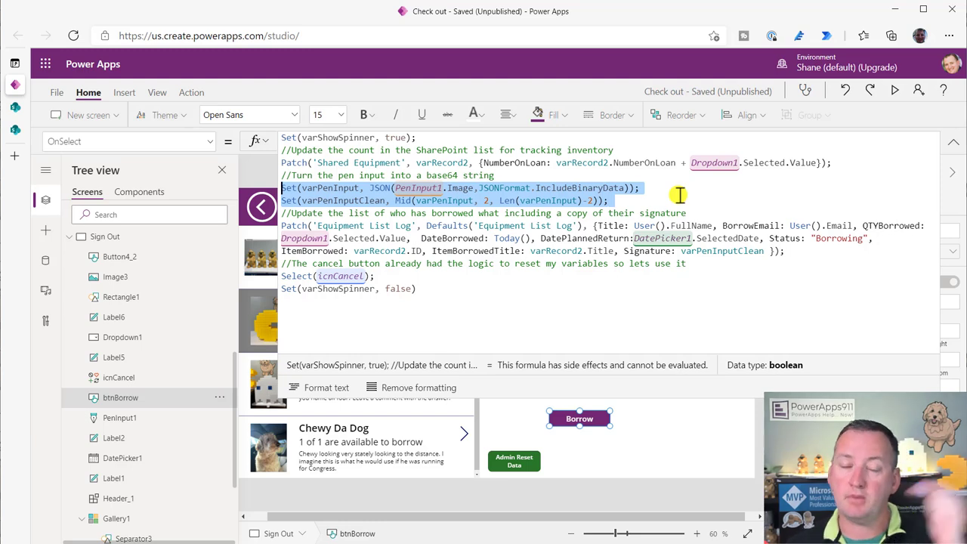
mouse_move(637, 225)
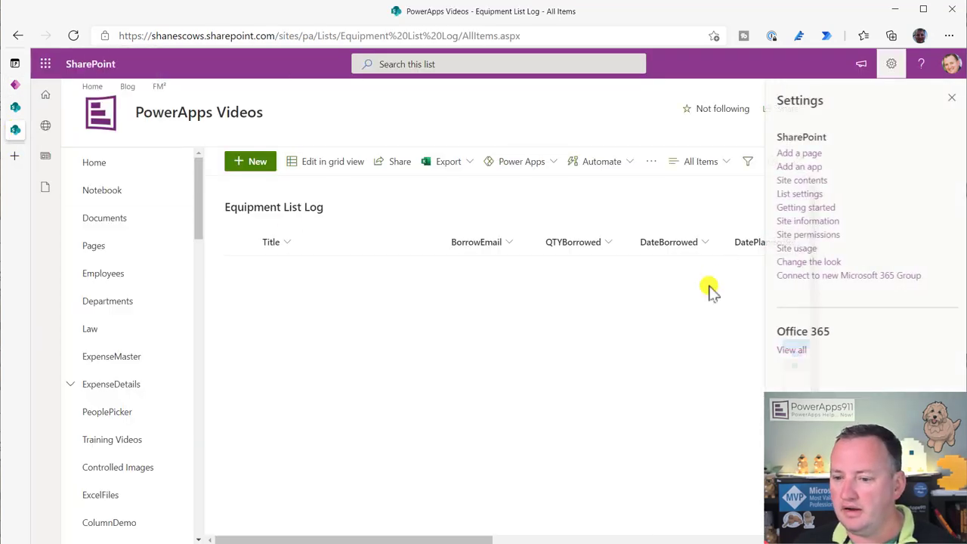
- Bring up the Equipment List Log's List settings page to review its columns
click(799, 193)
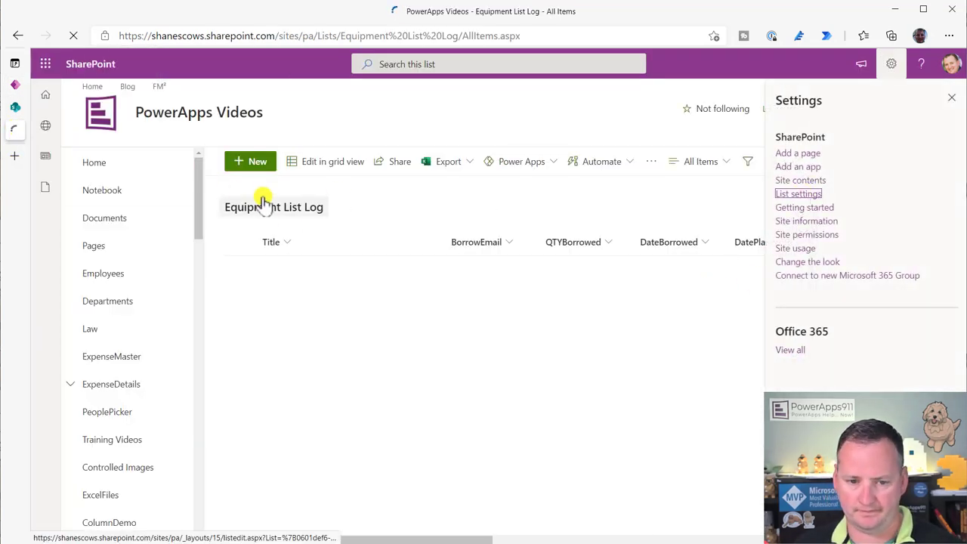
click(798, 193)
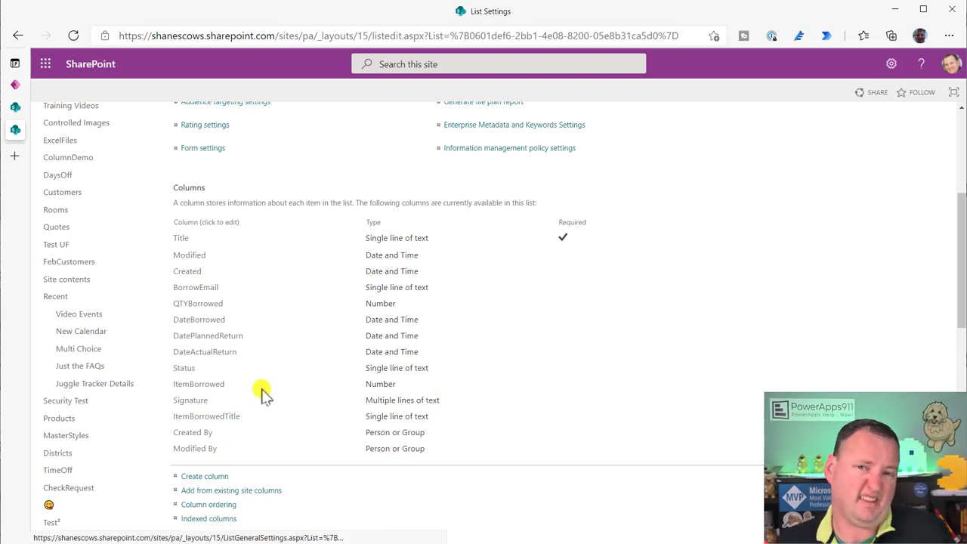
mouse_move(269, 408)
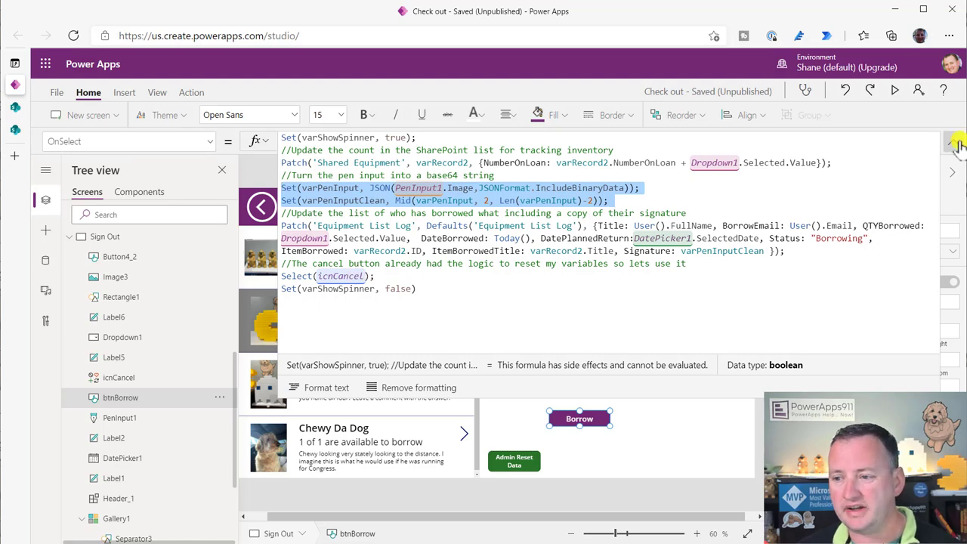
- Move icnCancel up from Y 195 to 118 so it aligns with the form top
click(118, 378)
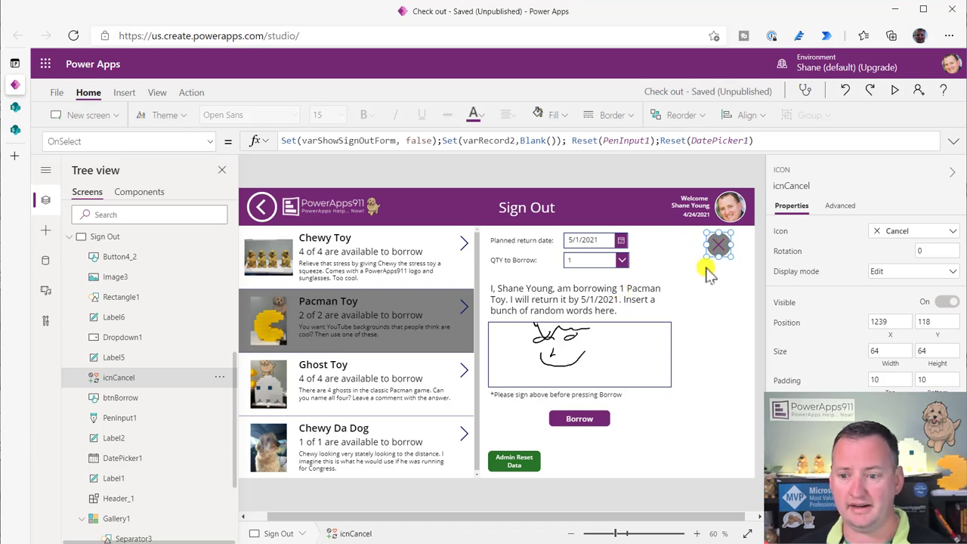
drag(718, 244, 718, 273)
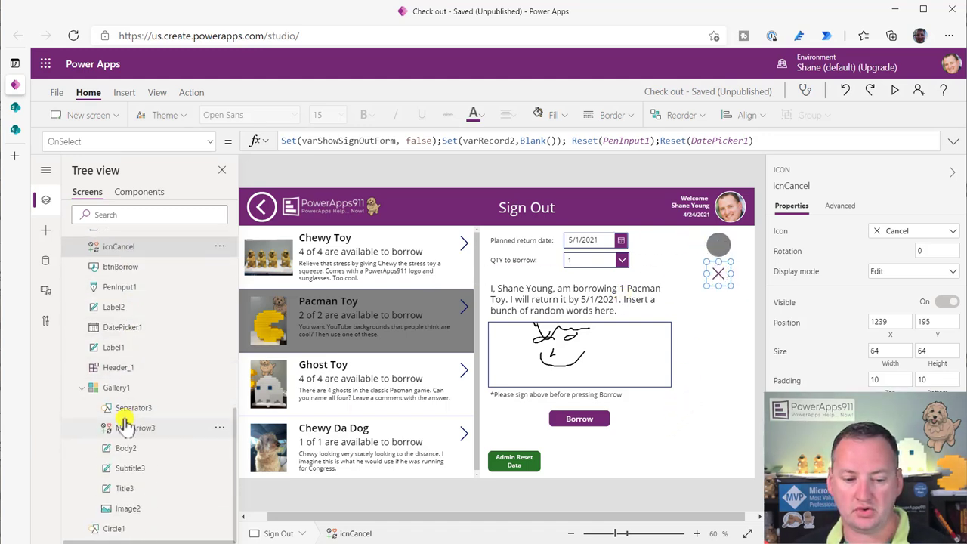
click(128, 427)
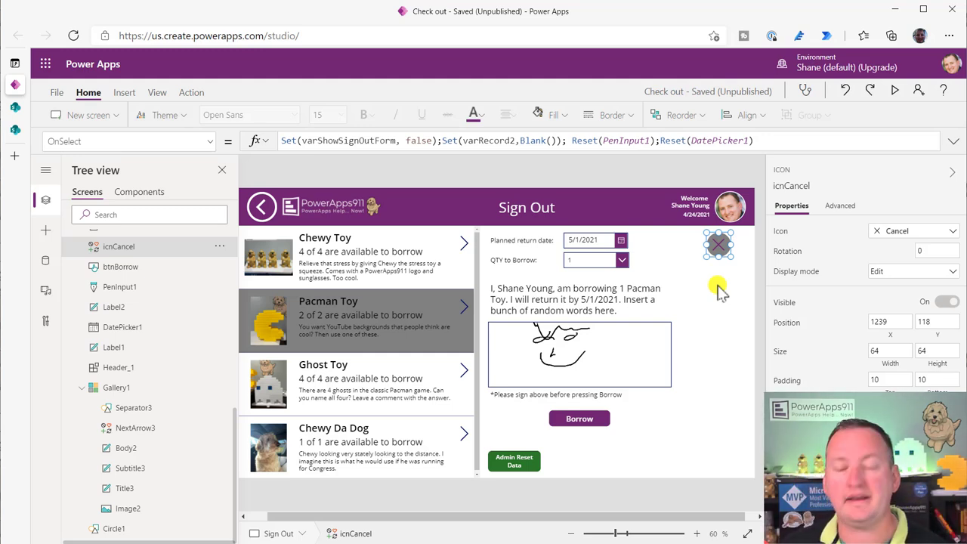
mouse_move(692, 313)
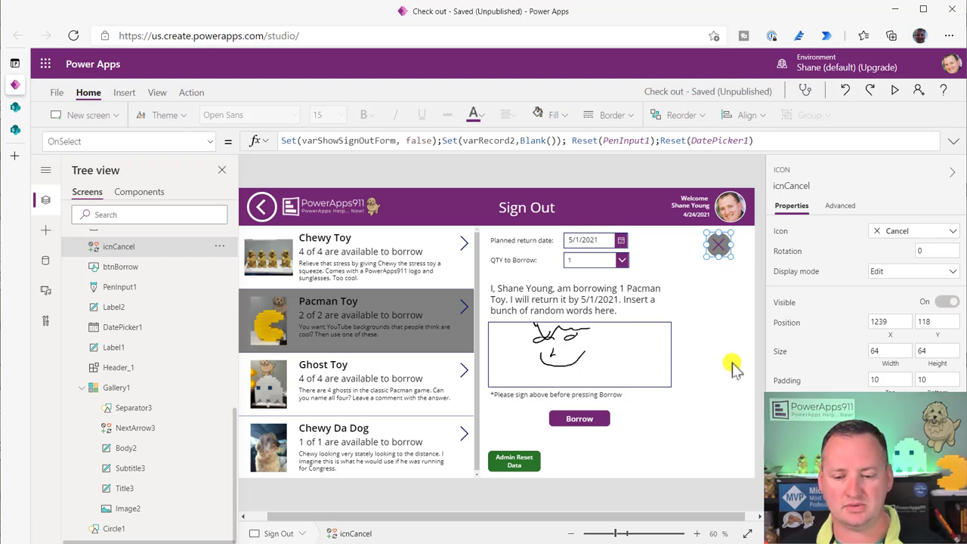
click(578, 418)
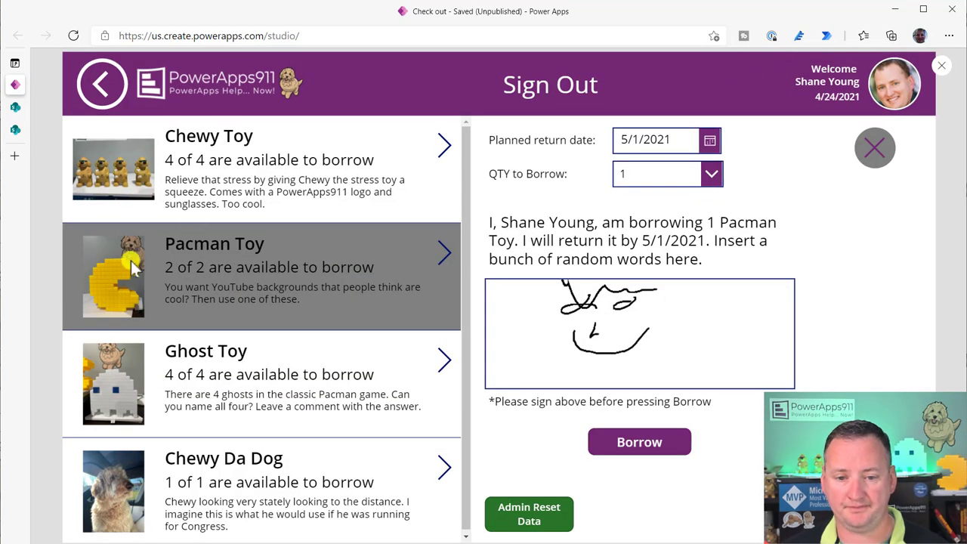
mouse_move(230, 260)
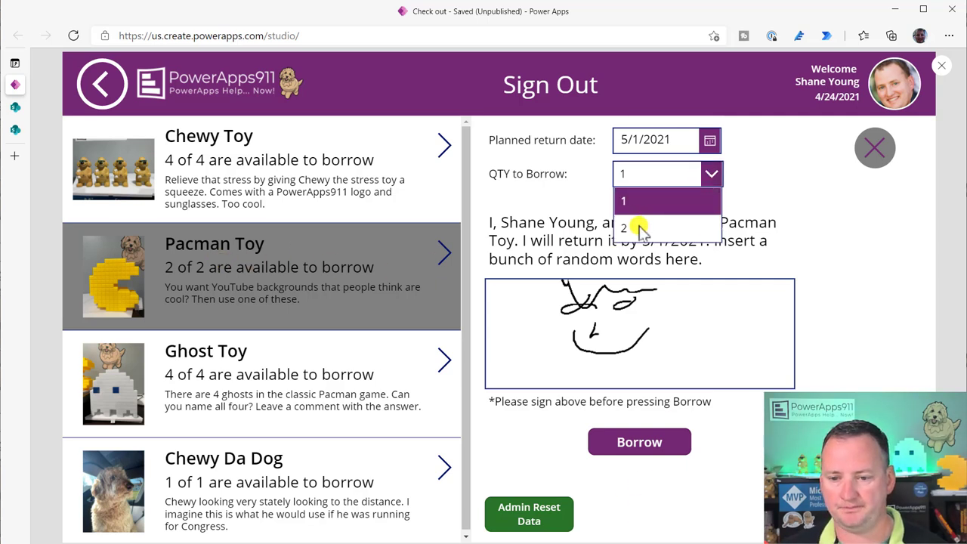
- Borrow one Pacman Toy and check its remaining available quantity
click(622, 200)
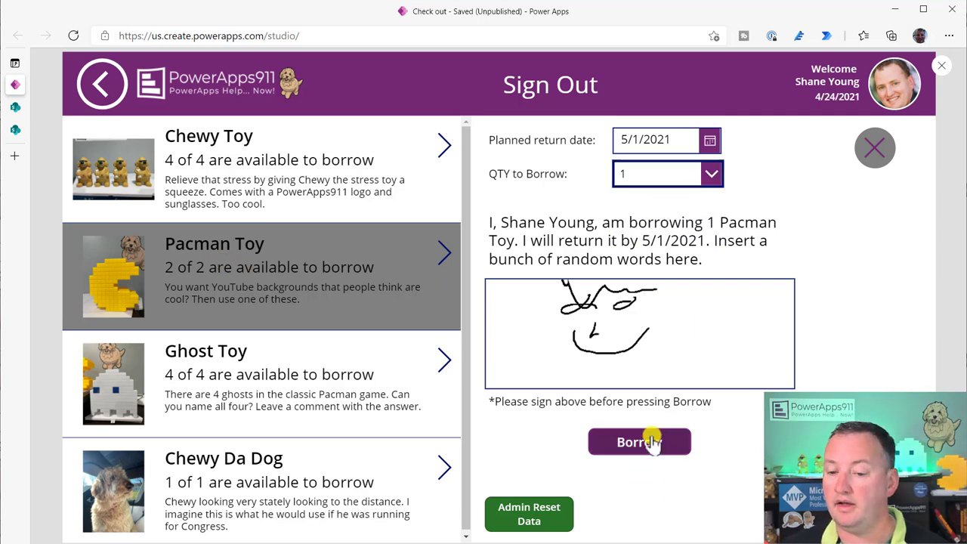
click(639, 441)
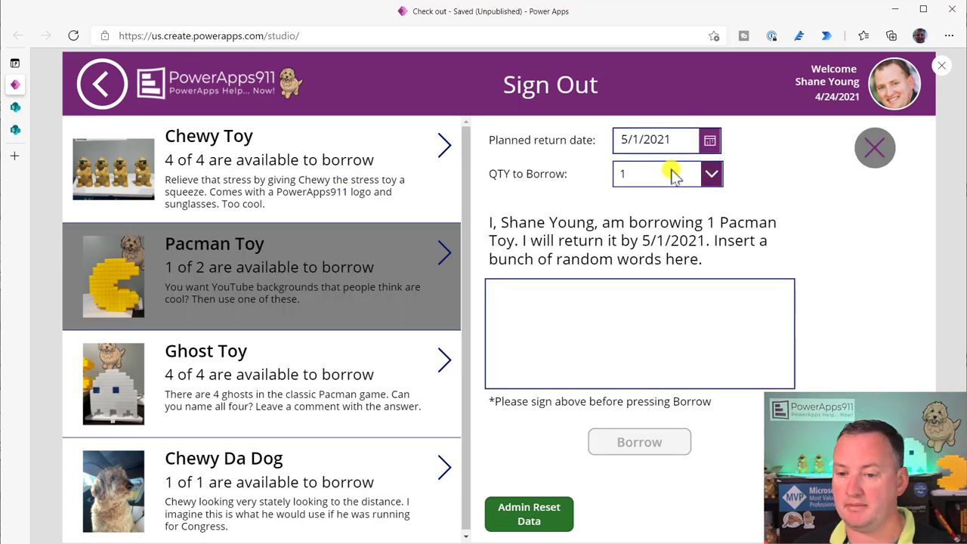
click(710, 173)
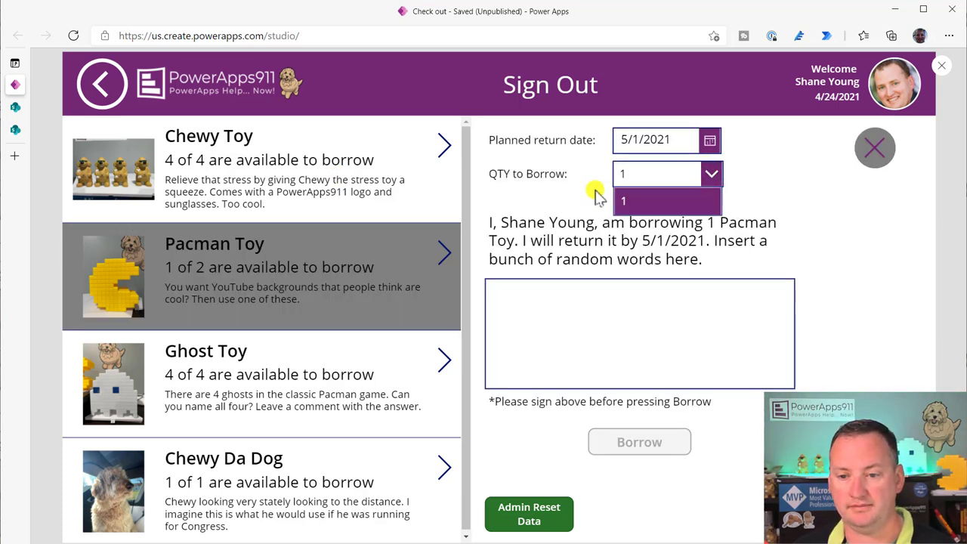
click(875, 148)
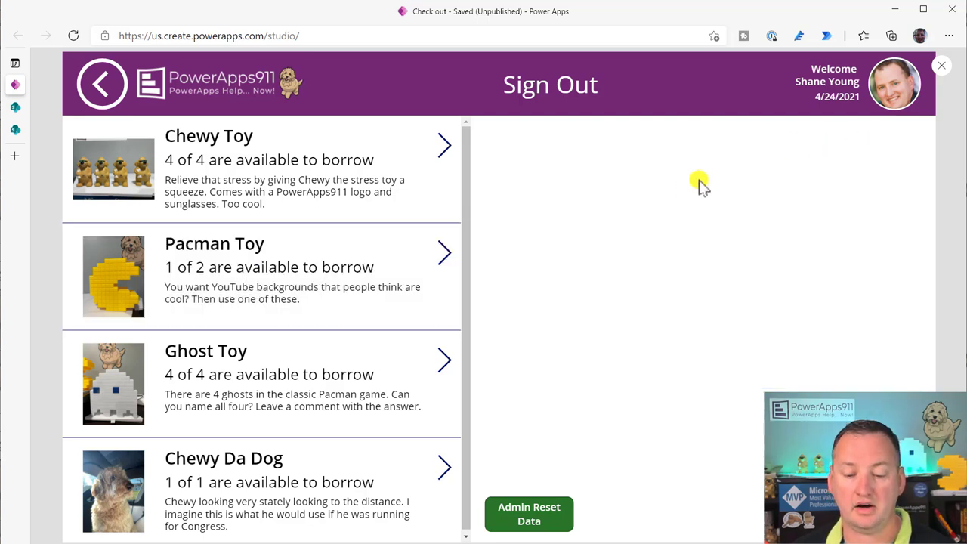
mouse_move(589, 241)
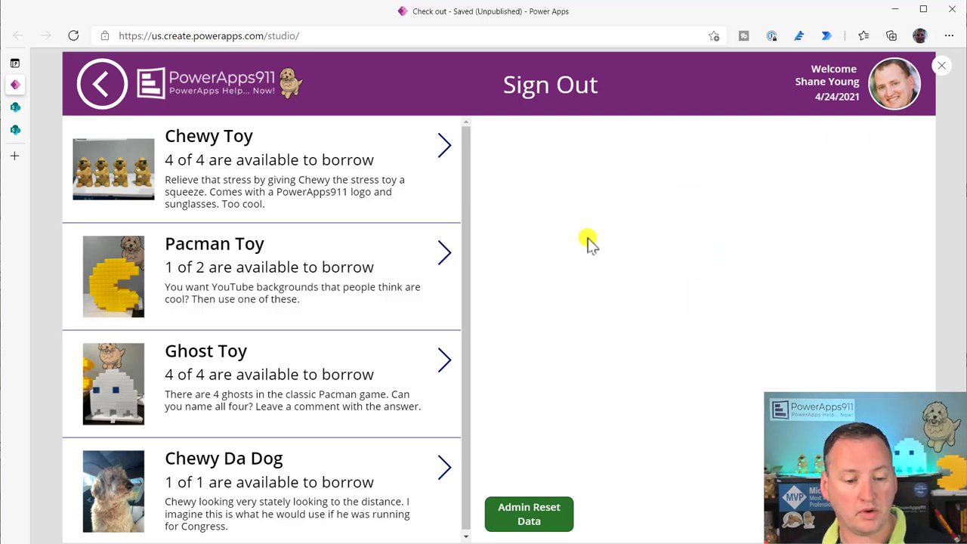
- Select Ghost Toy, draw a signature and borrow three of them
click(444, 359)
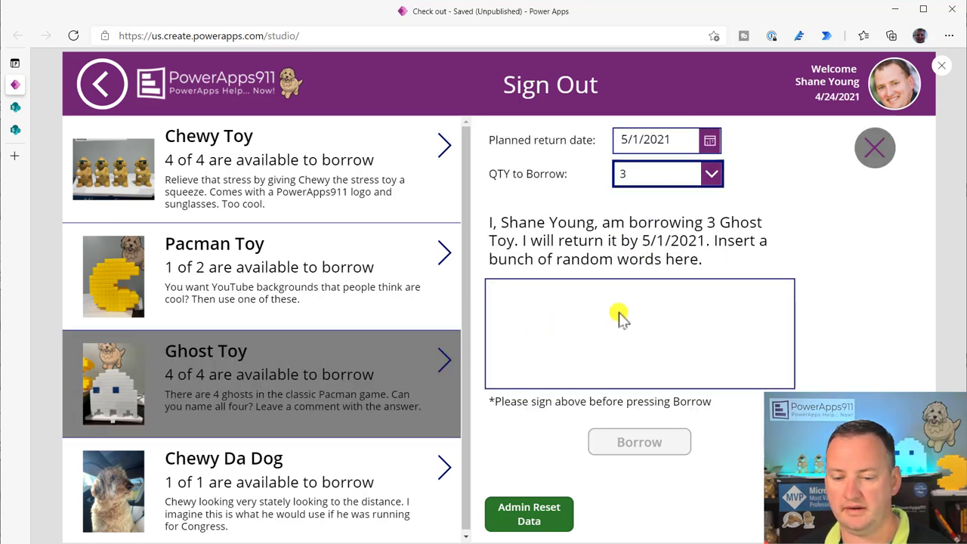
drag(617, 313, 661, 351)
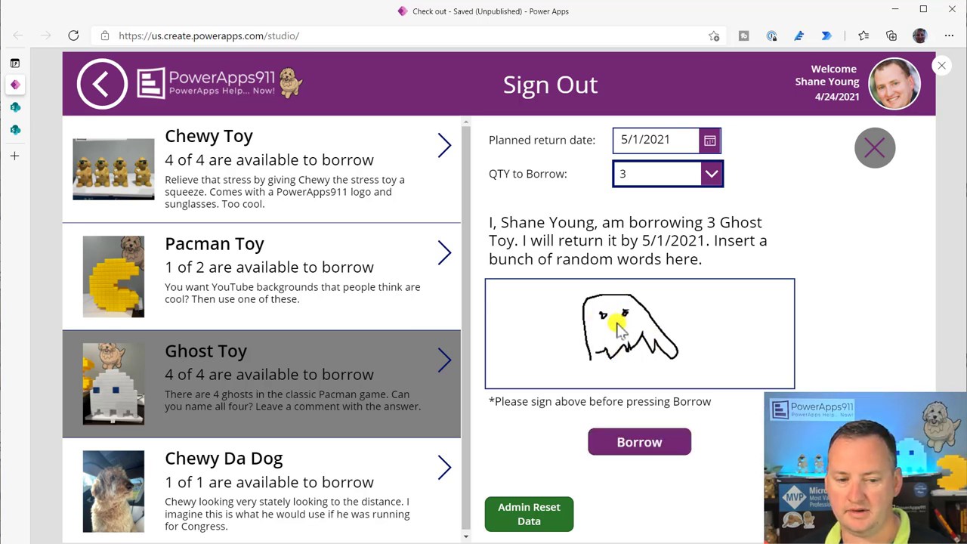
click(639, 441)
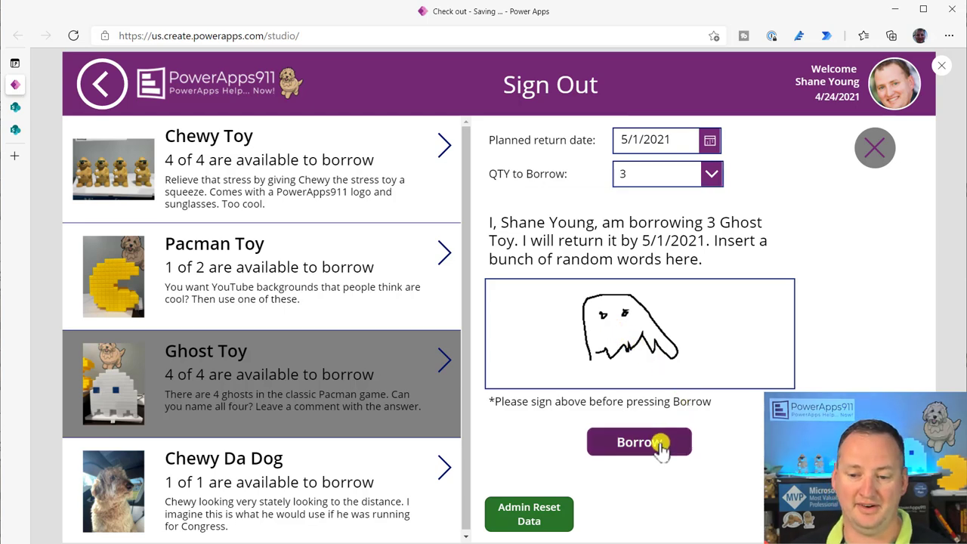
click(639, 441)
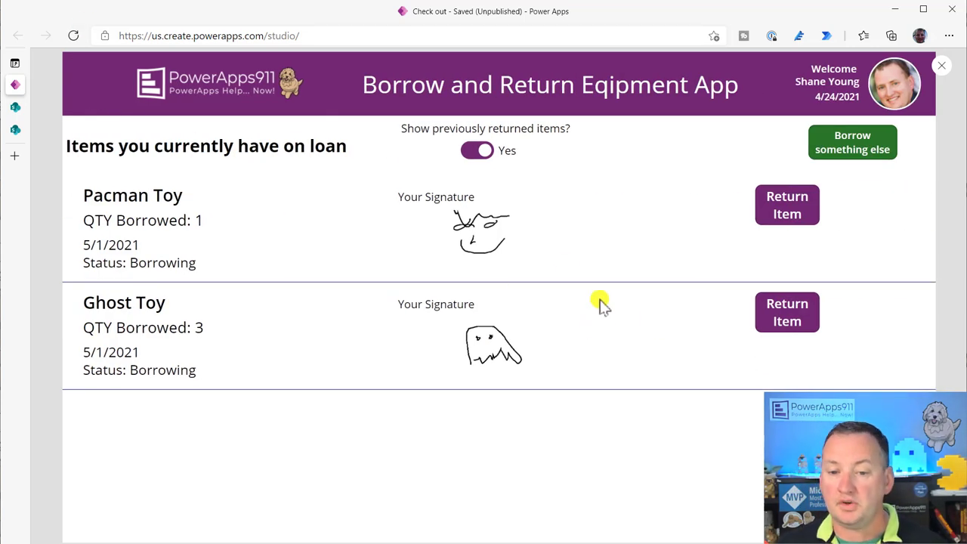
mouse_move(538, 250)
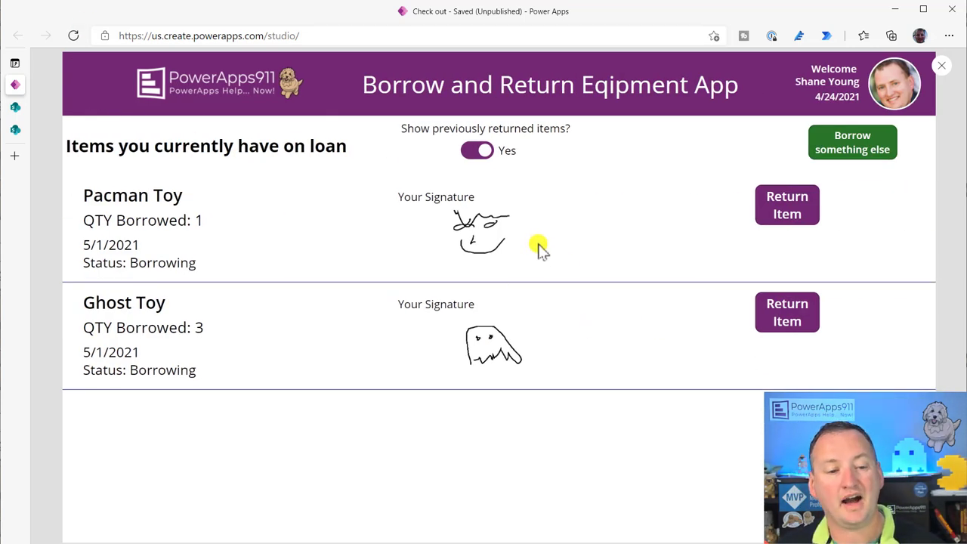
mouse_move(369, 199)
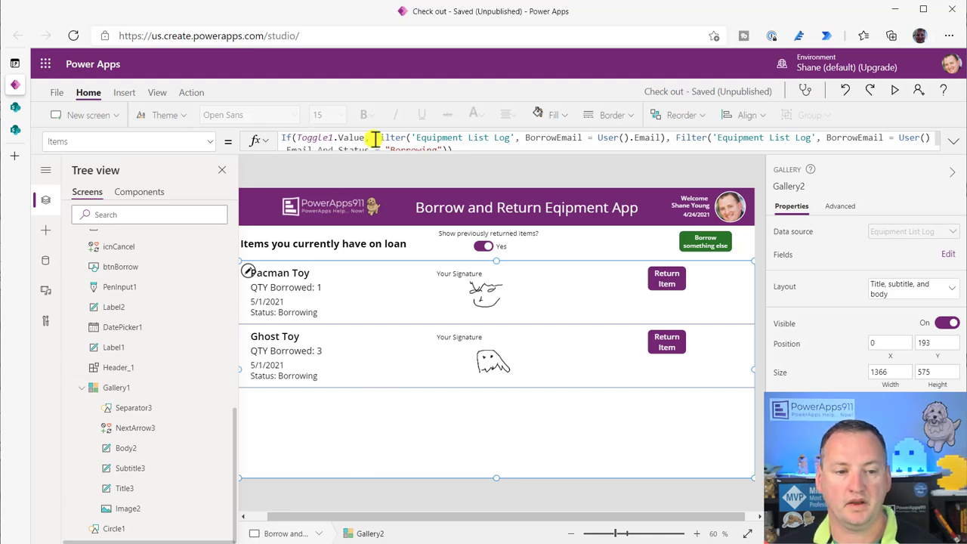
click(118, 387)
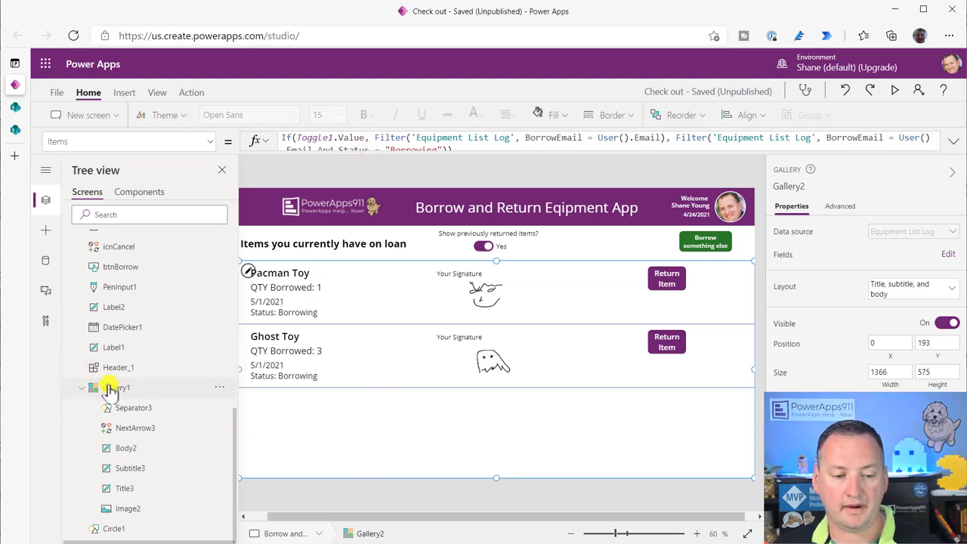
mouse_move(106, 307)
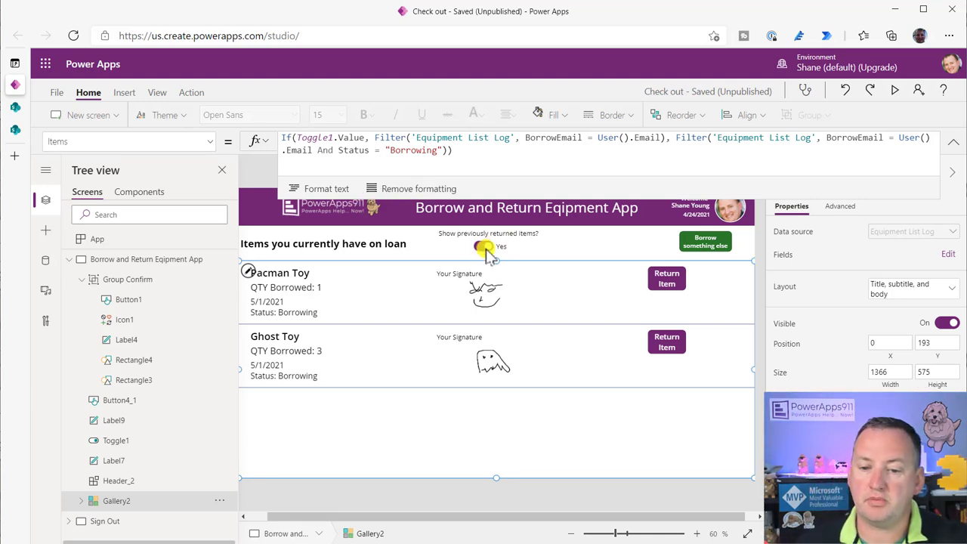
click(483, 246)
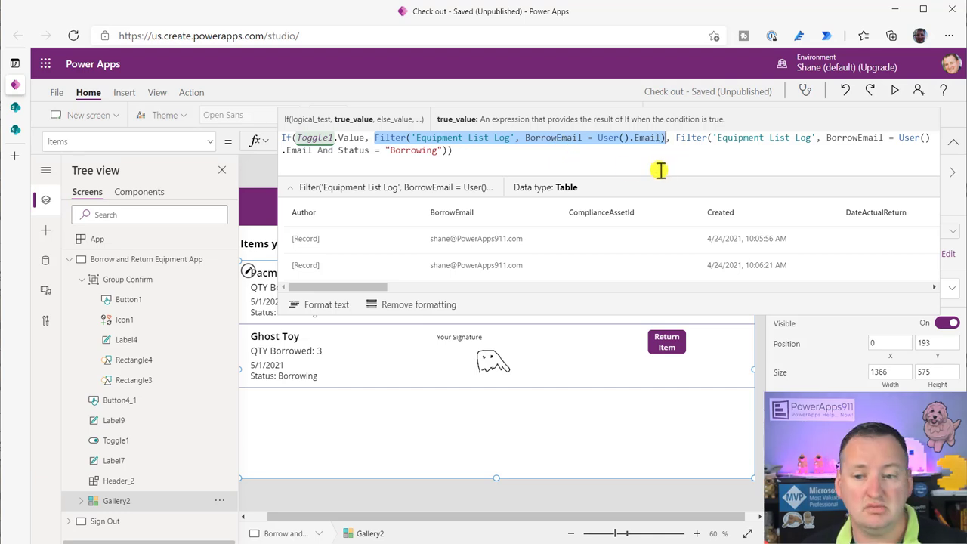
mouse_move(819, 149)
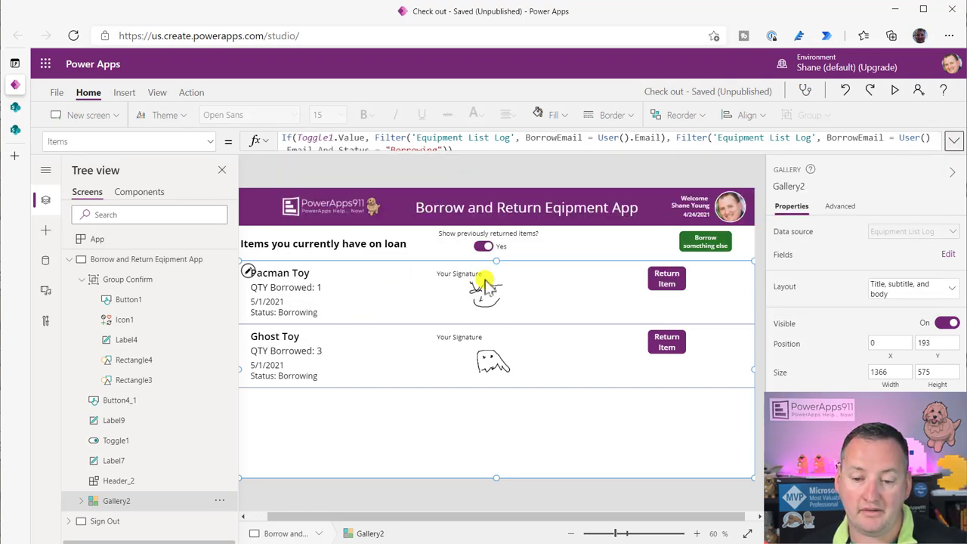
click(484, 246)
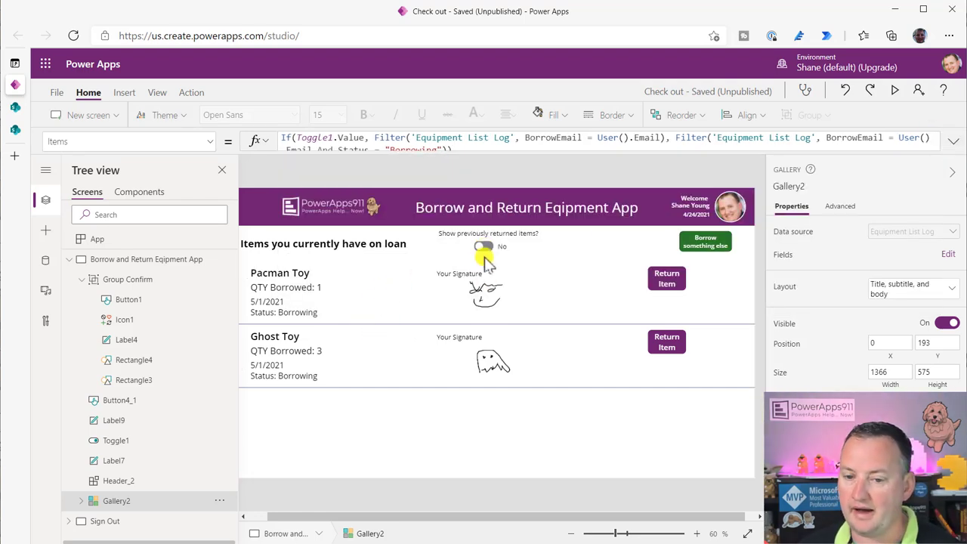
click(483, 246)
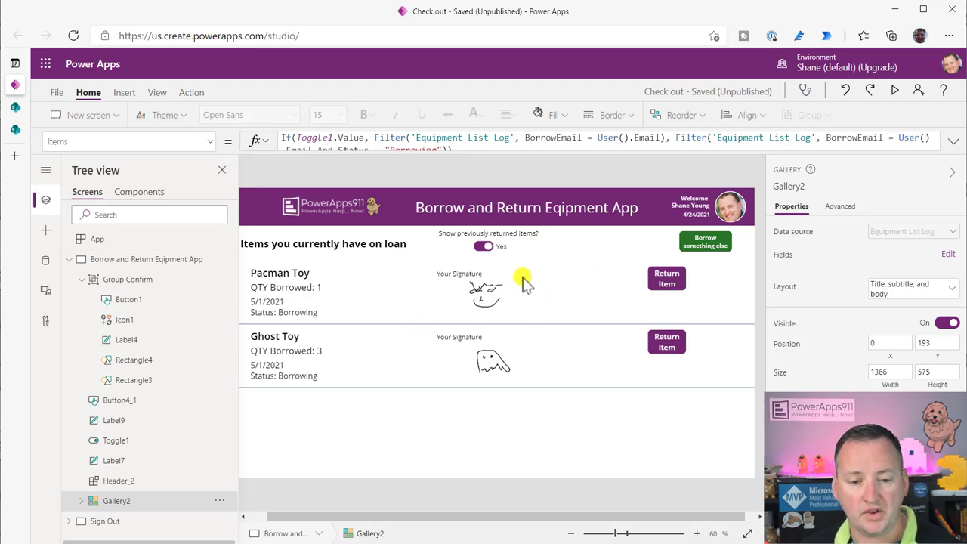
mouse_move(526, 332)
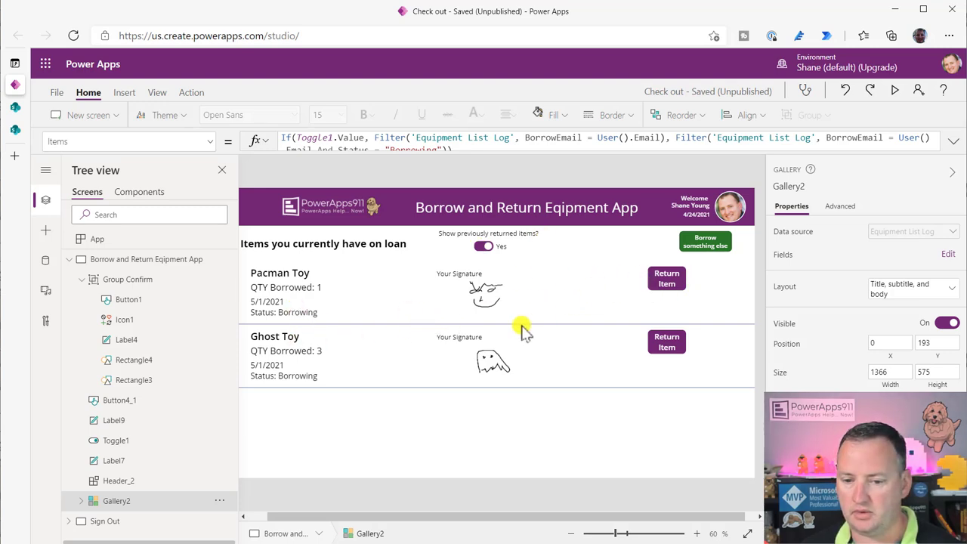
click(664, 278)
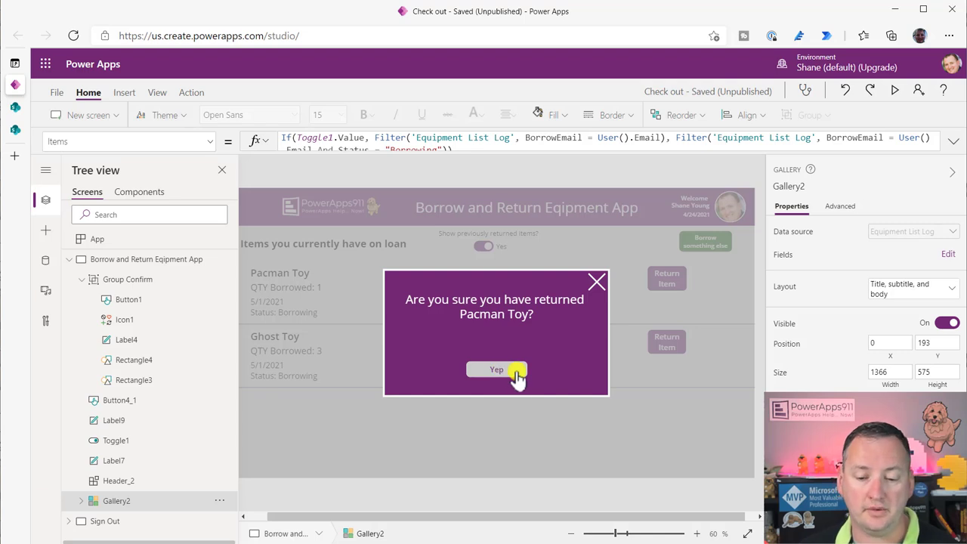
click(495, 369)
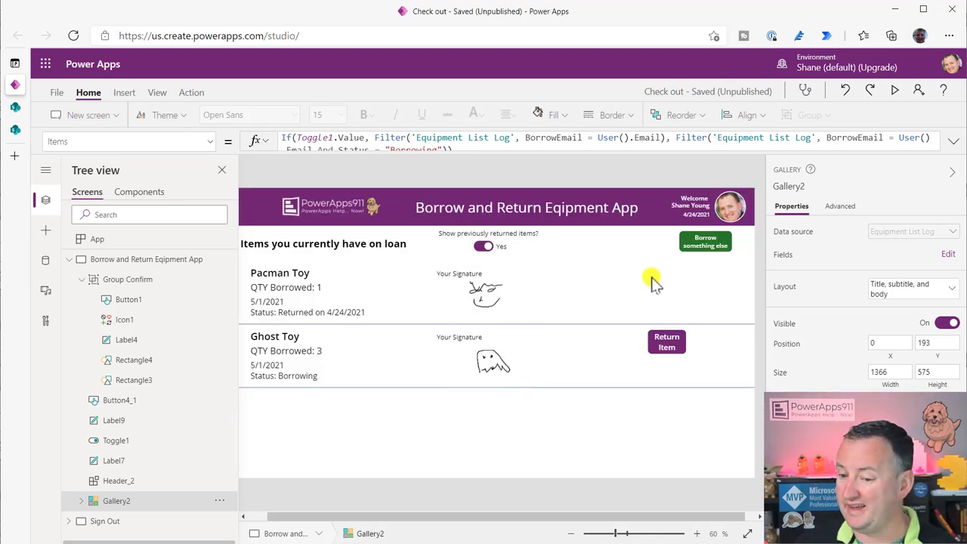
click(483, 245)
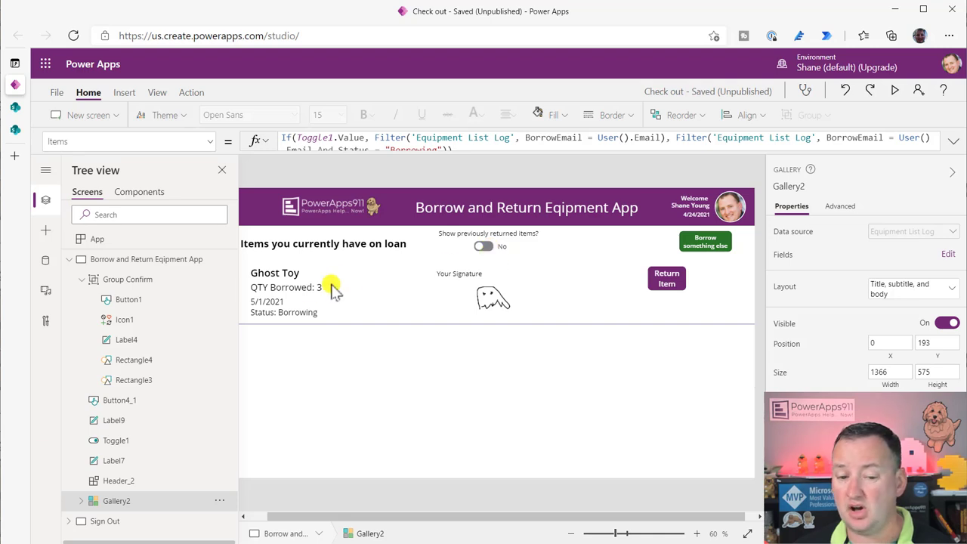
mouse_move(541, 315)
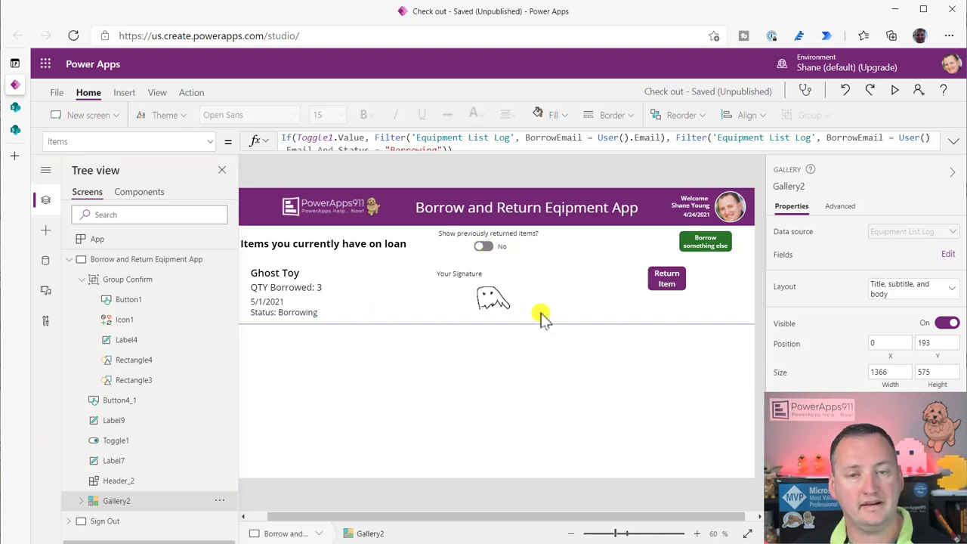
mouse_move(613, 296)
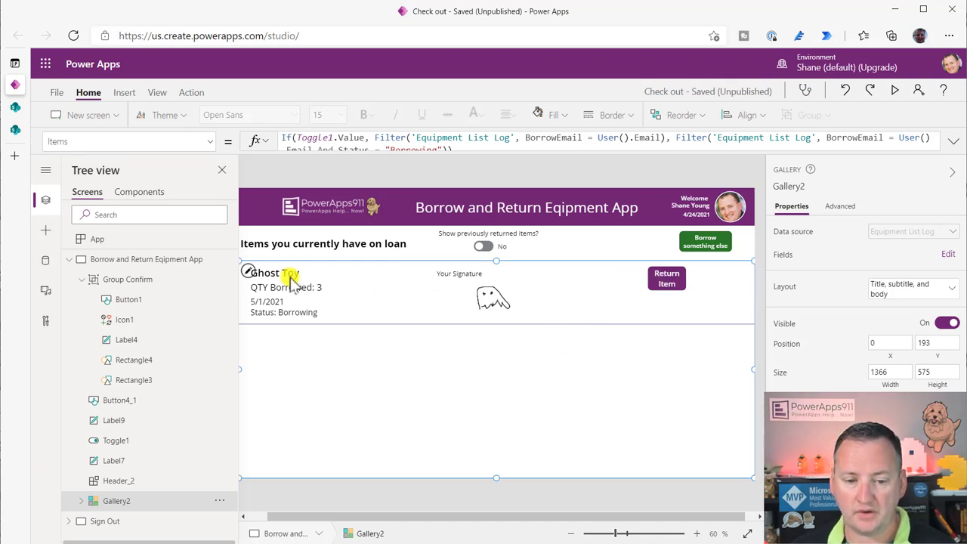
click(287, 287)
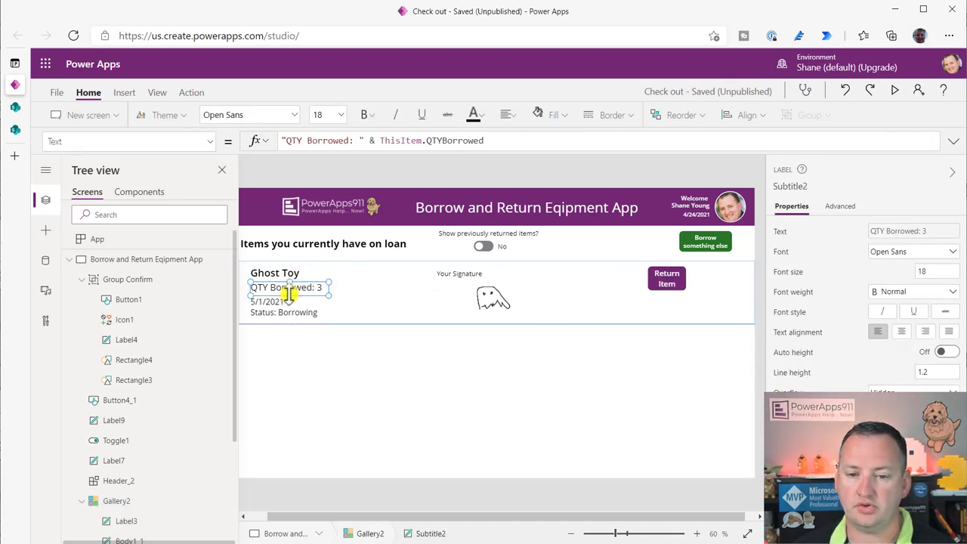
click(284, 311)
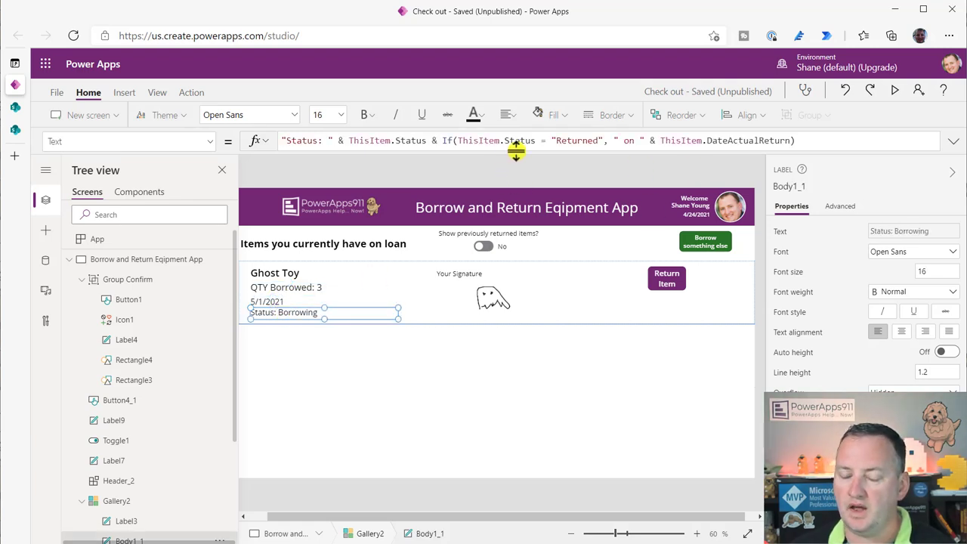
click(299, 140)
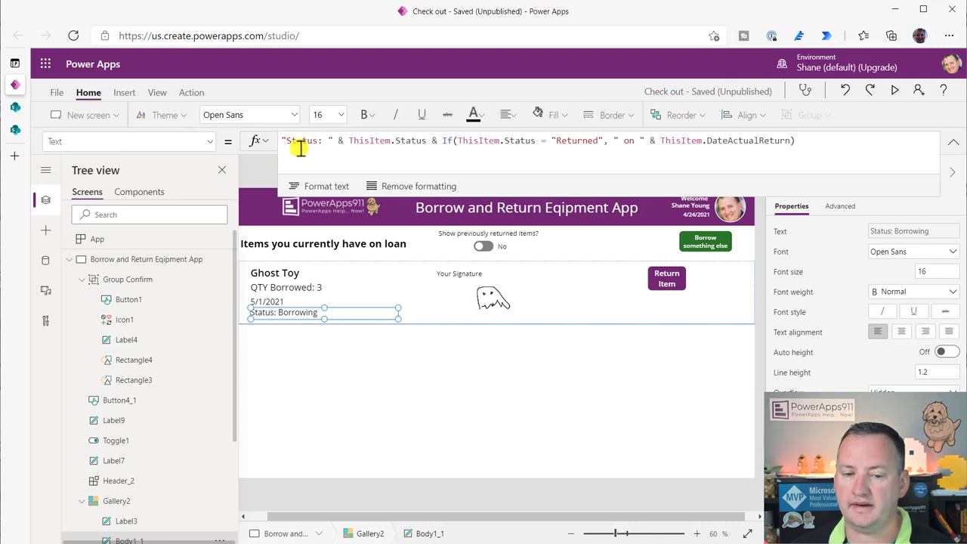
mouse_move(329, 257)
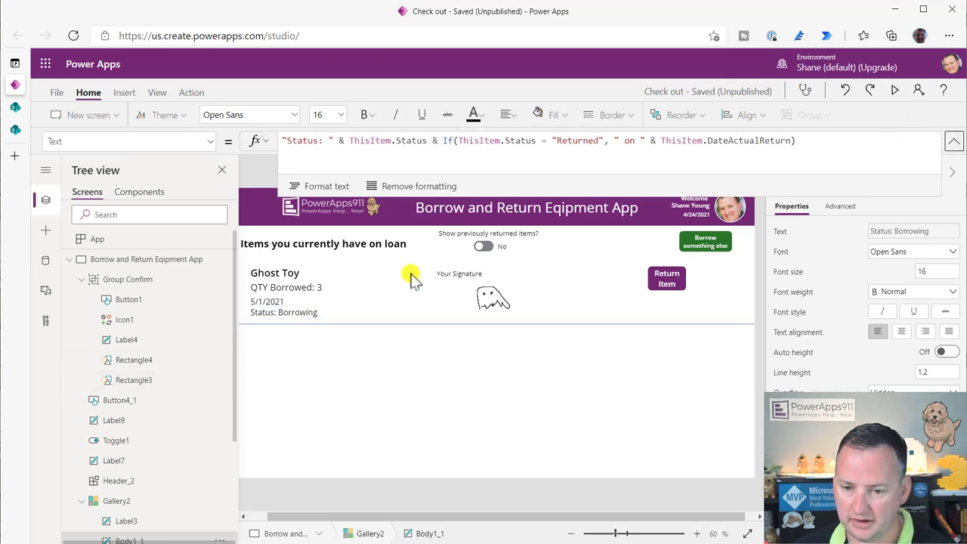
click(483, 246)
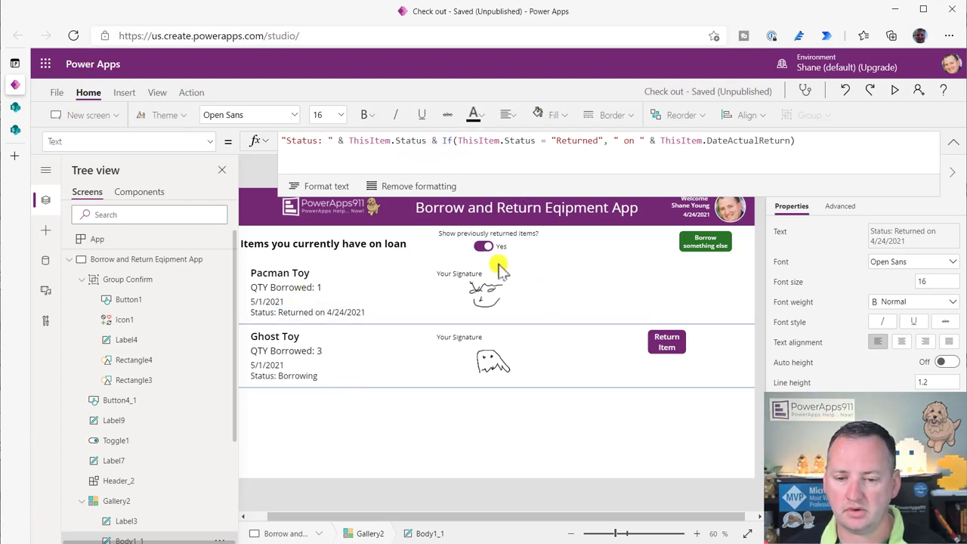
click(484, 246)
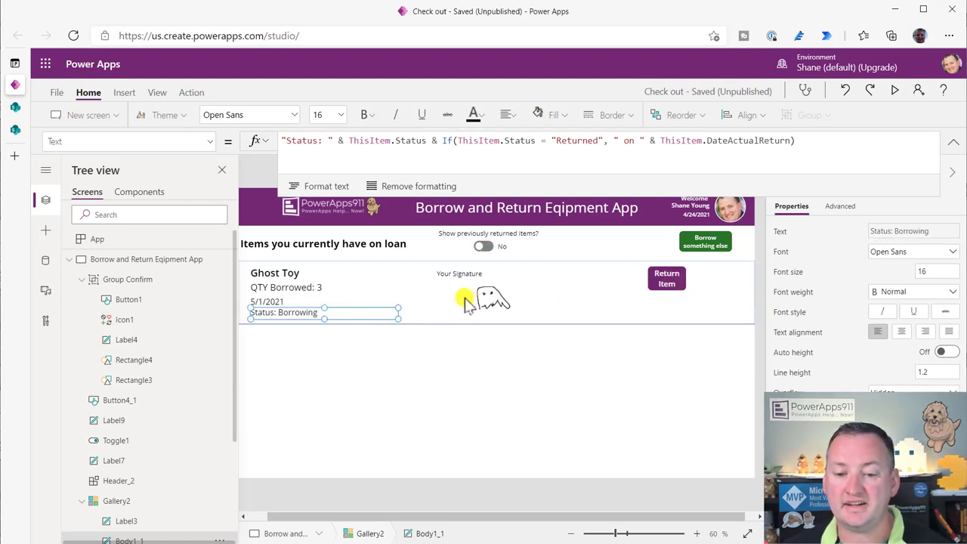
click(496, 299)
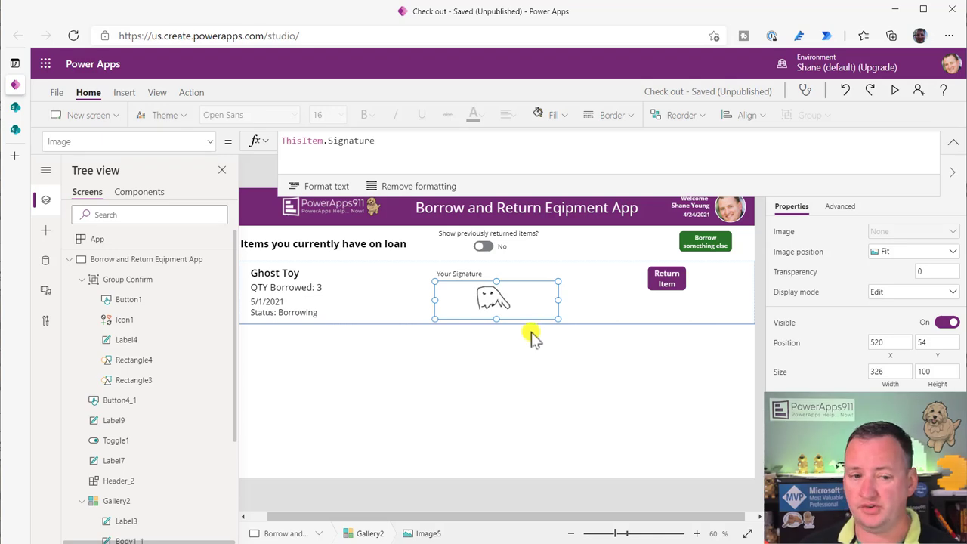
mouse_move(38, 154)
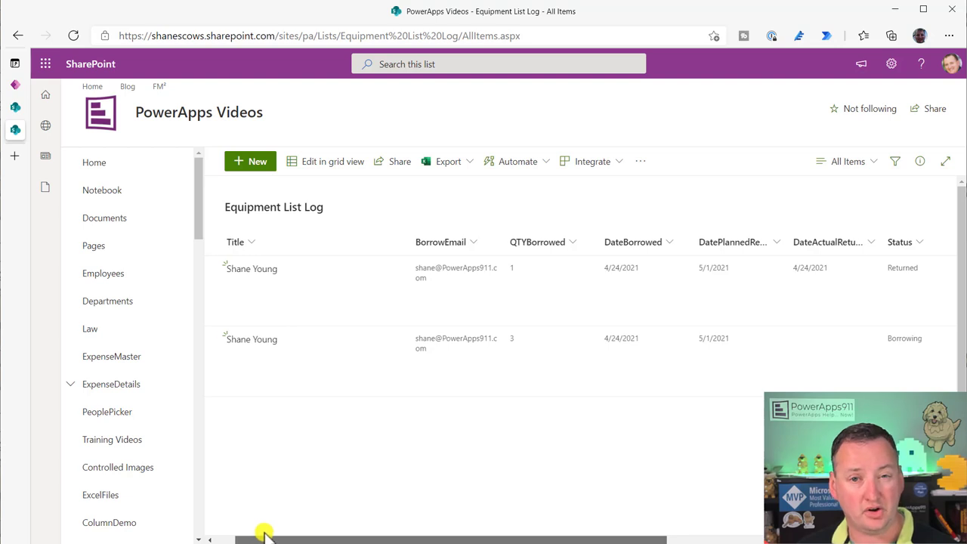
- Reach the Equipment List Log's List settings from the site settings gear
scroll(right, 3)
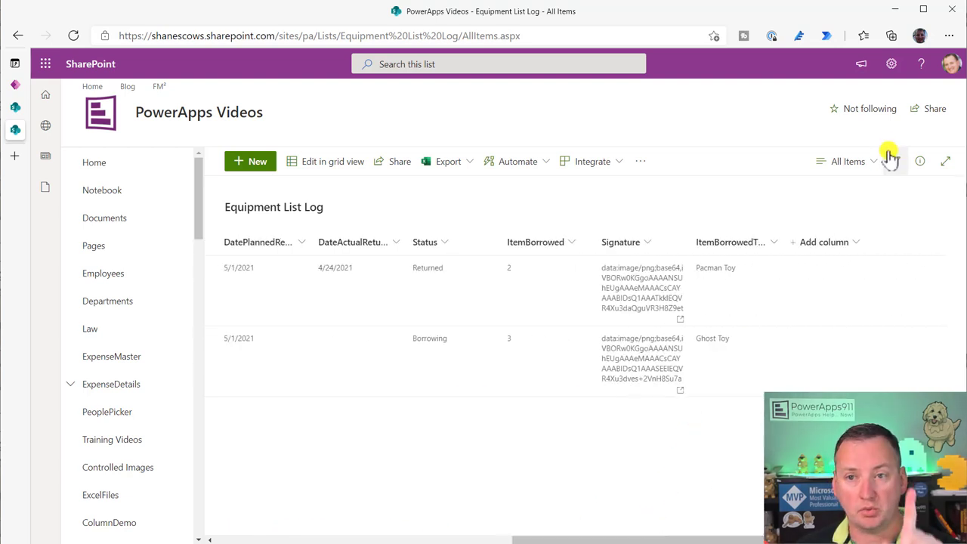
click(891, 63)
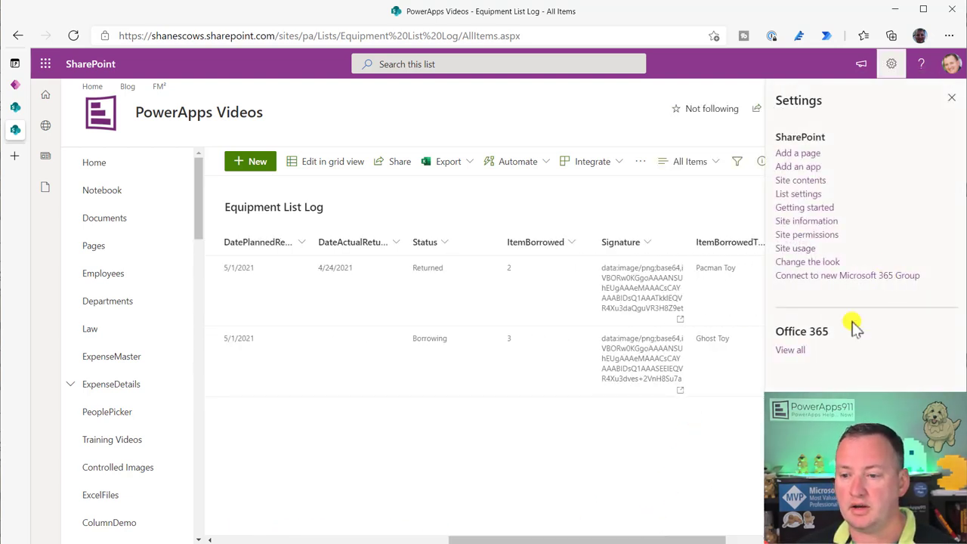
click(798, 194)
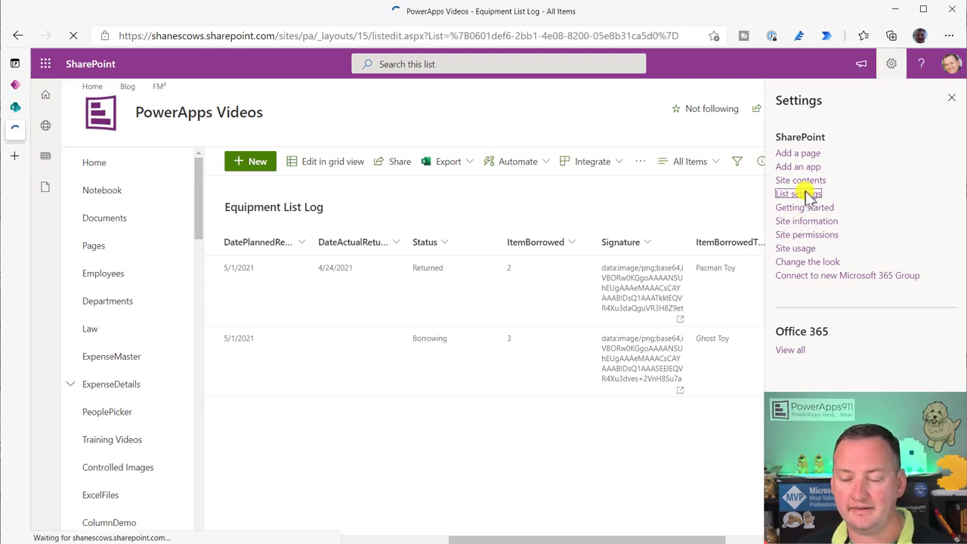
click(797, 193)
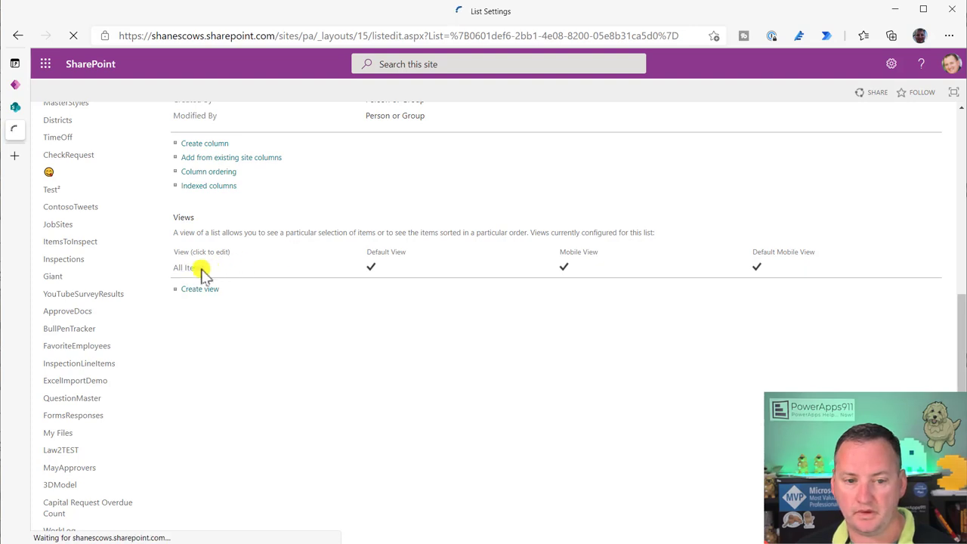
- Edit the All Items view to stop showing the Signature column and save it
click(184, 267)
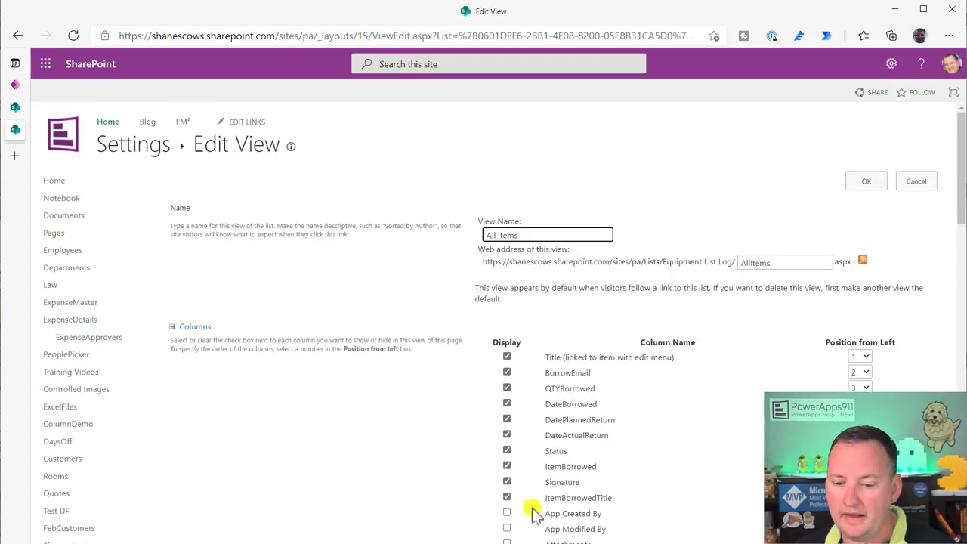
click(507, 482)
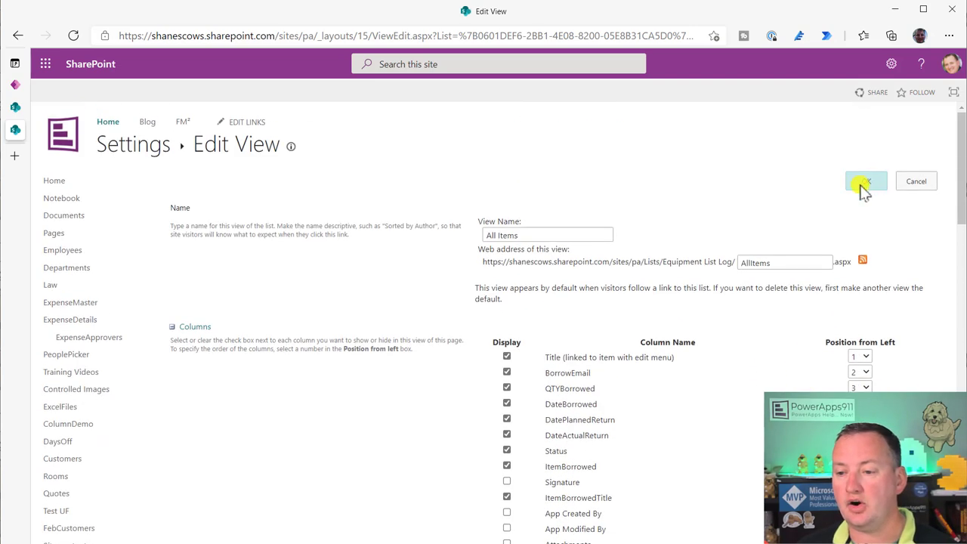
click(864, 181)
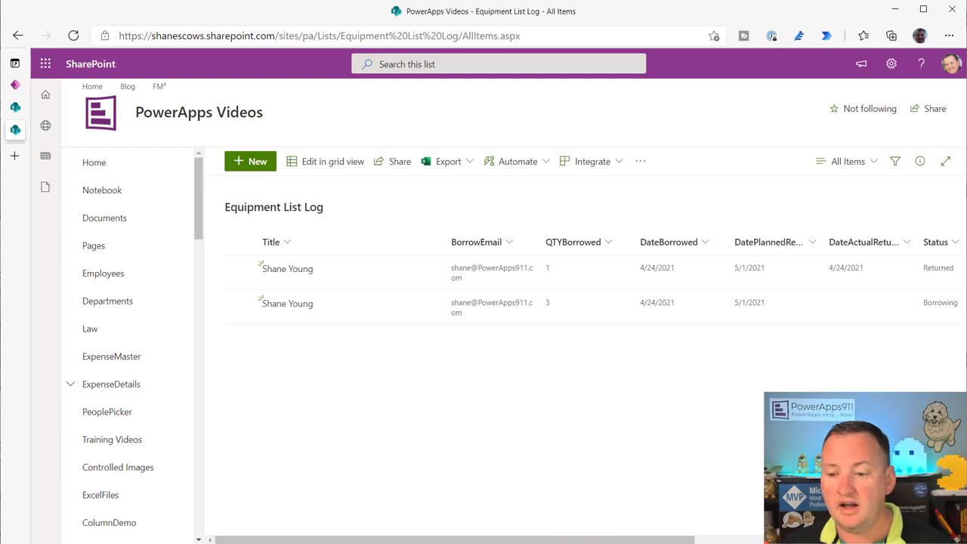
- Review the Ghost Toy borrowing record's details pane and stored signature, then close it
scroll(right, 3)
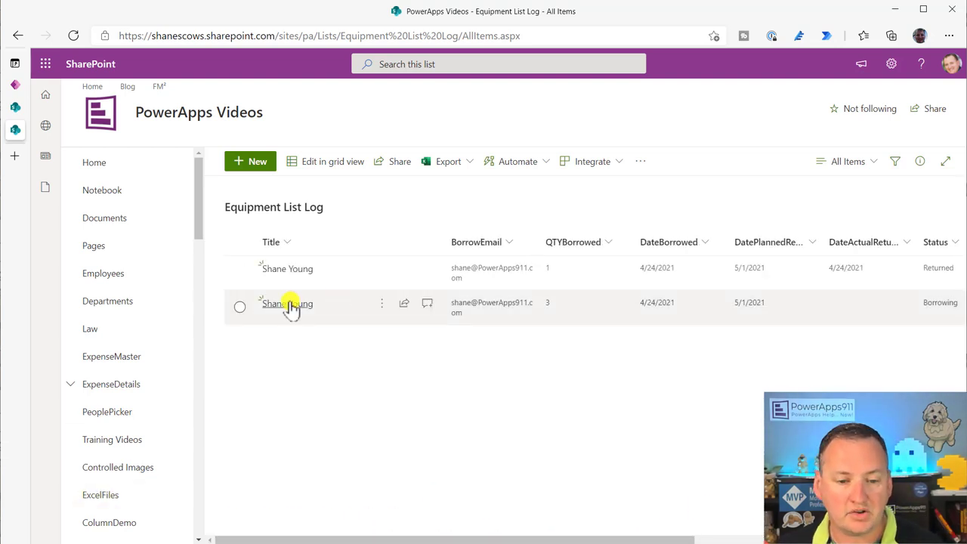
click(287, 302)
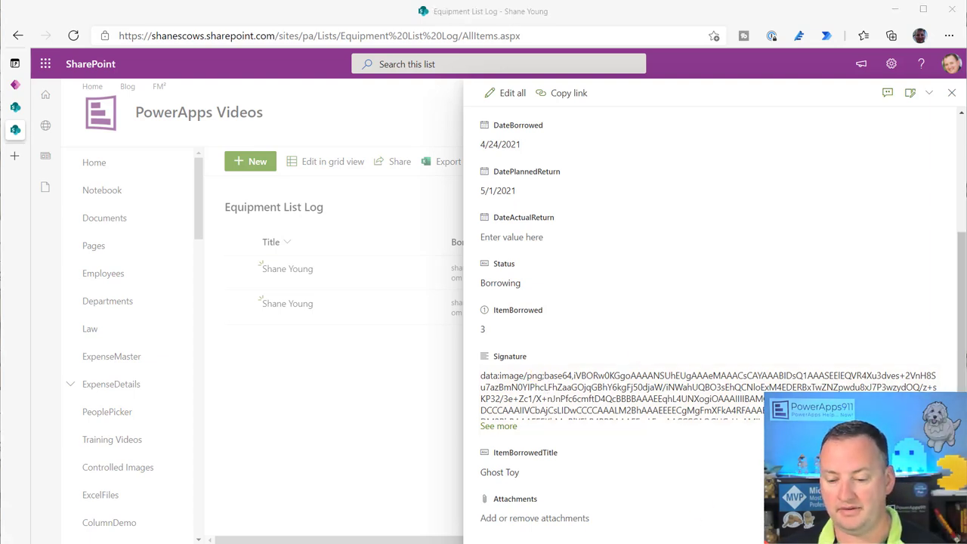
click(951, 93)
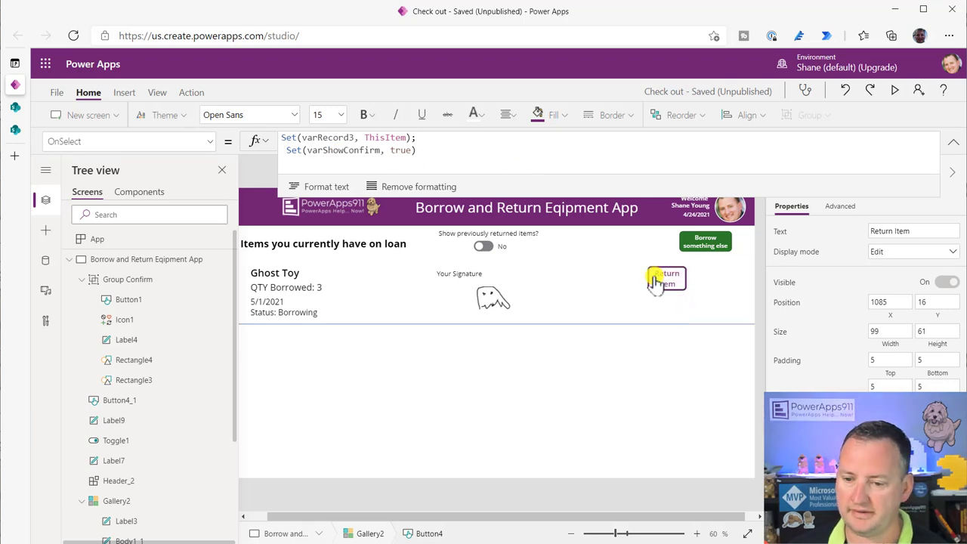
- Show the Ghost Toy return popup and inspect its close icon and Yep button formulas
click(666, 278)
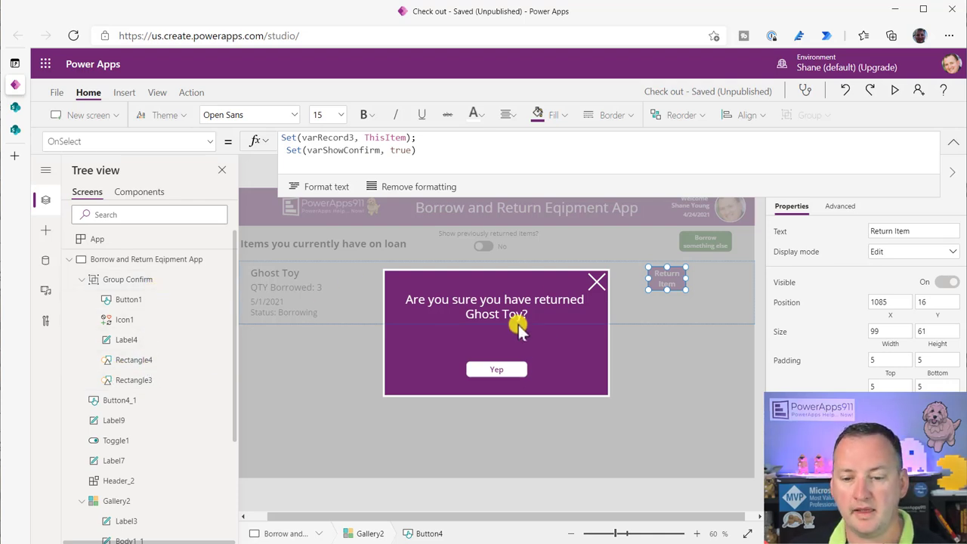
click(494, 305)
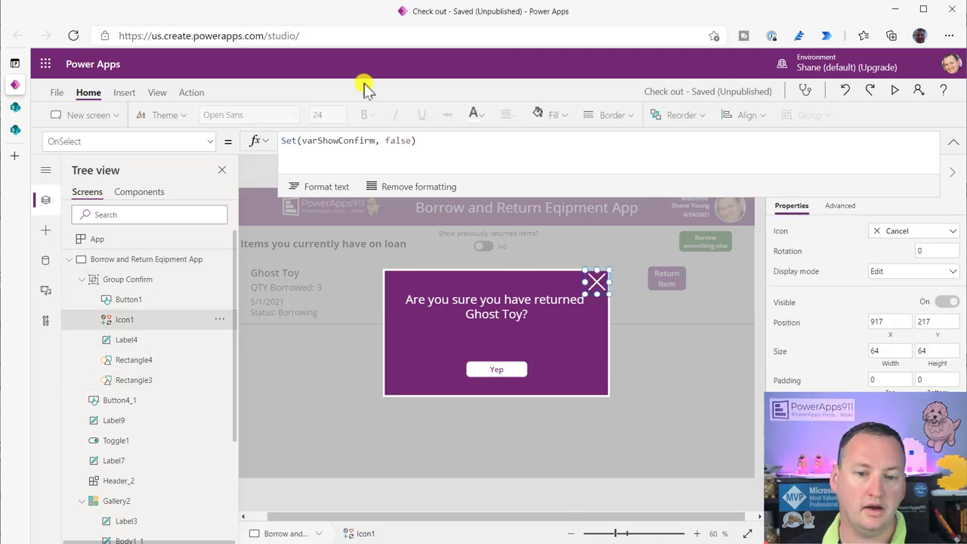
mouse_move(396, 141)
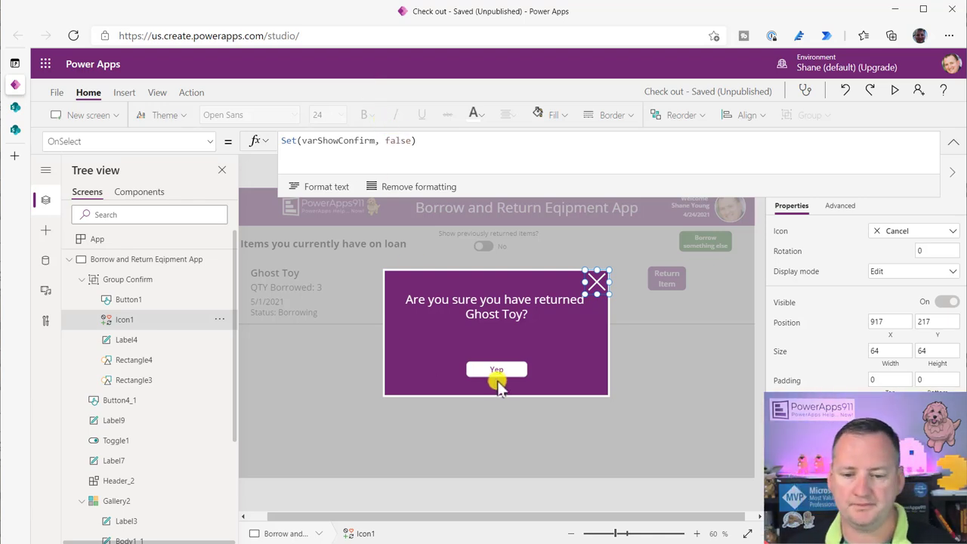
click(496, 369)
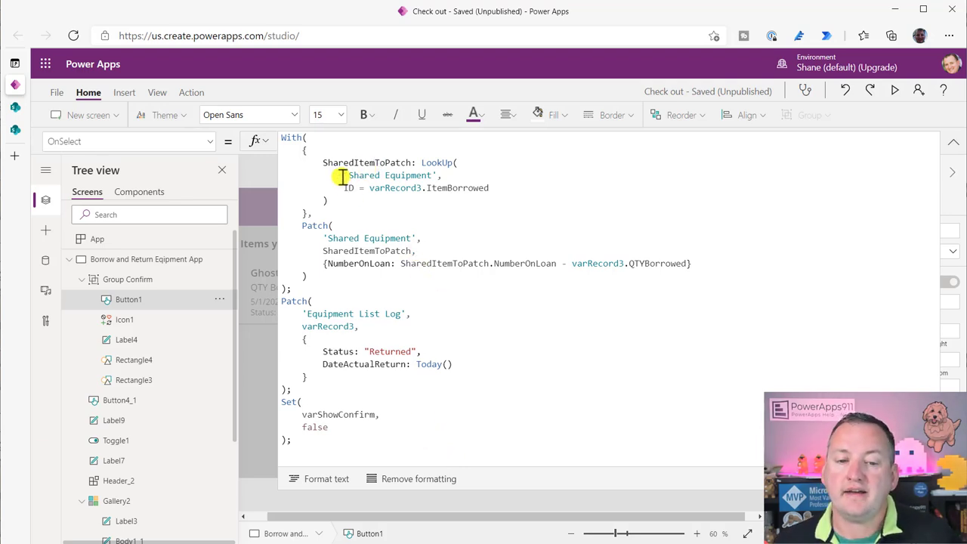
- Highlight the LookUp in the Yep formula that finds the Shared Equipment item by varRecord3.ItemBorrowed
drag(344, 175, 400, 200)
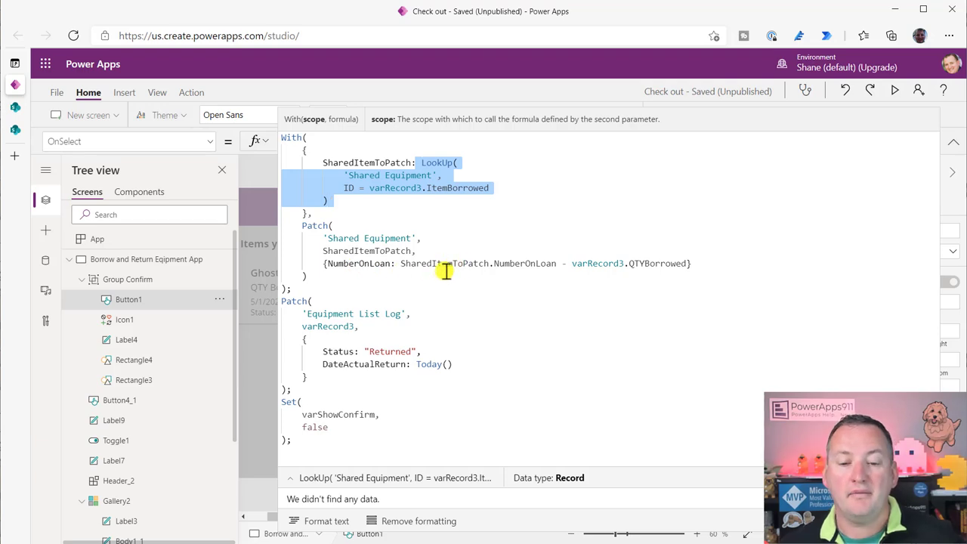
mouse_move(577, 272)
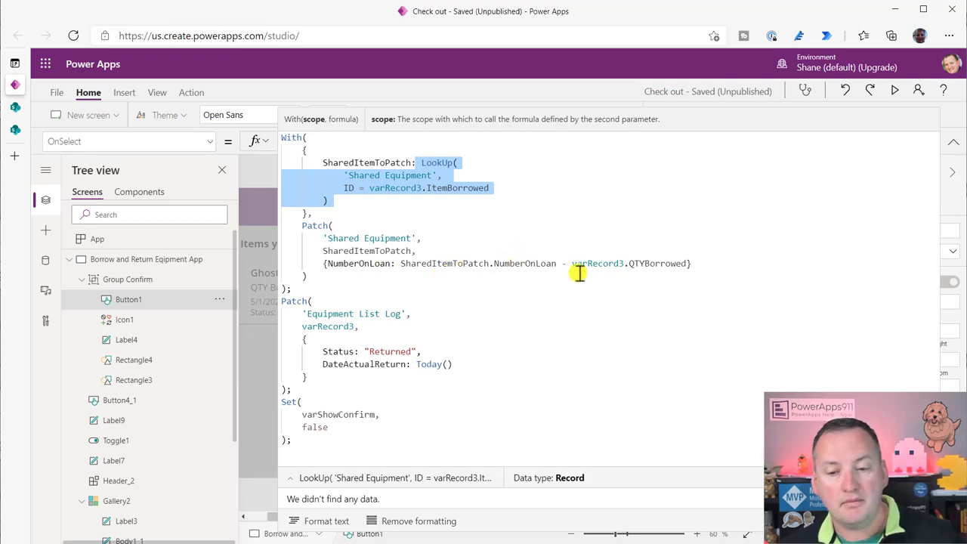
mouse_move(637, 284)
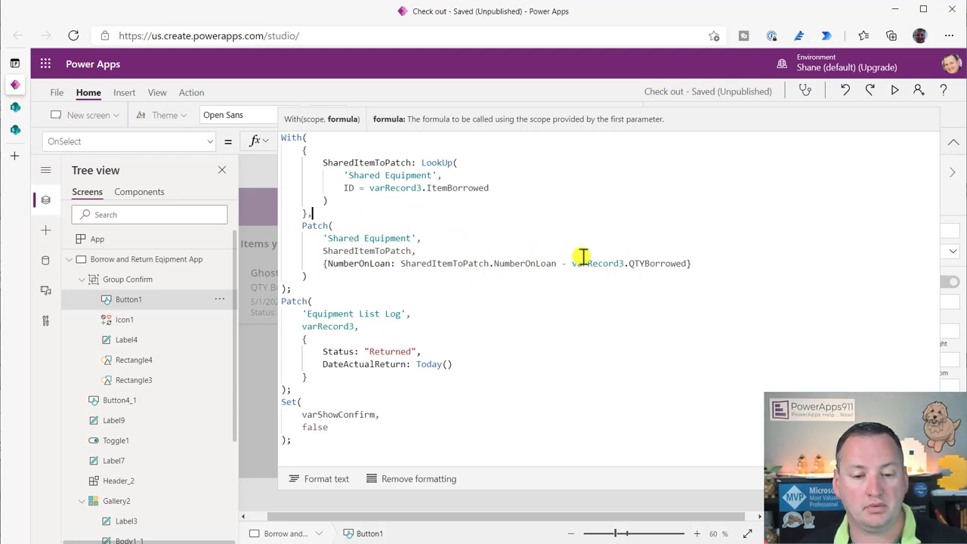
mouse_move(408, 326)
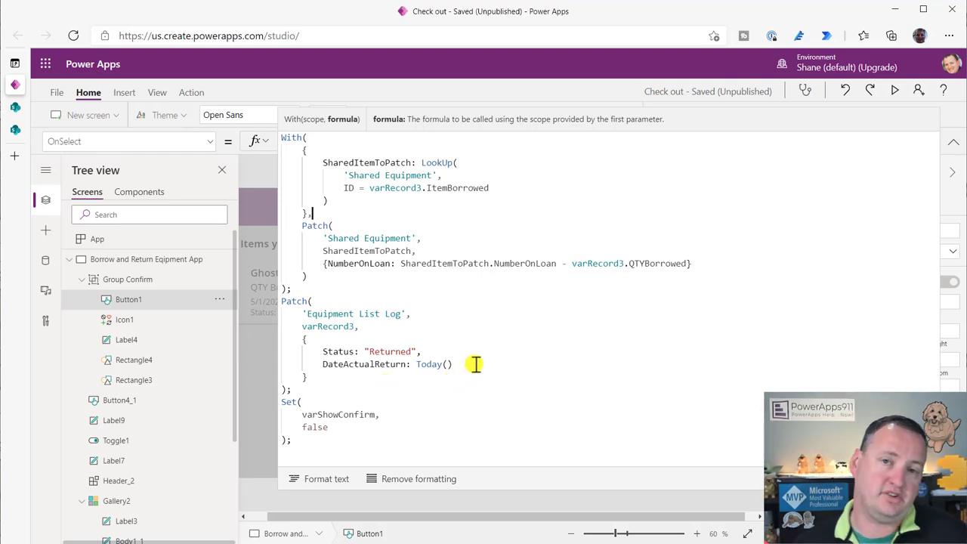
mouse_move(406, 363)
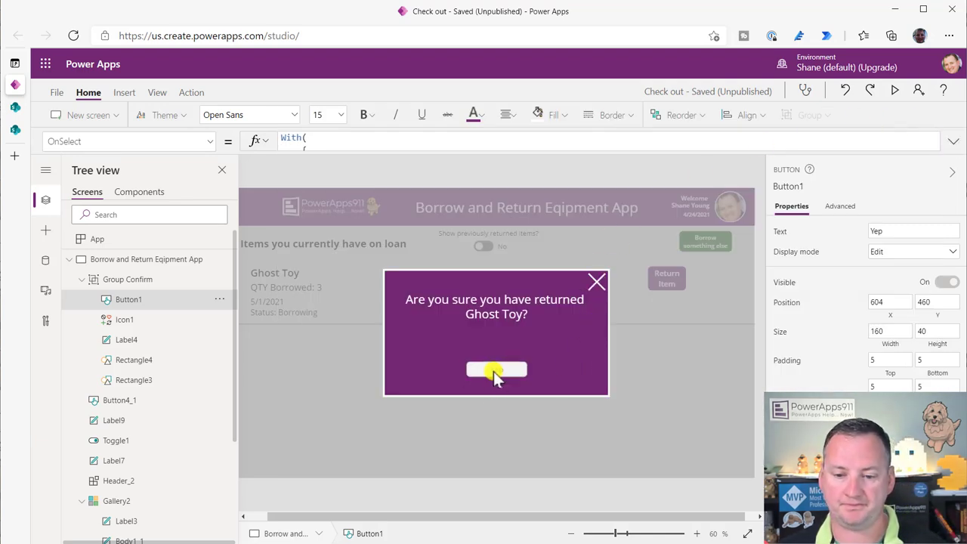
- Confirm the Ghost Toy return, show previously returned items, then go to Borrow something else
click(496, 369)
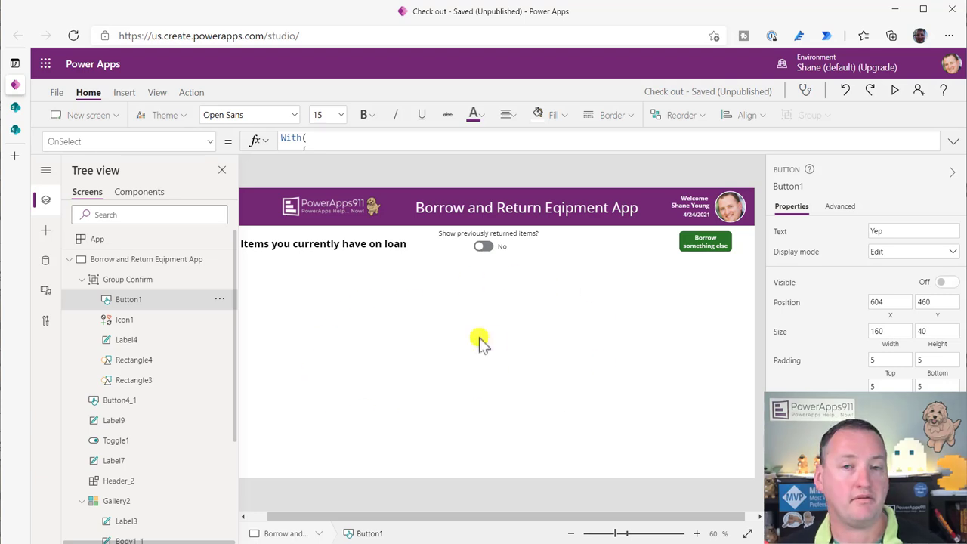
click(483, 246)
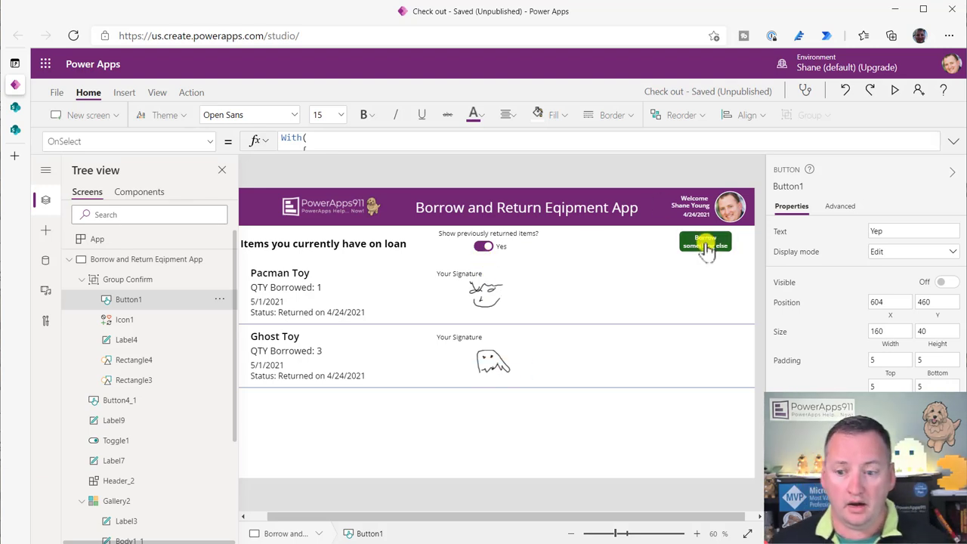
click(704, 241)
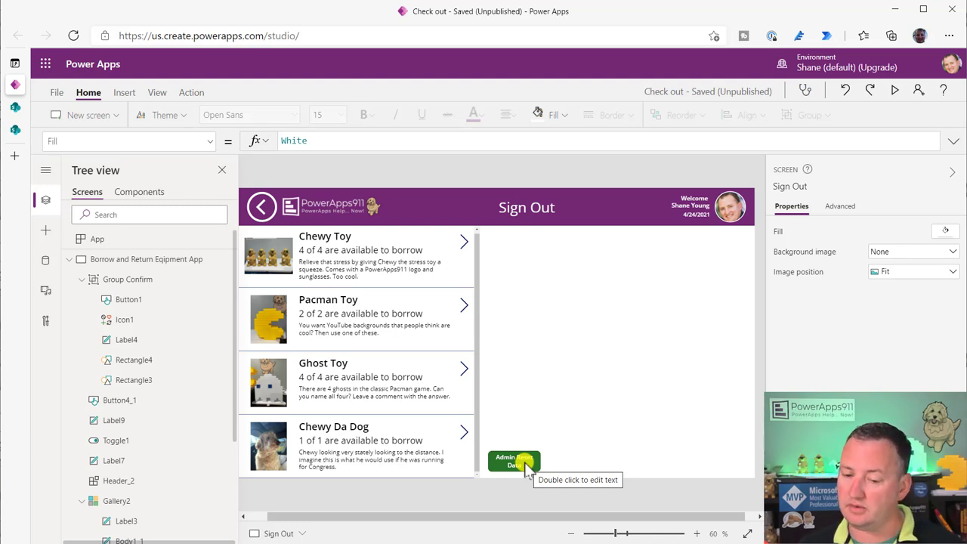
- Select Admin Reset Data and examine the RemoveIf true condition that clears every log record
click(513, 460)
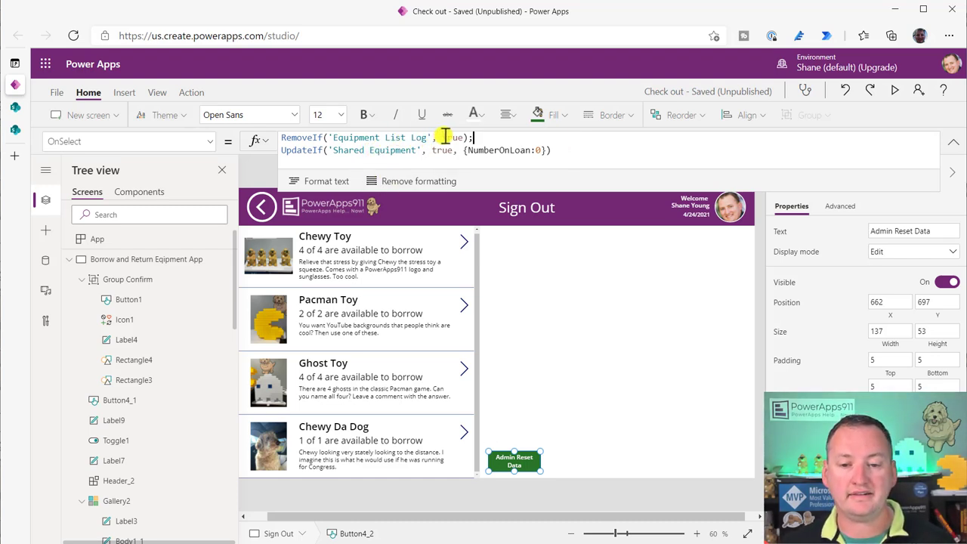
double_click(450, 136)
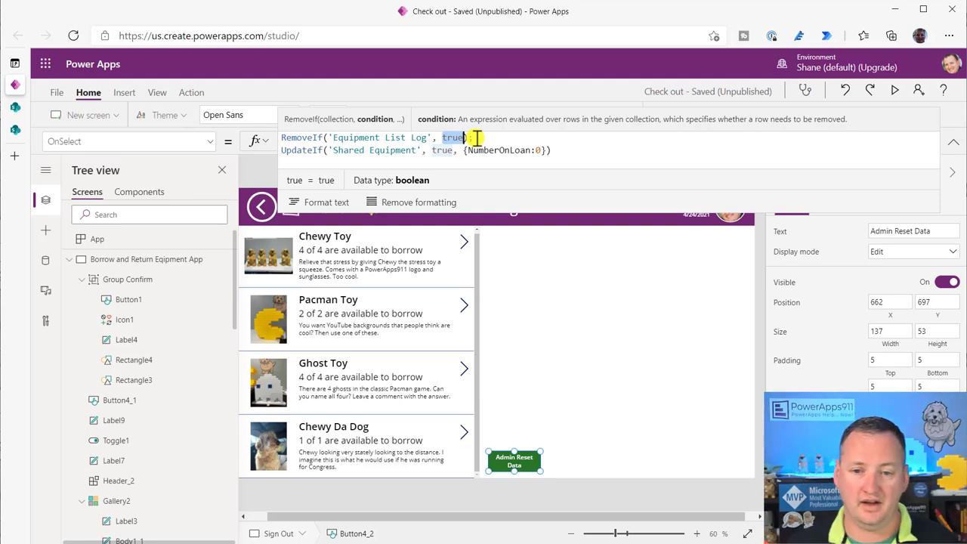
click(474, 136)
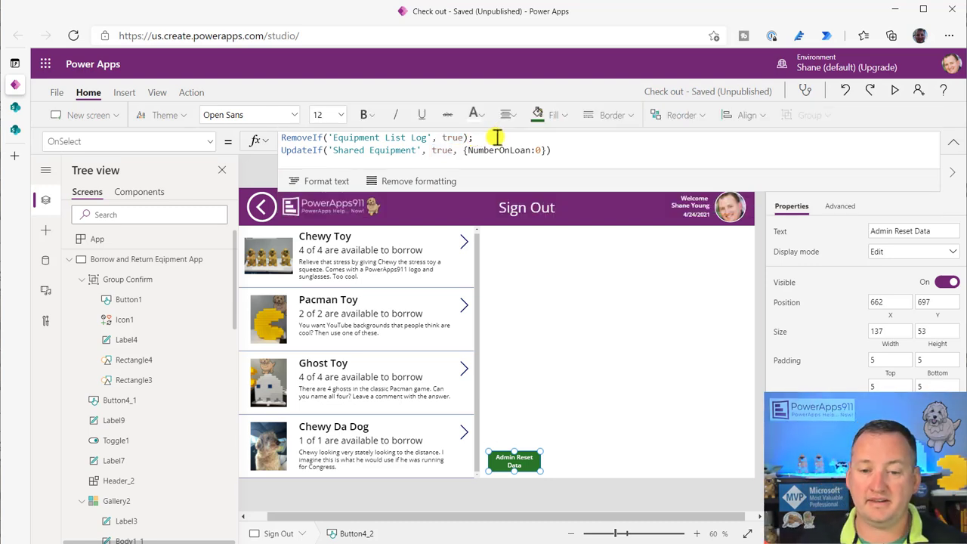
mouse_move(525, 133)
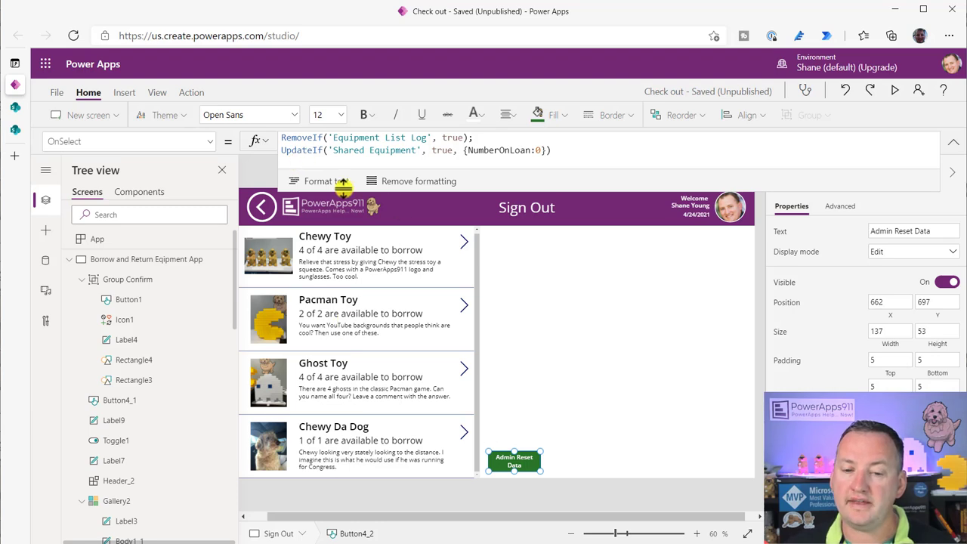
mouse_move(299, 411)
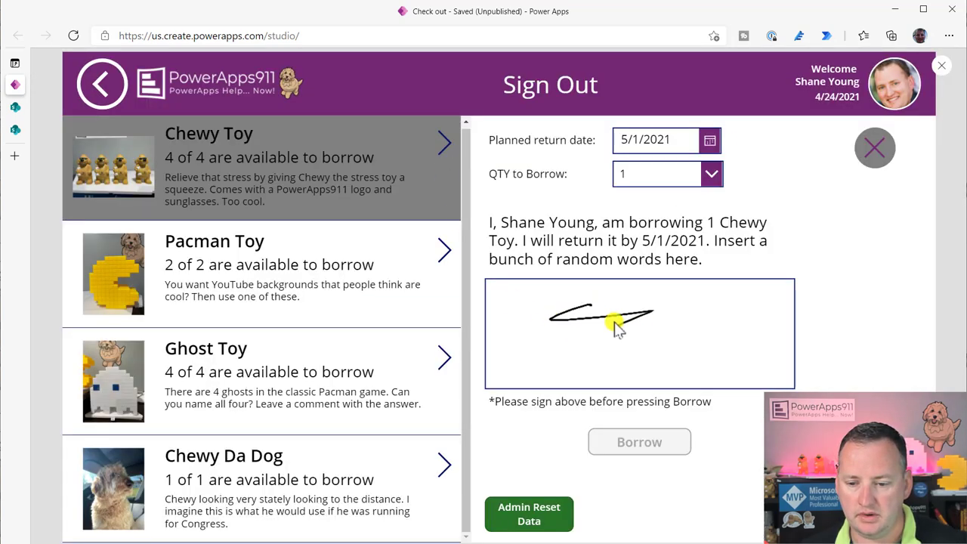
- Borrow one Chewy Toy, view the current loans, then return to the borrow list
click(639, 441)
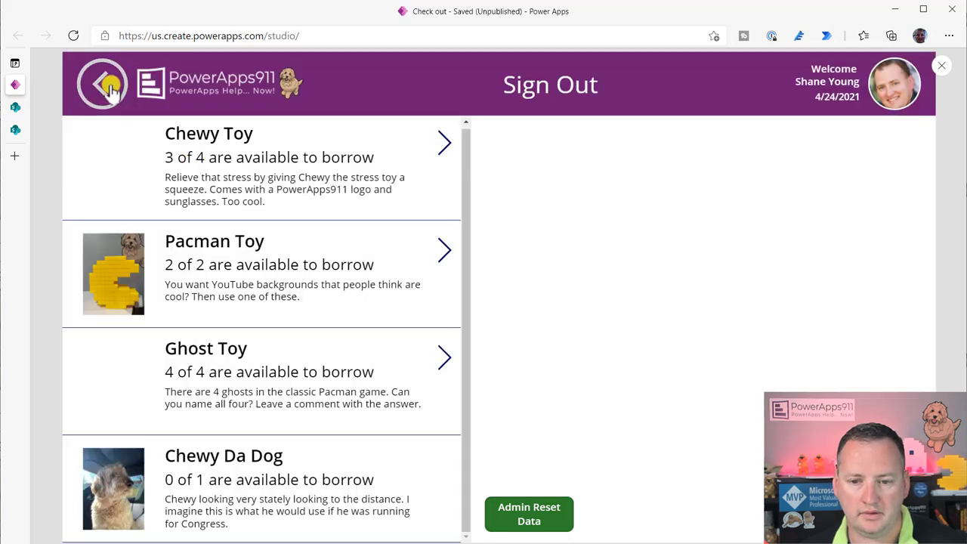
click(103, 83)
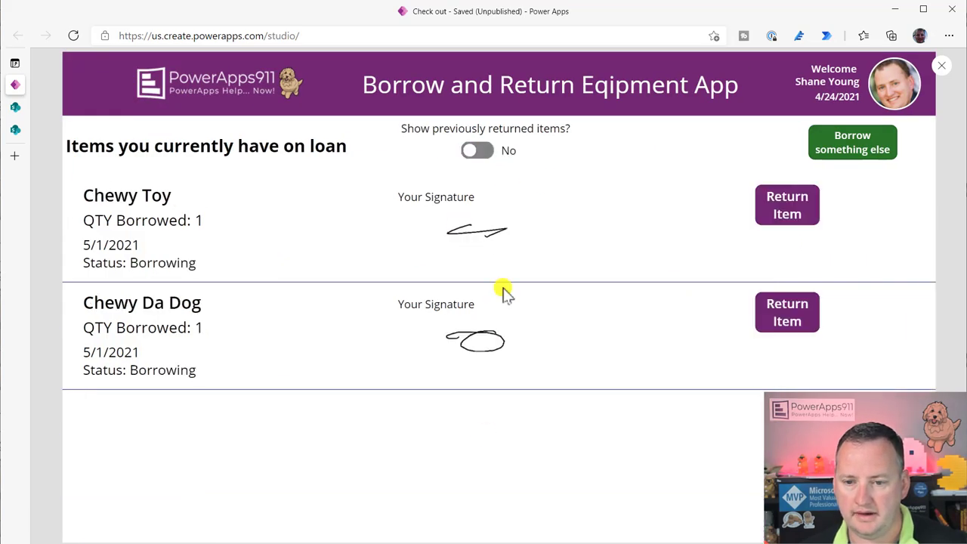
click(852, 142)
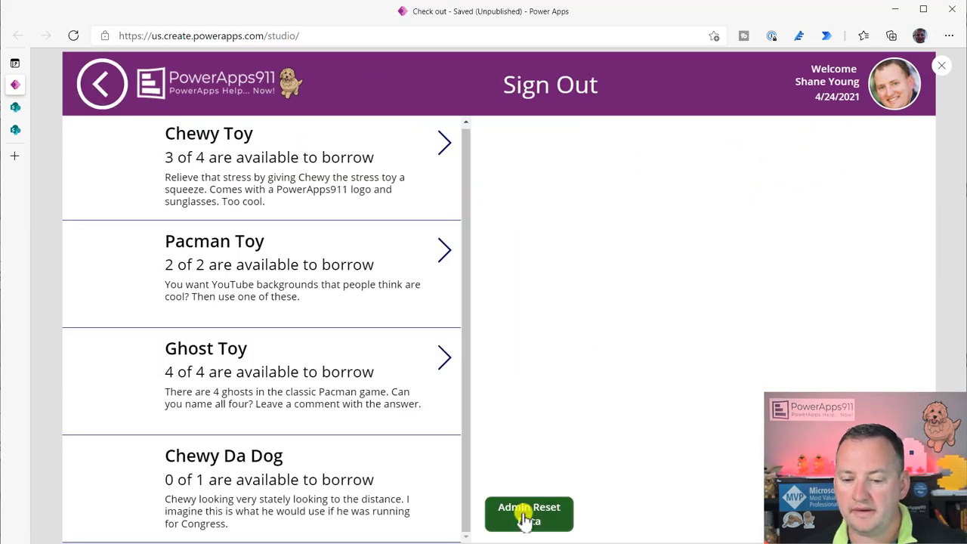
- Run Admin Reset Data and verify the loan list is empty, including returned items
click(529, 513)
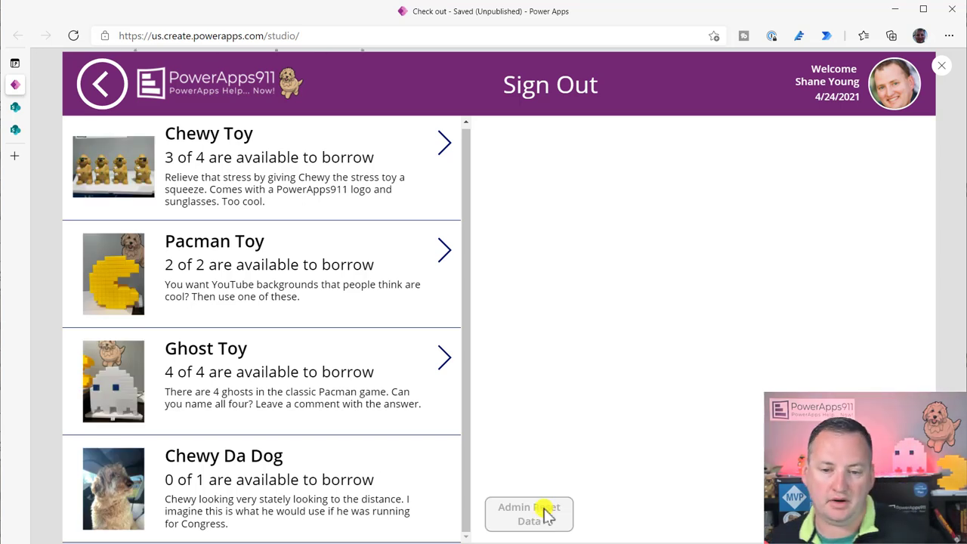
click(529, 514)
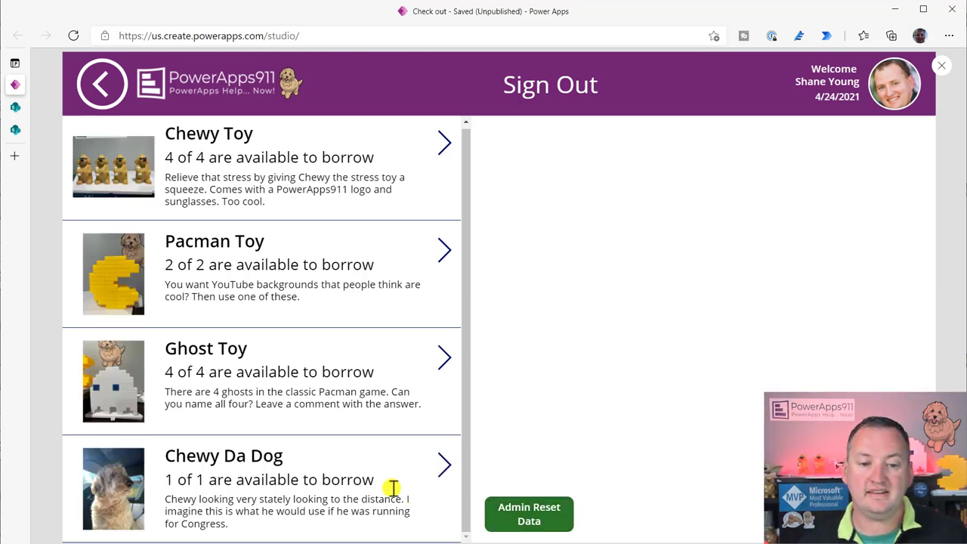
mouse_move(355, 361)
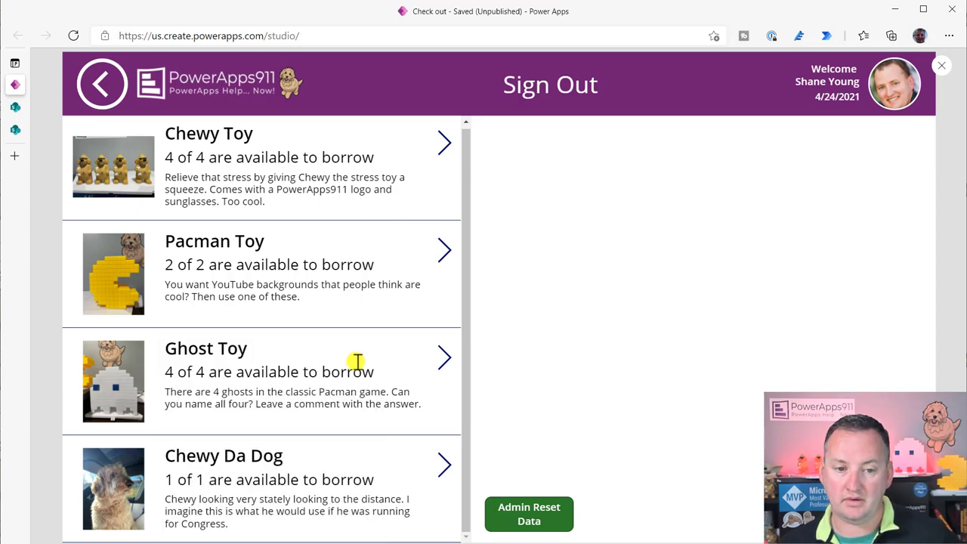
click(103, 83)
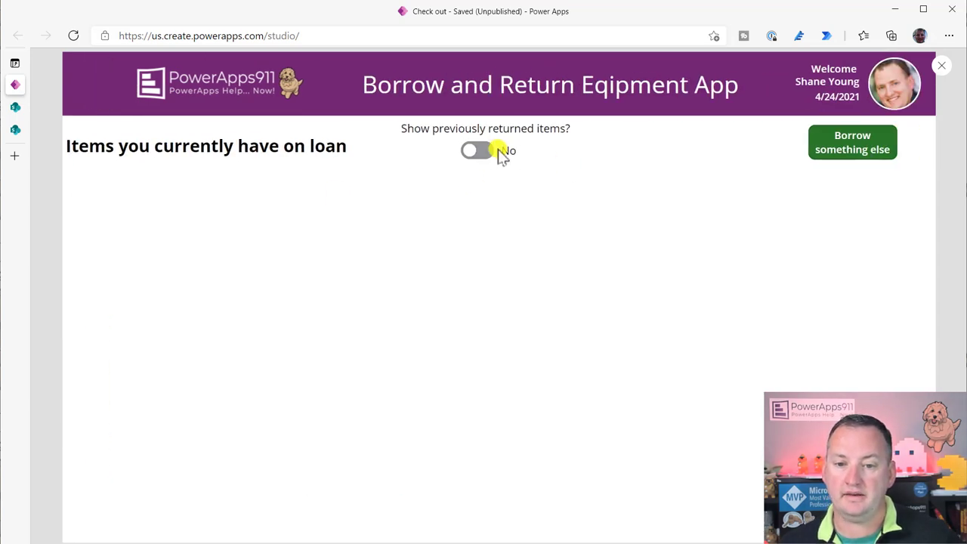
click(15, 125)
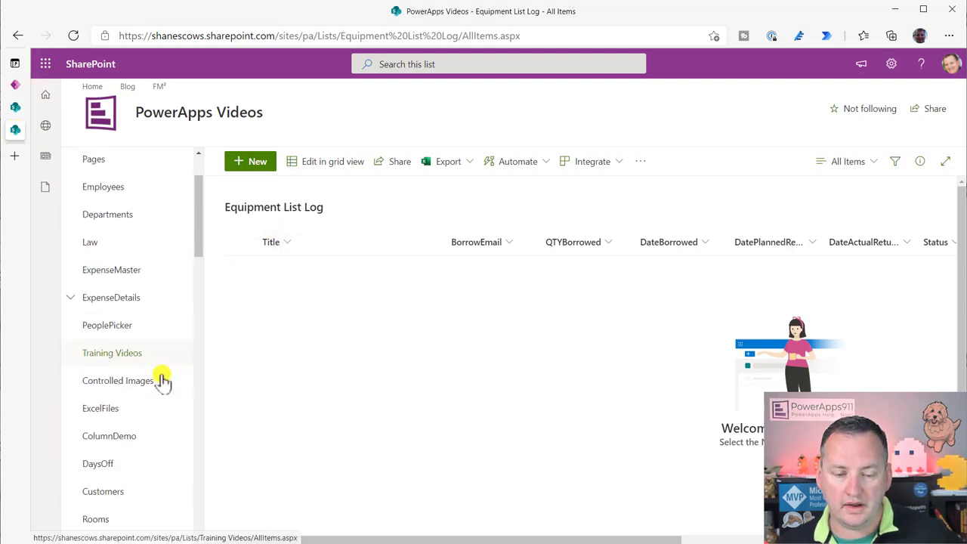
- Go to the SharePoint site's Recycle bin and browse the deleted Equipment List Log items
scroll(down, 3)
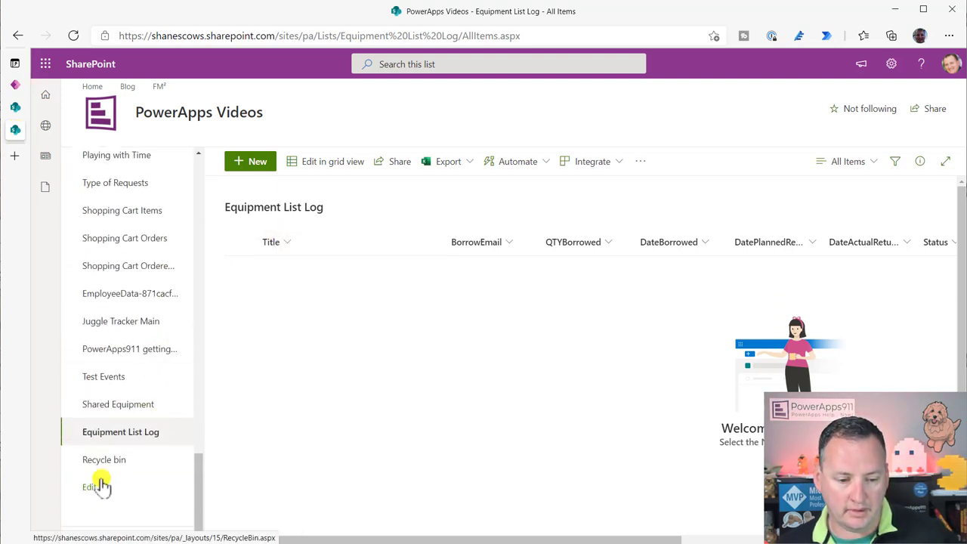
click(102, 460)
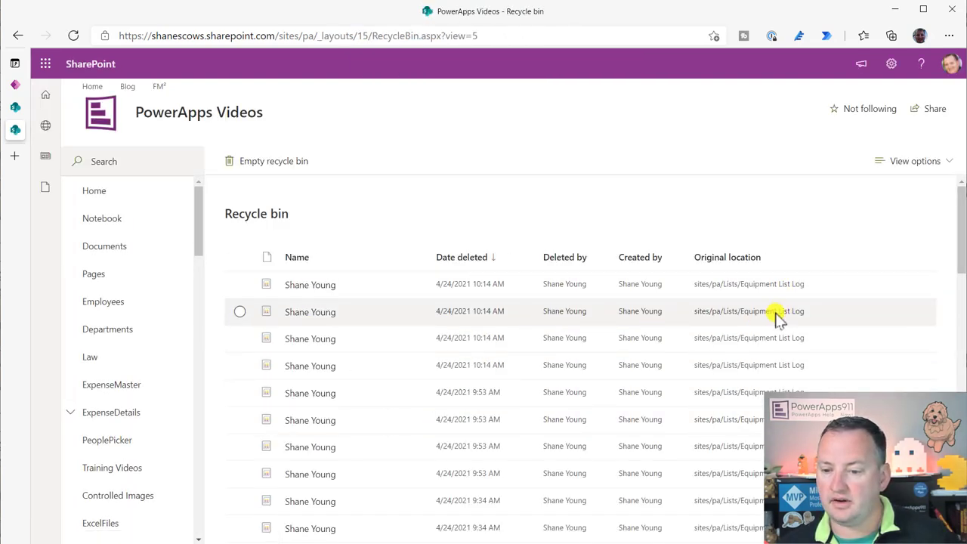
scroll(down, 3)
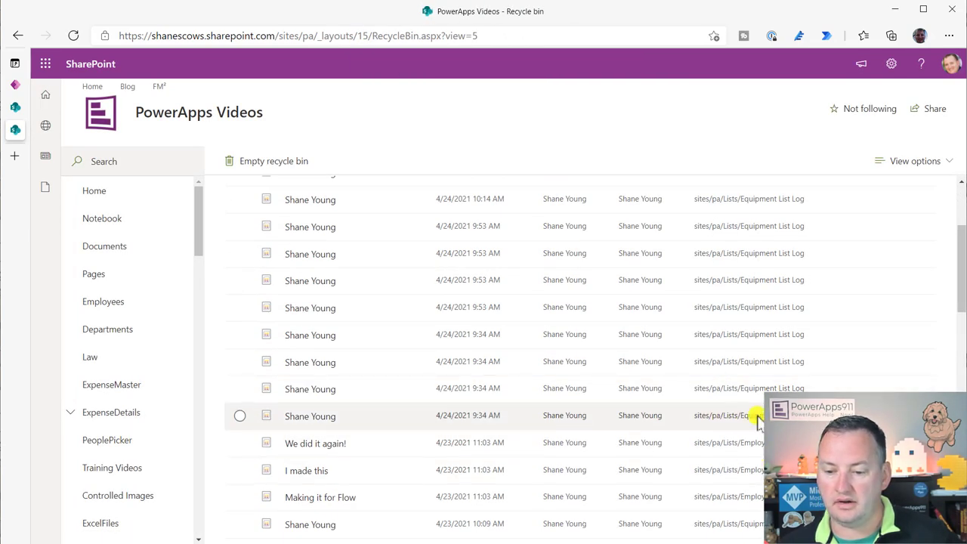